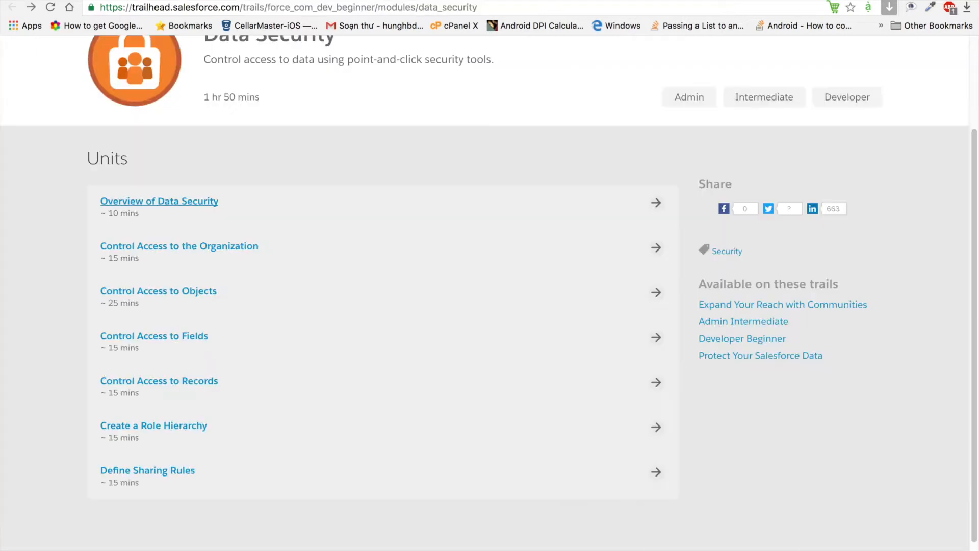
pyautogui.moveTo(258, 244)
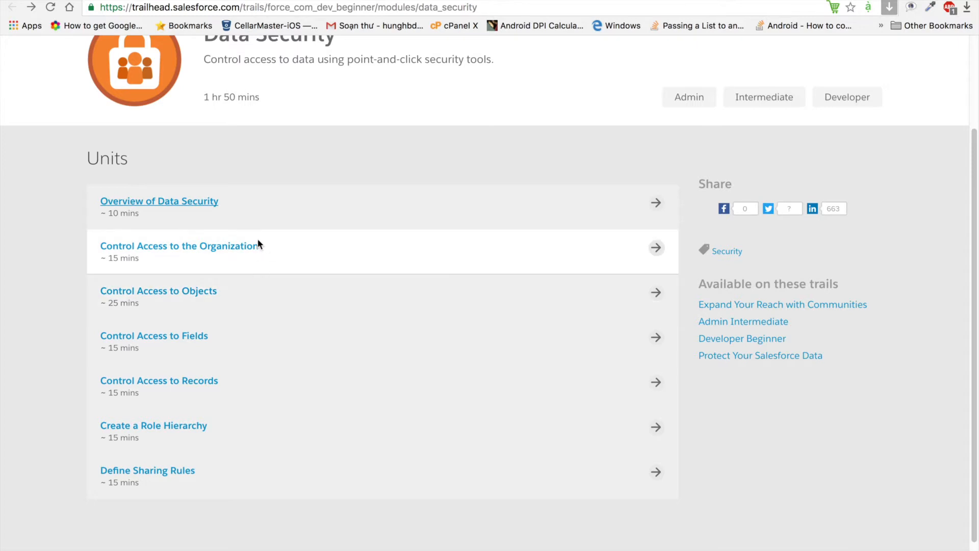
pyautogui.moveTo(224, 381)
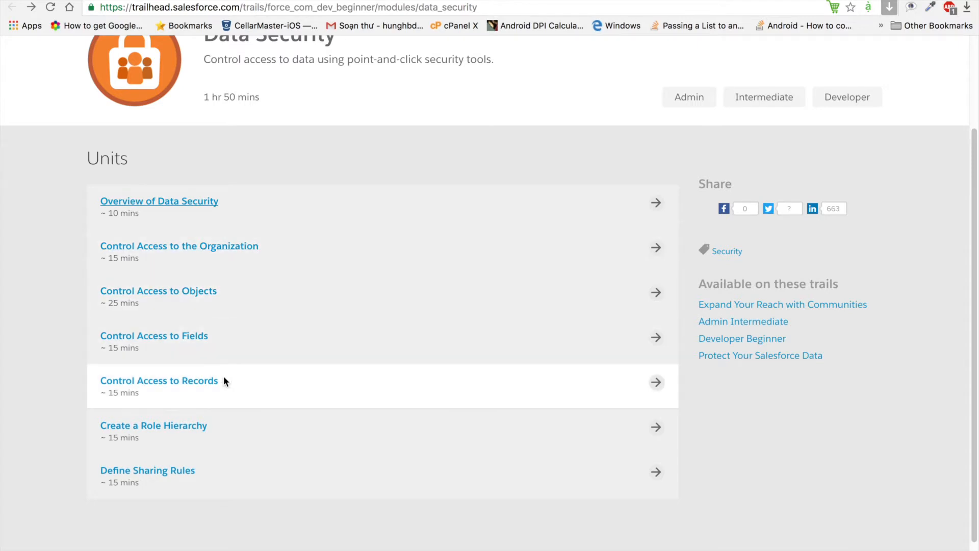
pyautogui.moveTo(121, 244)
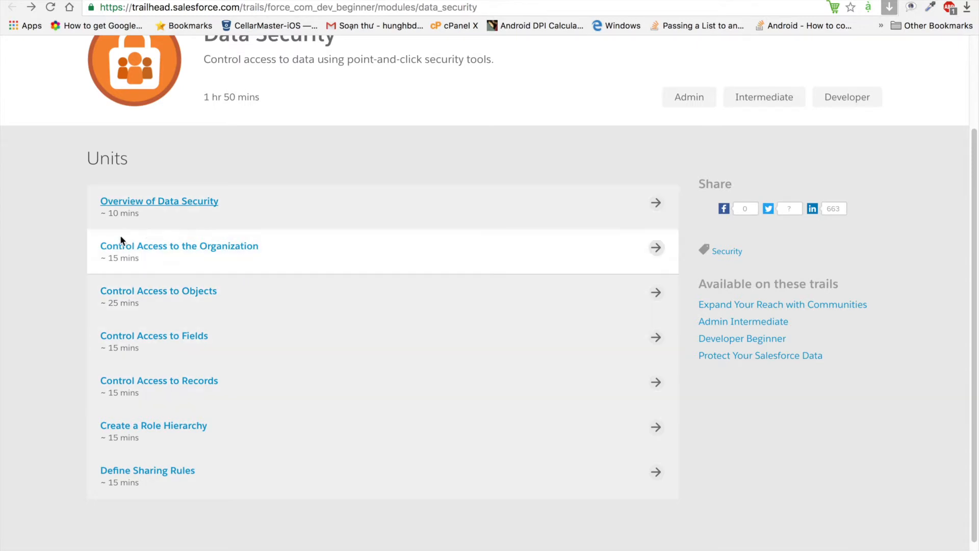
pyautogui.moveTo(179, 225)
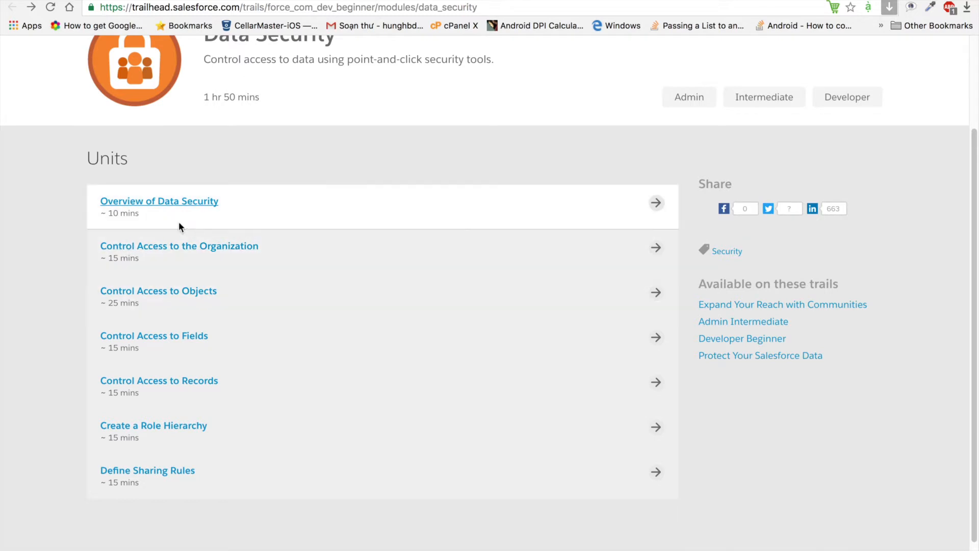
pyautogui.moveTo(230, 266)
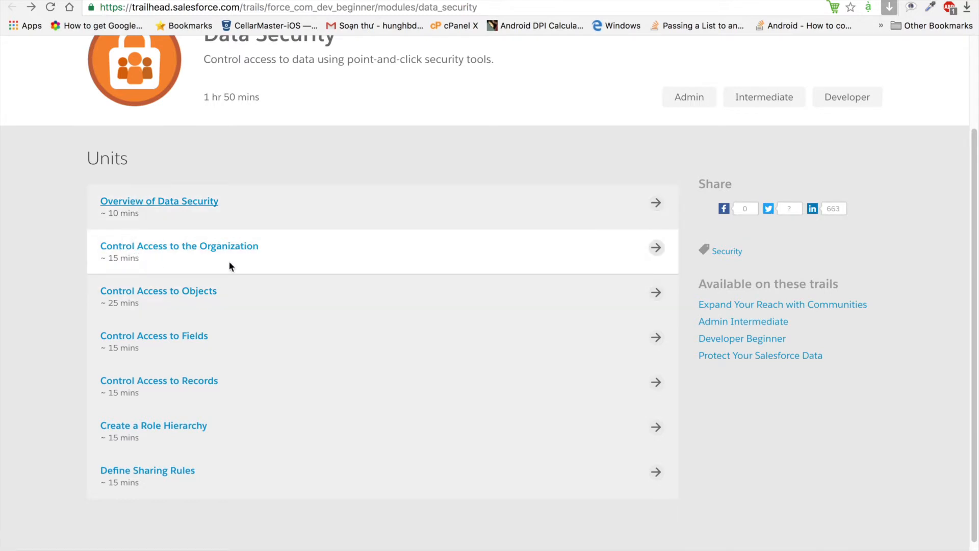
pyautogui.moveTo(212, 246)
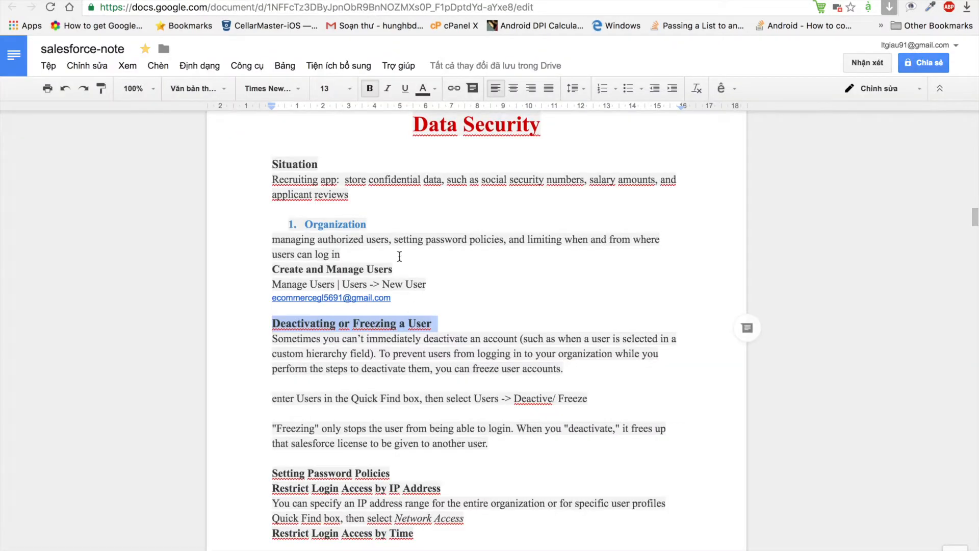
pyautogui.moveTo(398, 232)
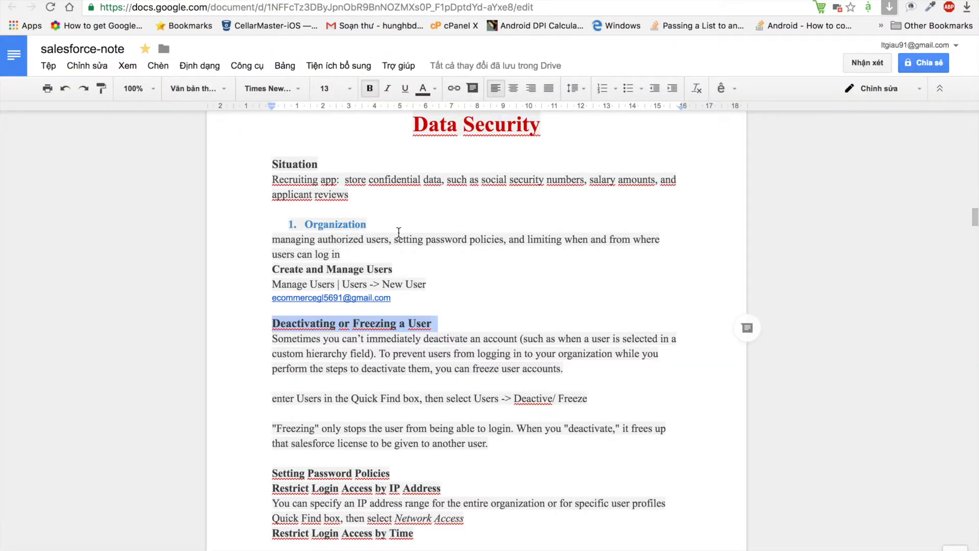
pyautogui.moveTo(332, 245)
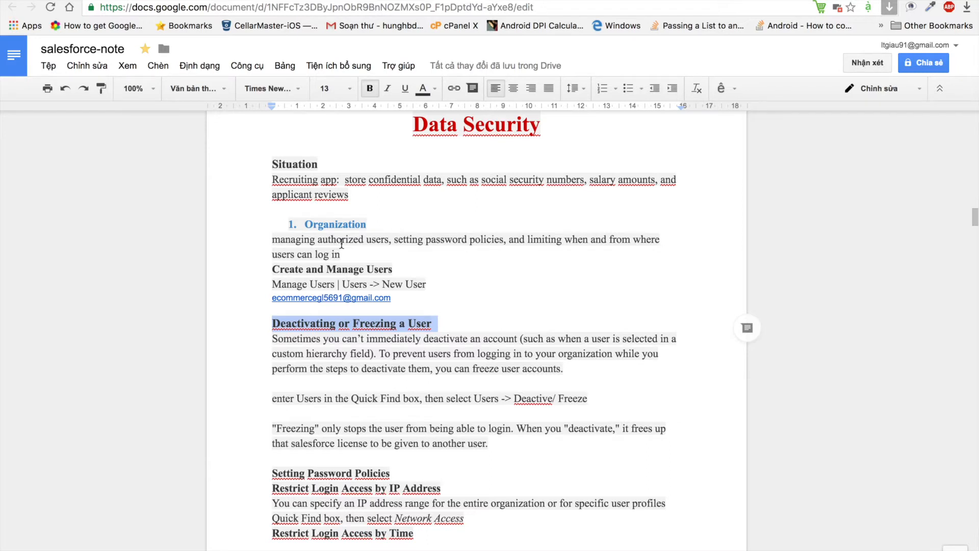
pyautogui.moveTo(430, 246)
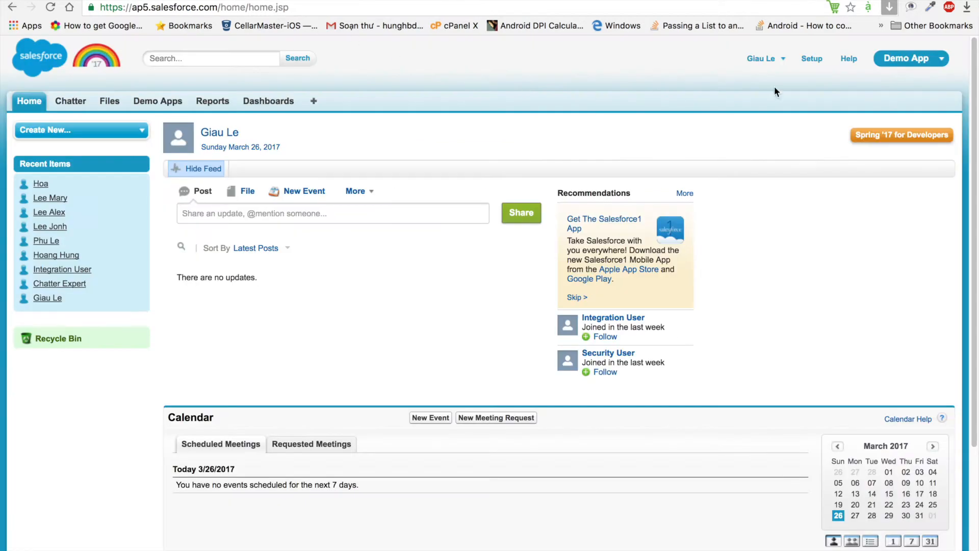
# Step: From Setup, search 'Us' in Quick Find and reach the All Users list under Manage Users
pyautogui.click(811, 58)
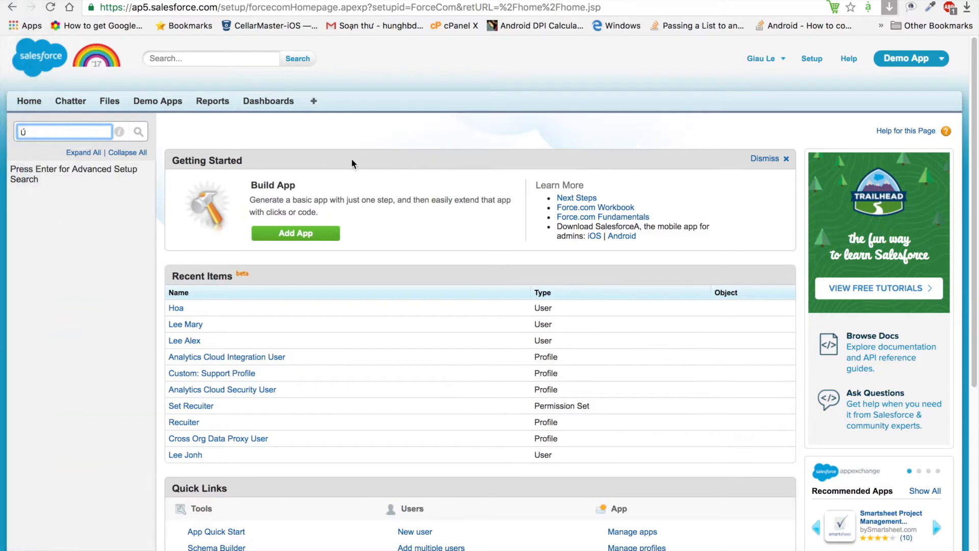
pyautogui.write('Us')
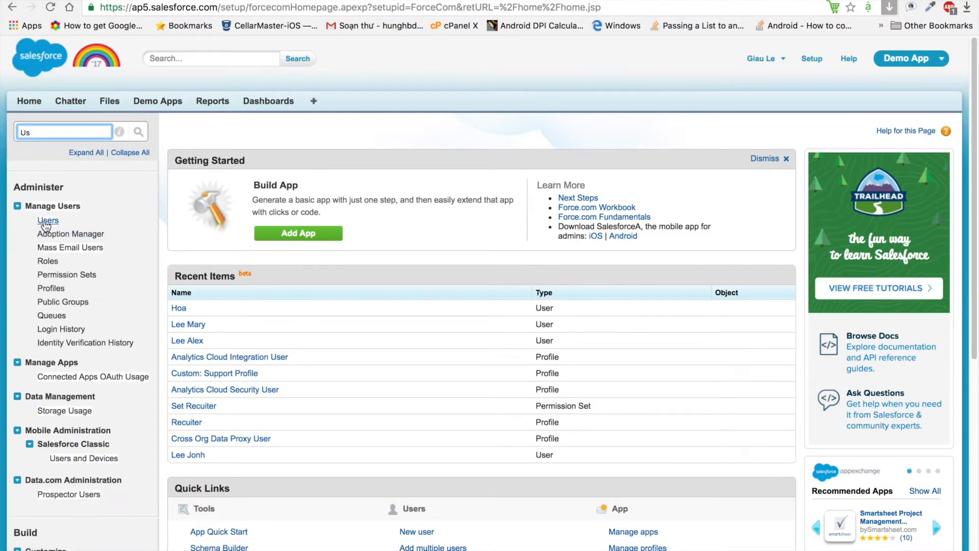
pyautogui.click(48, 221)
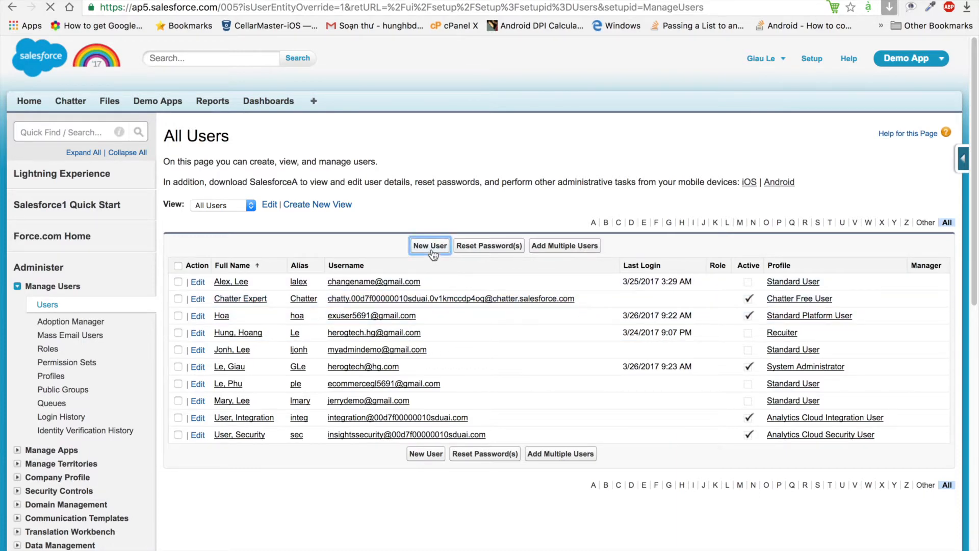
# Step: Start a new user with last name 'Hoa', a Gmail address, and username/nickname 'exuser1991'
pyautogui.click(429, 245)
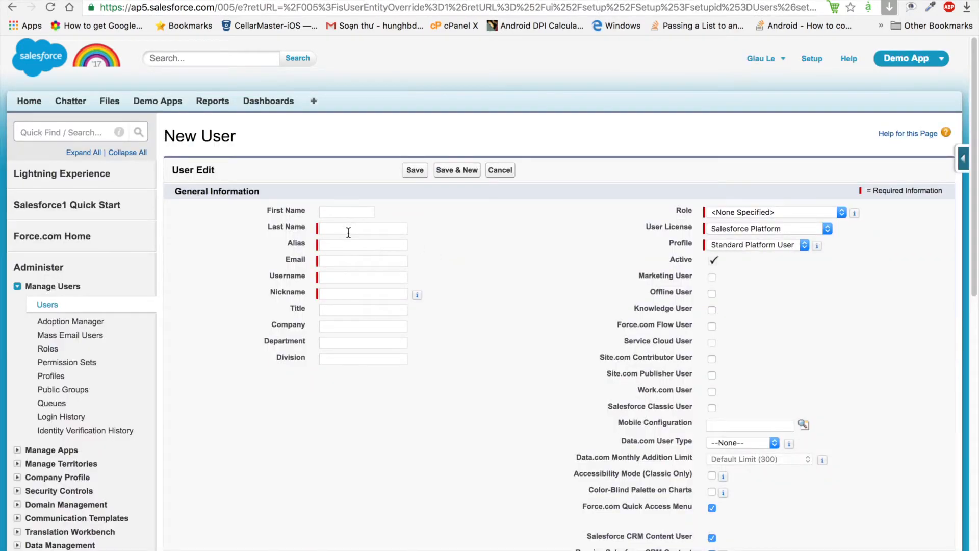
pyautogui.click(362, 228)
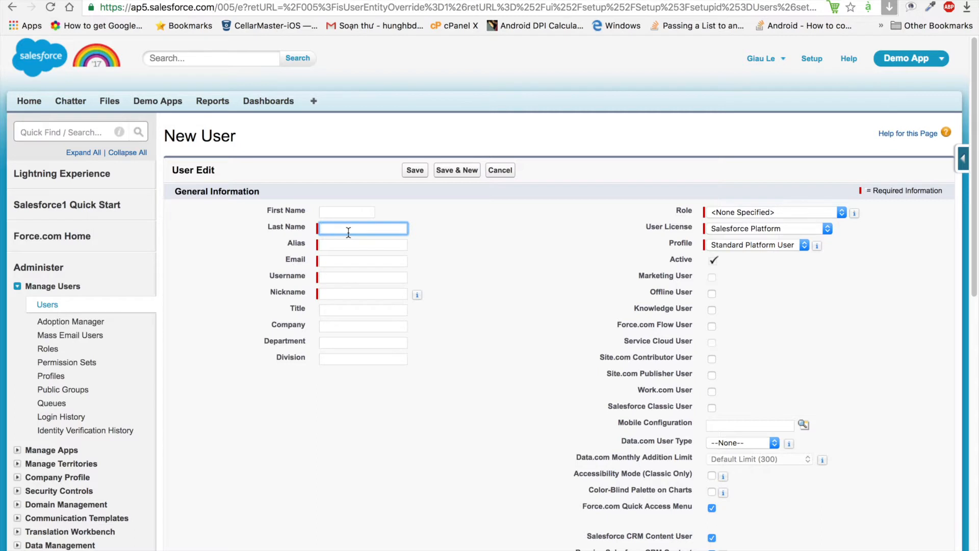
pyautogui.write('Hoa')
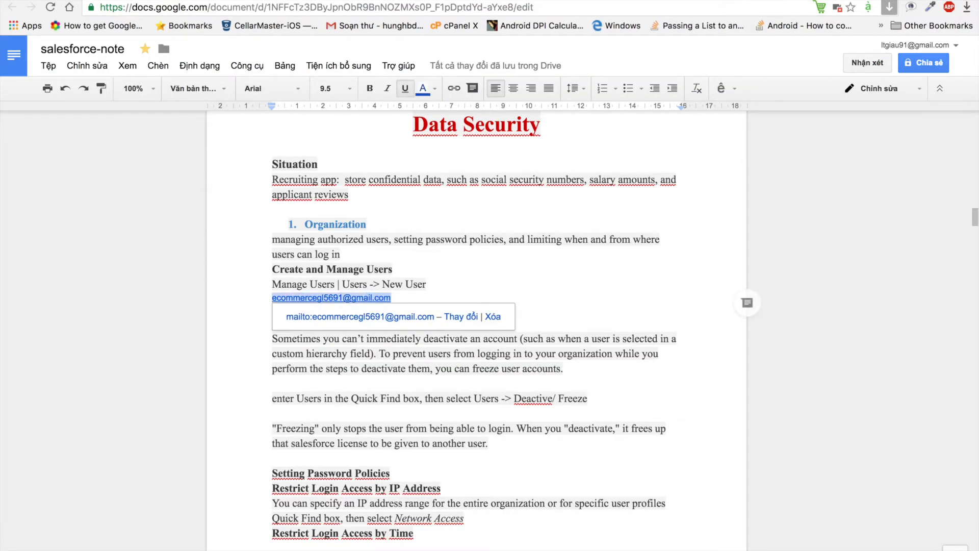
pyautogui.click(331, 297)
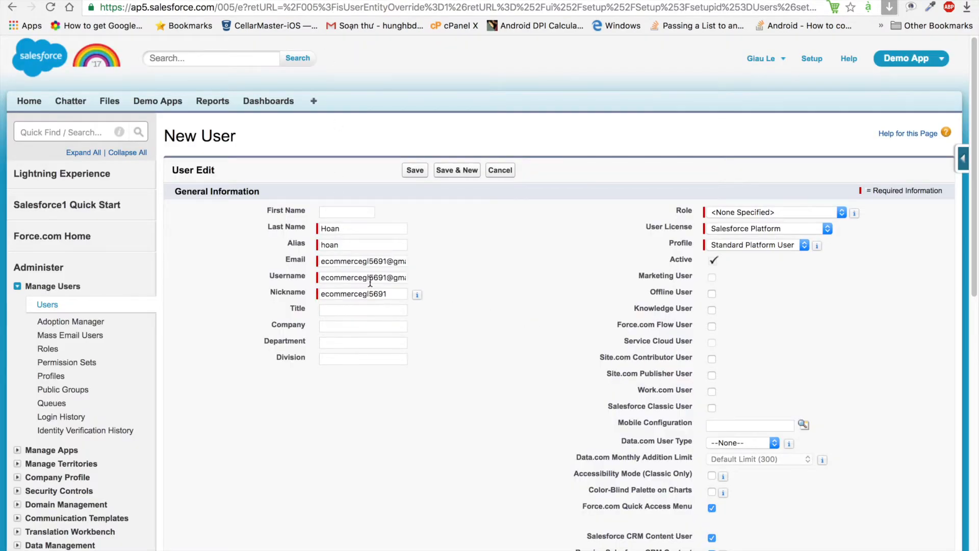
pyautogui.click(362, 278)
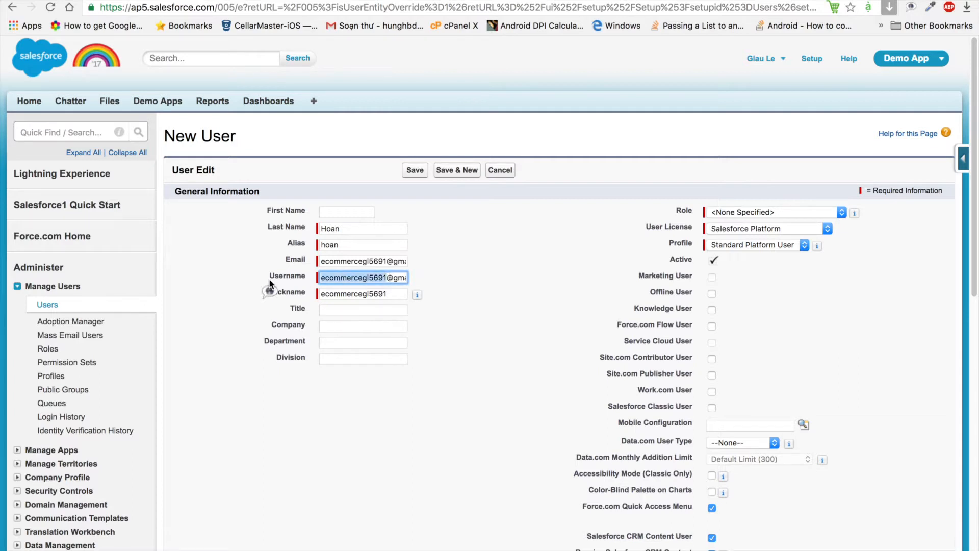
pyautogui.write('@gmail.com')
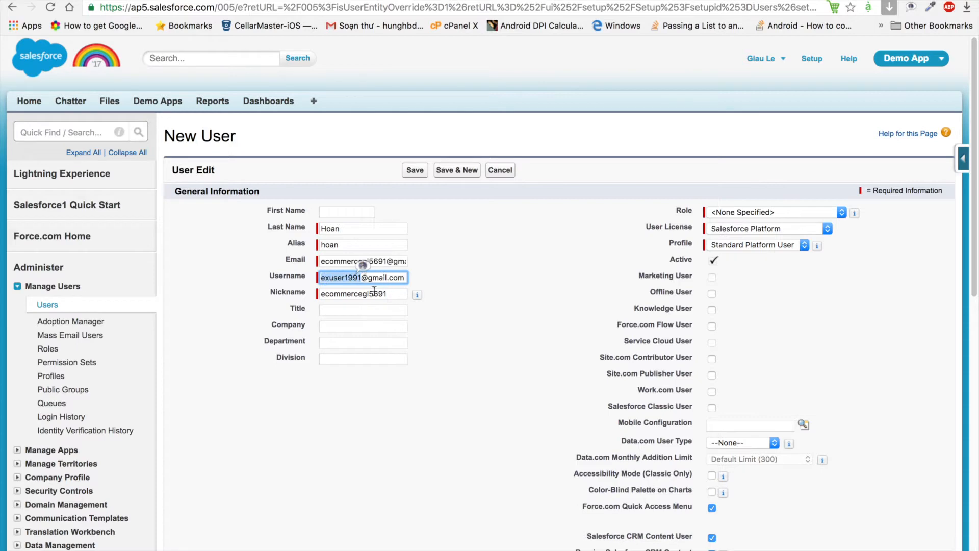
pyautogui.write('exuser1991')
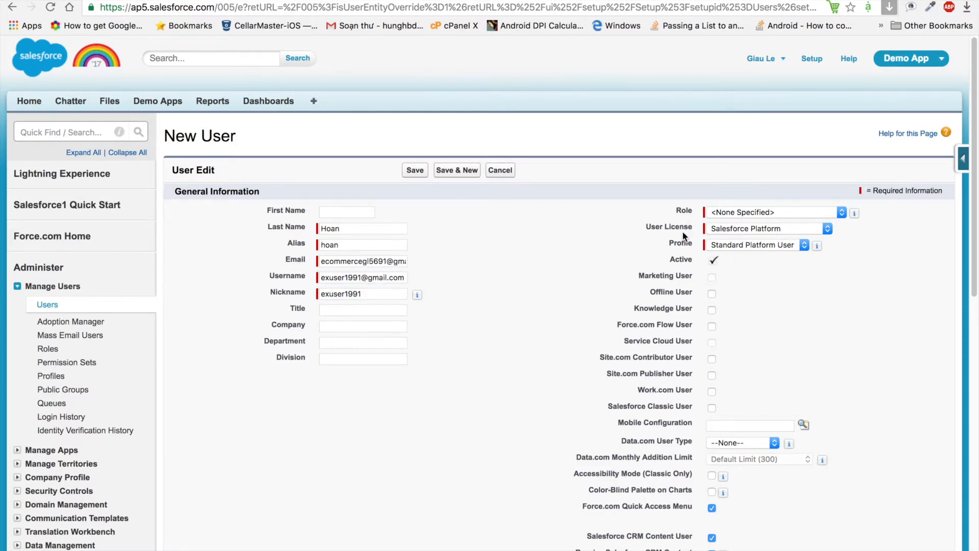
pyautogui.moveTo(659, 241)
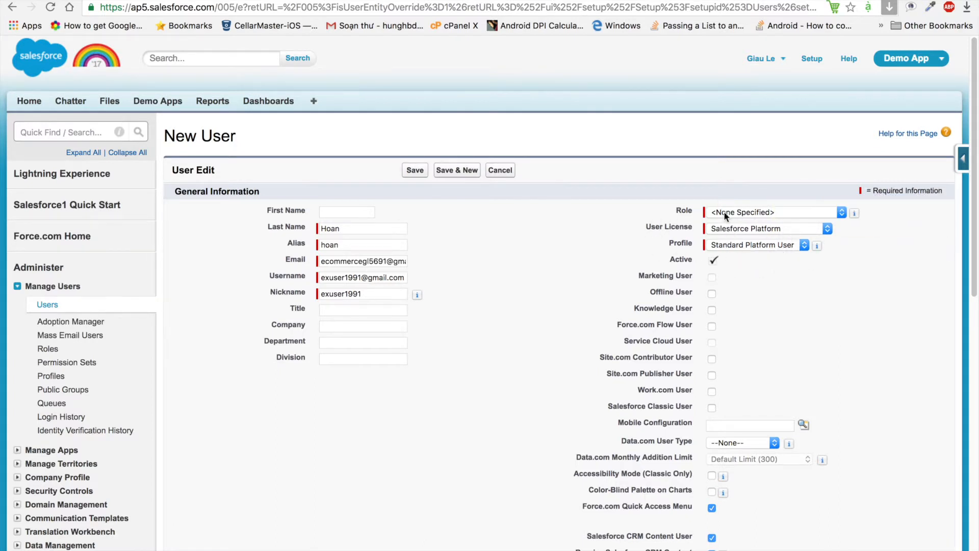
# Step: Save the new user Hoan and review the resulting User Detail page
pyautogui.click(415, 171)
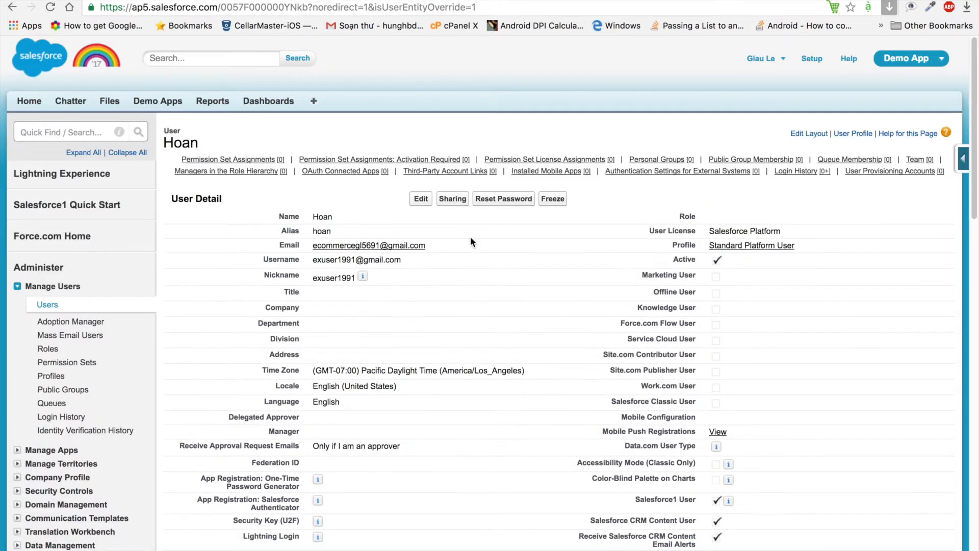
pyautogui.moveTo(758, 325)
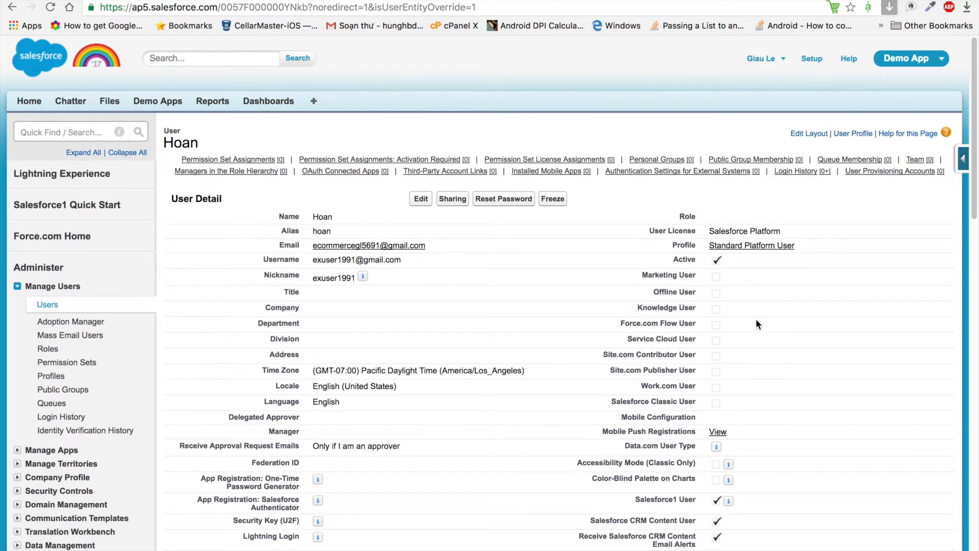
pyautogui.scroll(-3)
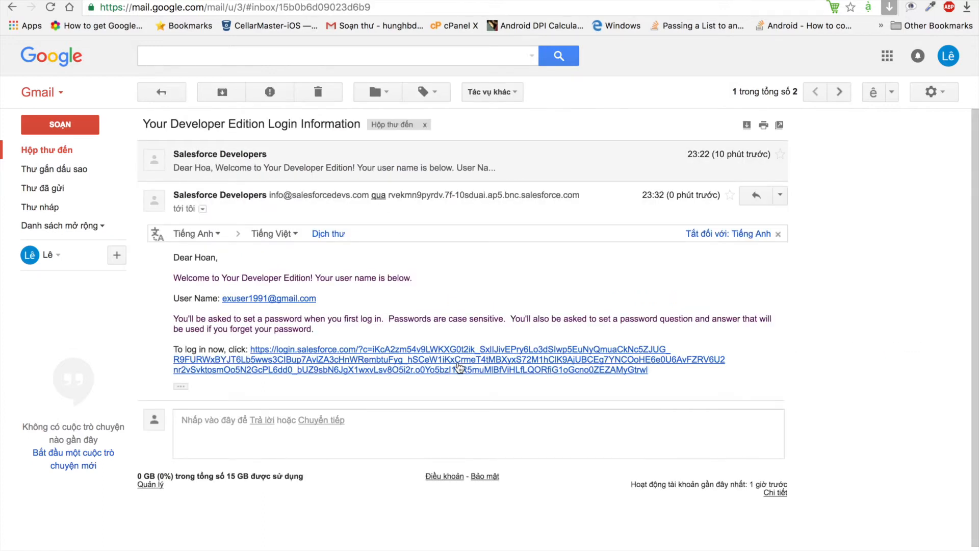
# Step: Follow the login link in the 'Your Developer Edition Login Information' email
pyautogui.click(461, 353)
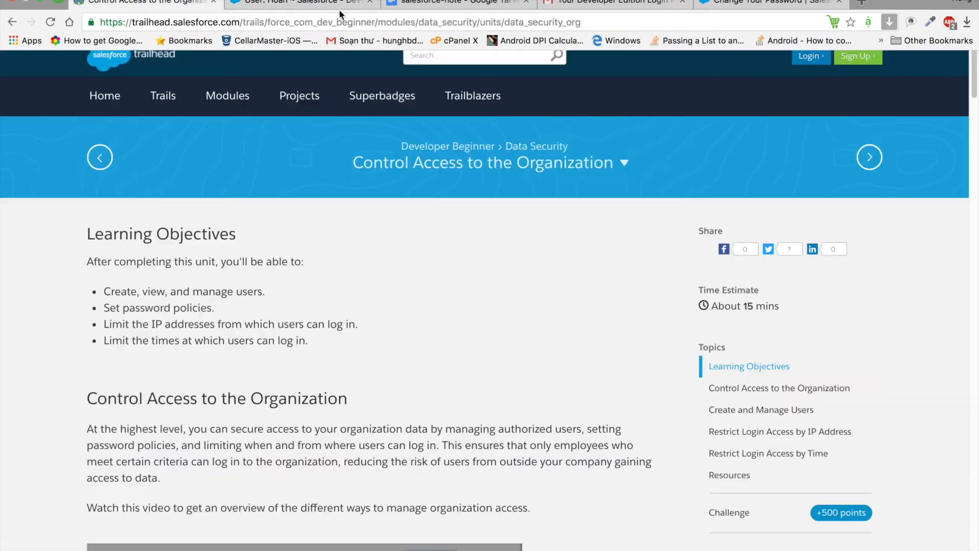
pyautogui.click(456, 2)
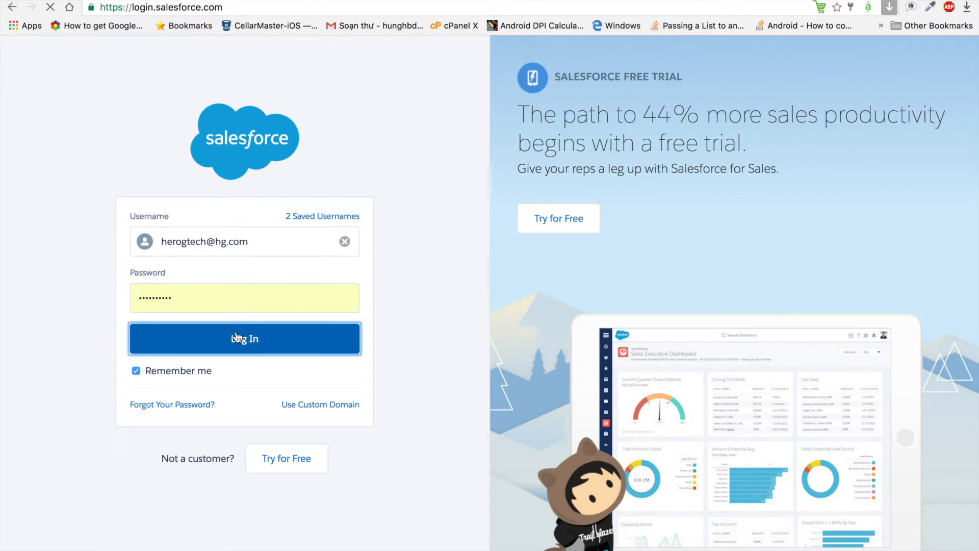
# Step: Log in as admin, skip phone registration, and reach the All Users list via Quick Find 'User'
pyautogui.click(244, 337)
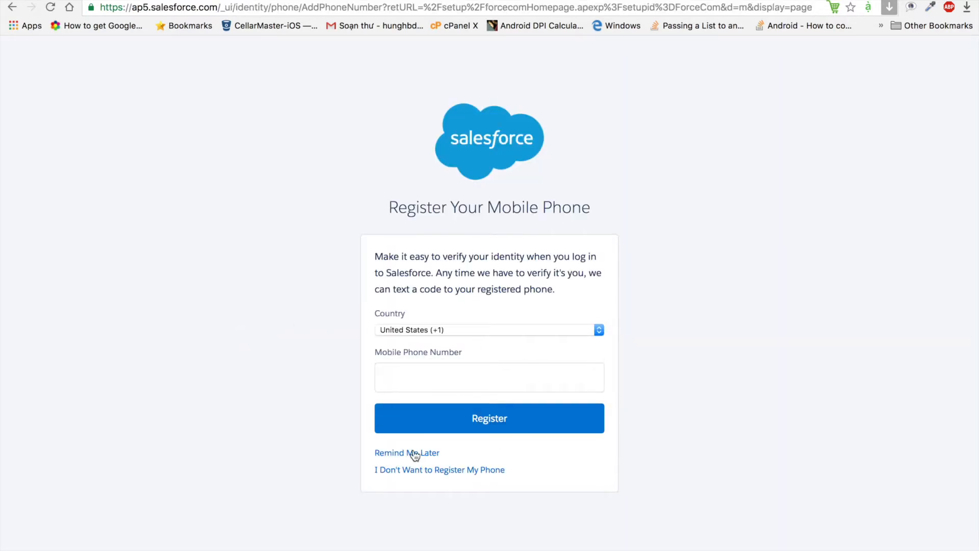
pyautogui.click(407, 452)
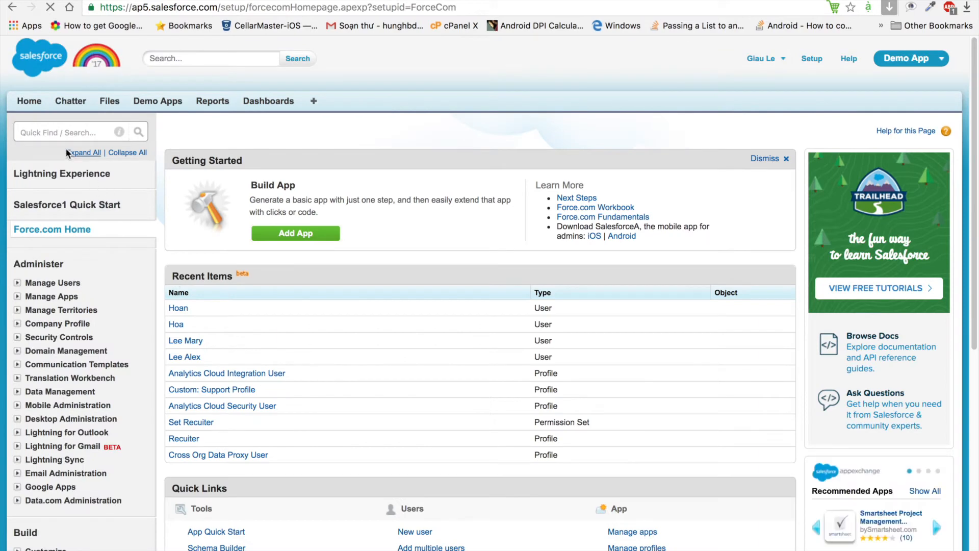
pyautogui.write('User')
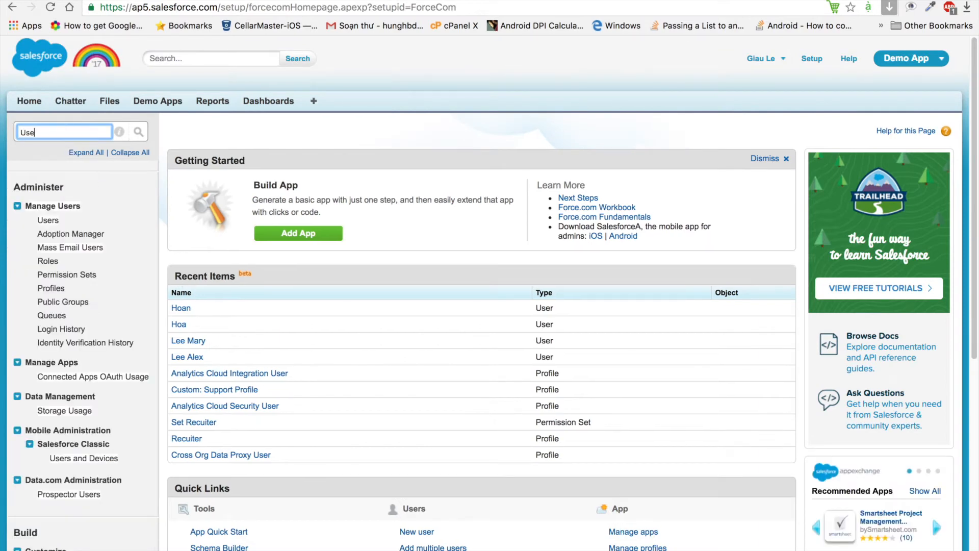
pyautogui.click(48, 220)
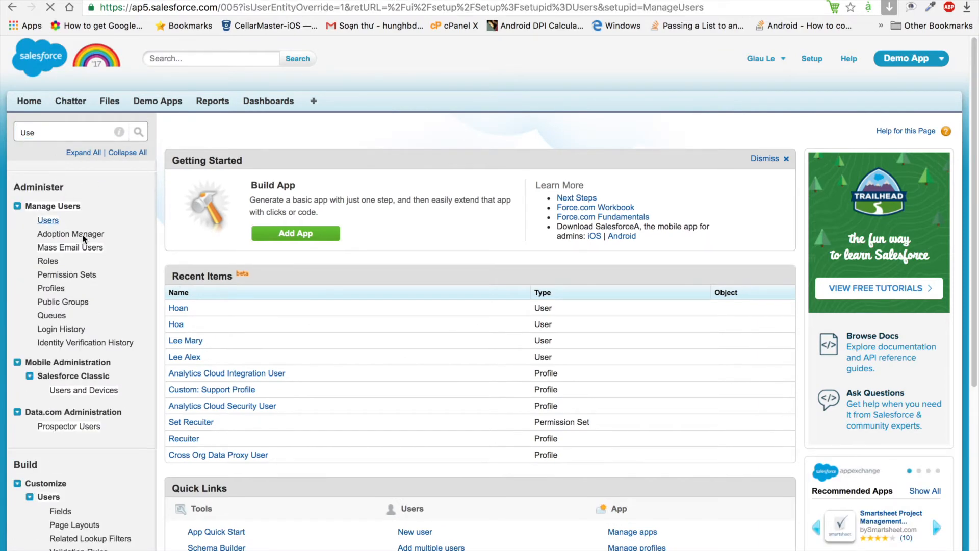
pyautogui.click(48, 221)
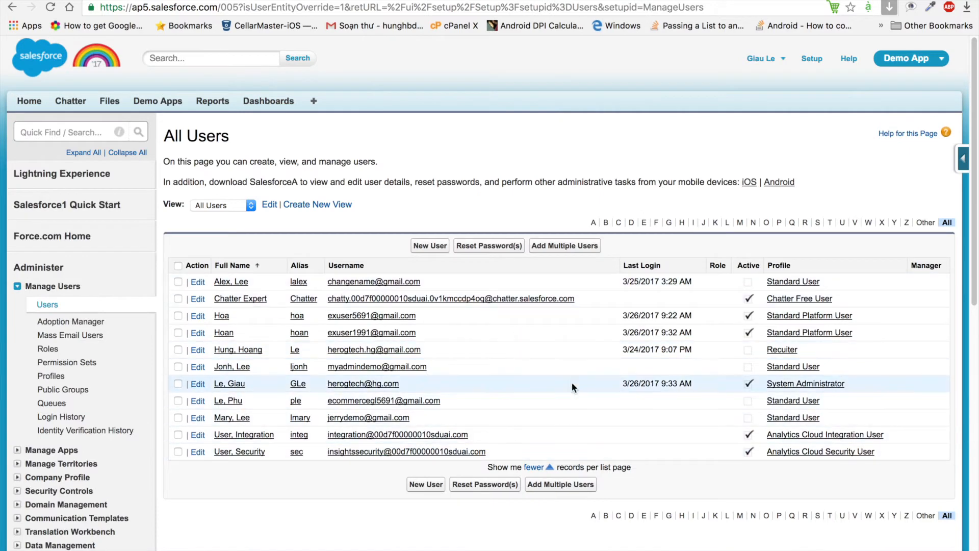
pyautogui.moveTo(331, 400)
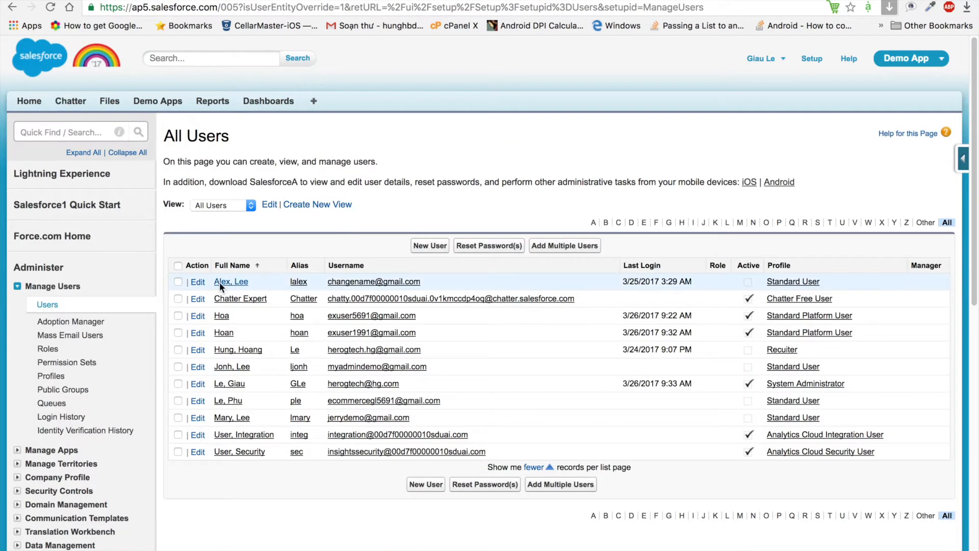
pyautogui.click(231, 282)
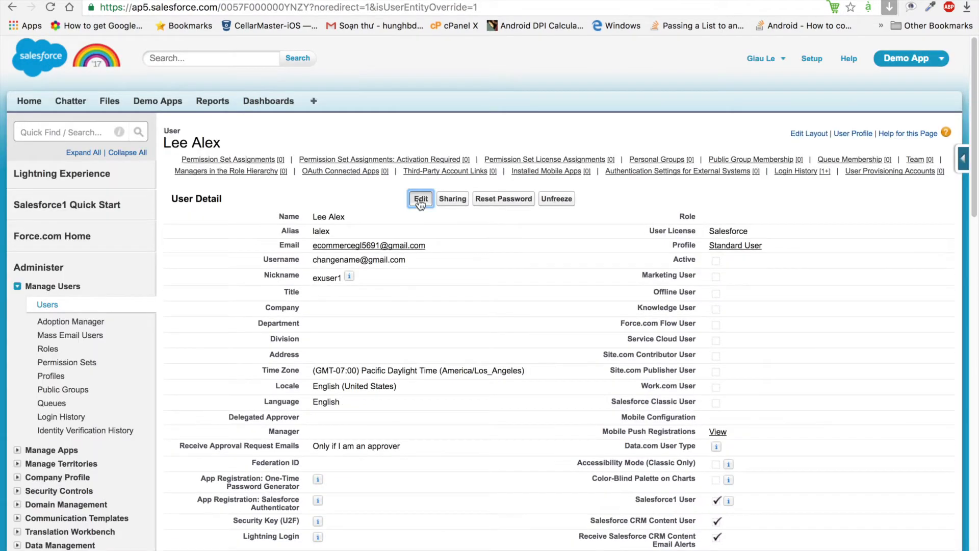
pyautogui.click(421, 199)
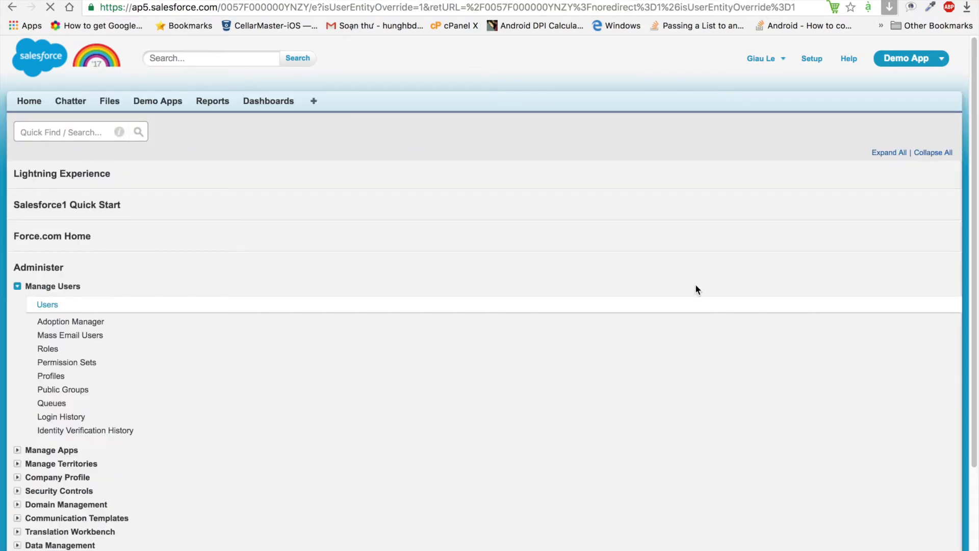
pyautogui.click(47, 304)
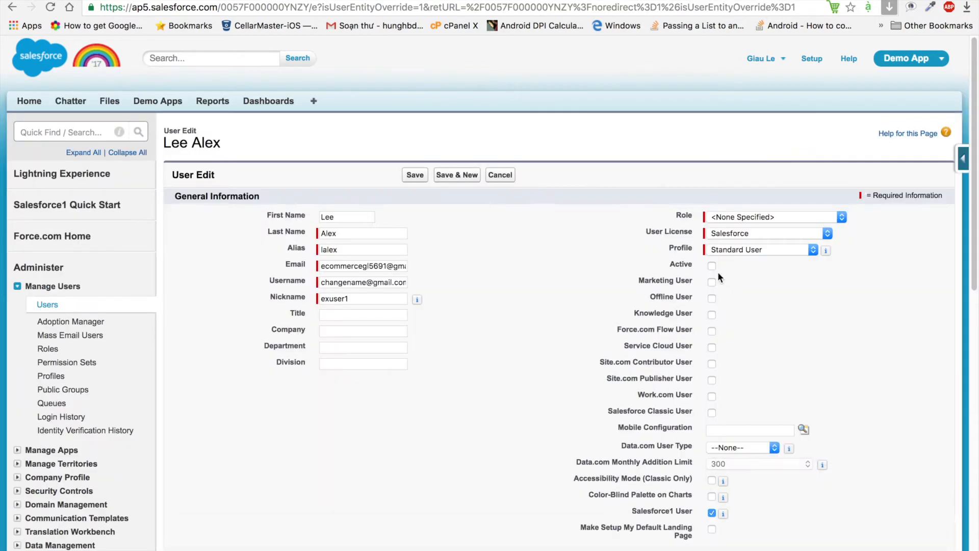
pyautogui.click(711, 266)
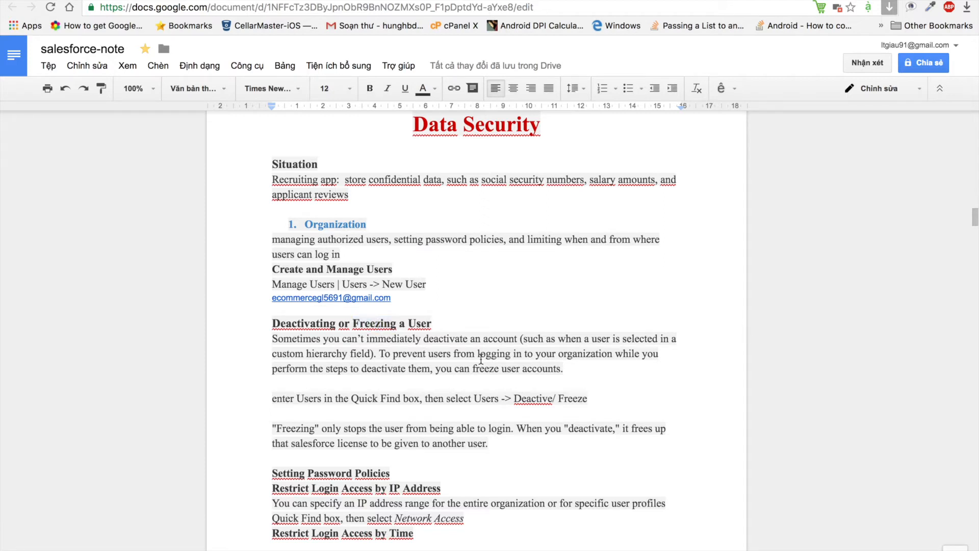
pyautogui.moveTo(459, 357)
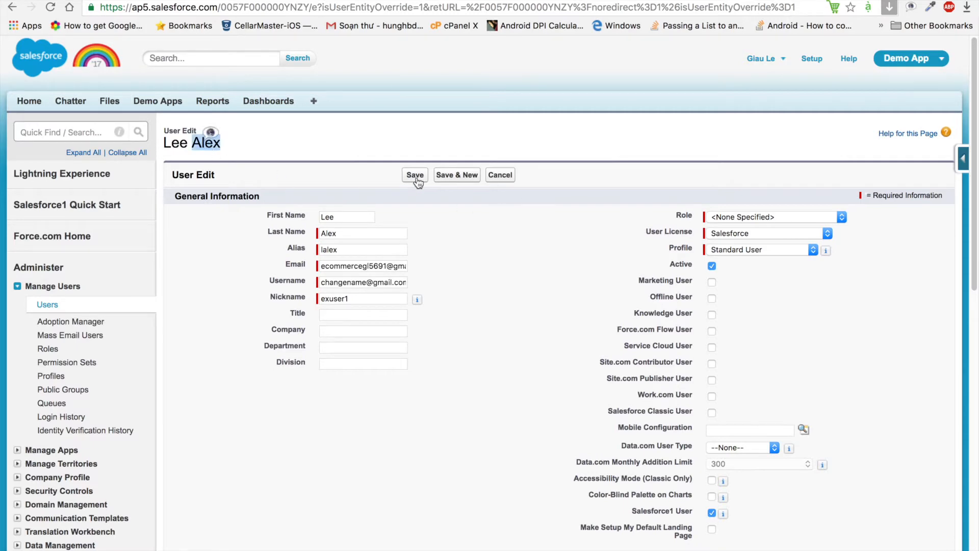
pyautogui.click(415, 174)
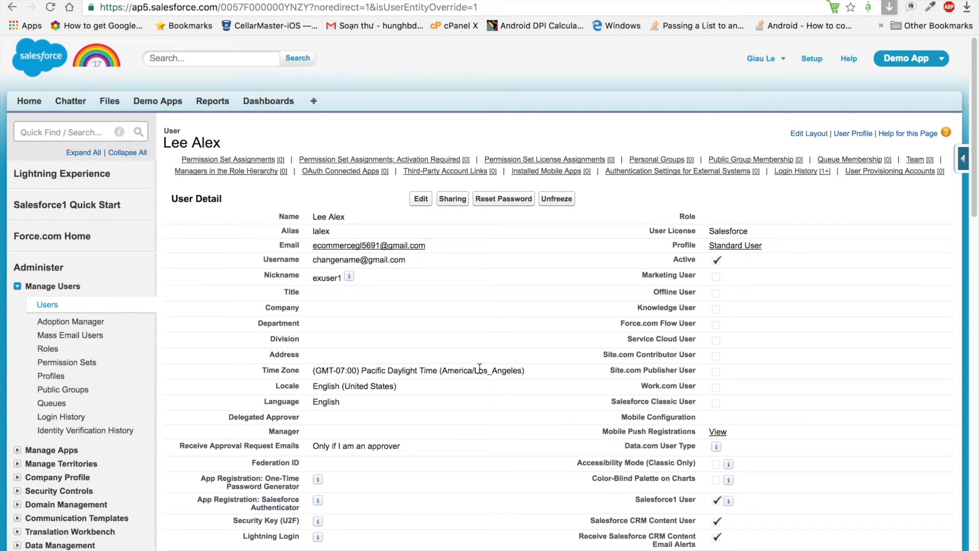
pyautogui.moveTo(706, 288)
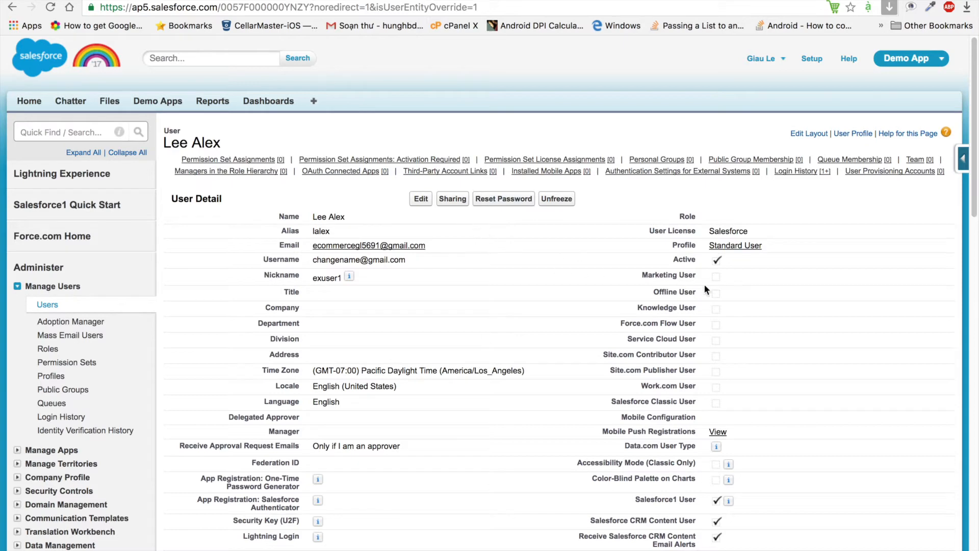
pyautogui.moveTo(705, 259)
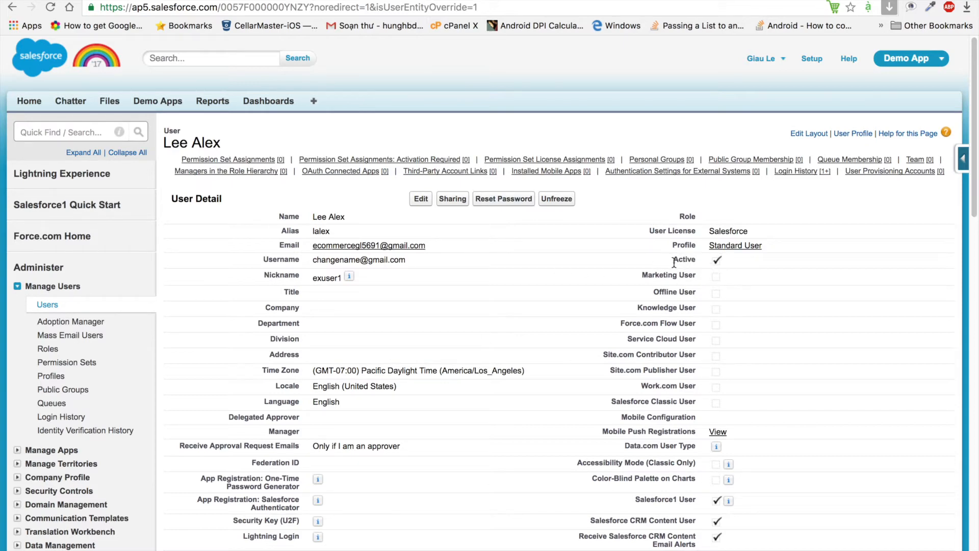
pyautogui.moveTo(712, 259)
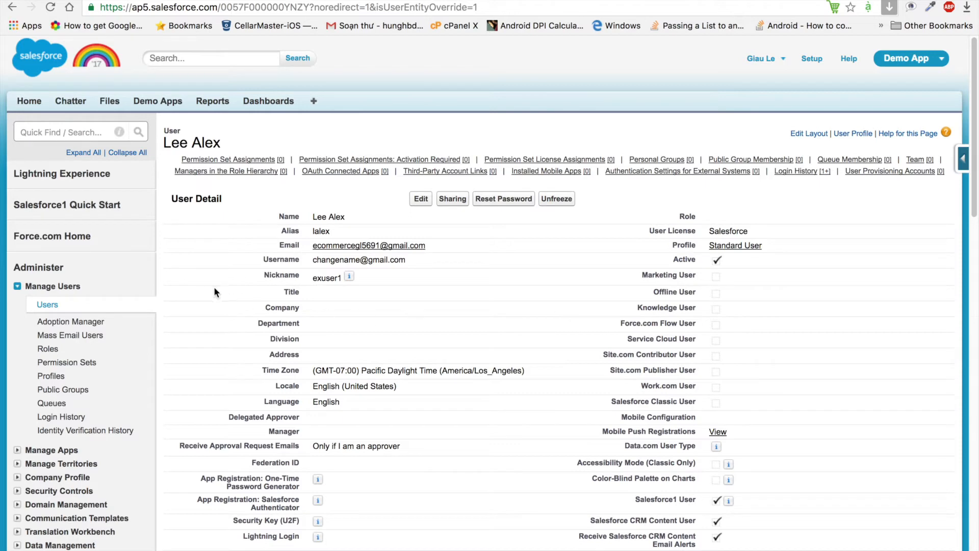
pyautogui.moveTo(238, 154)
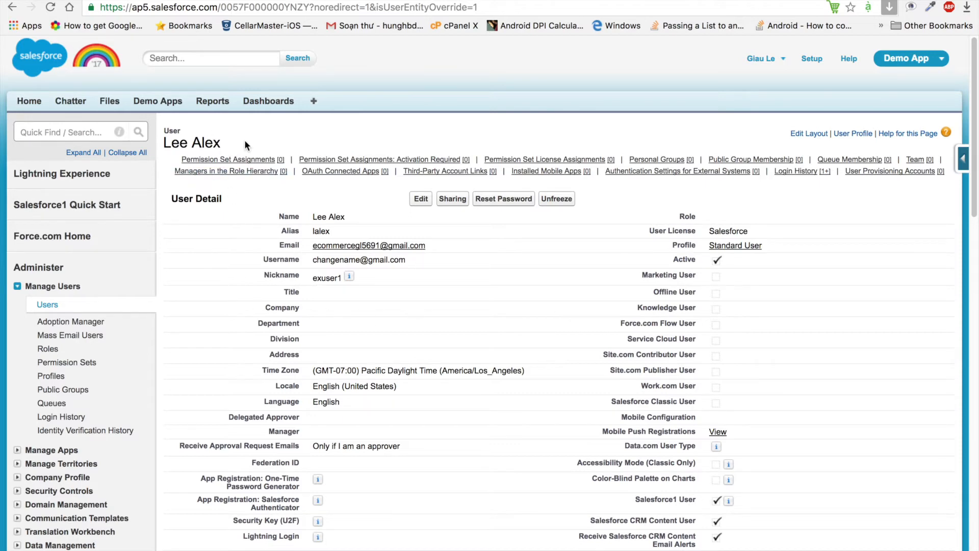
pyautogui.moveTo(655, 256)
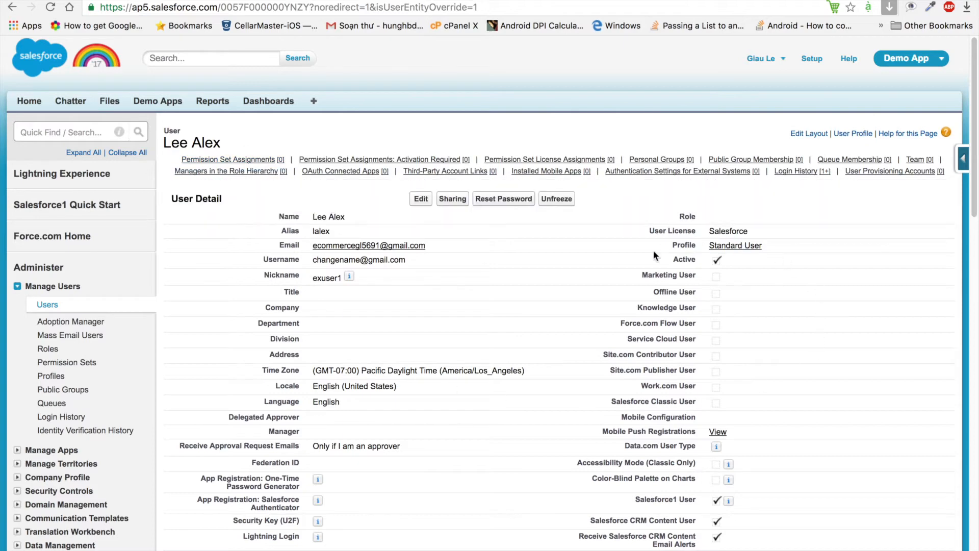
pyautogui.moveTo(725, 265)
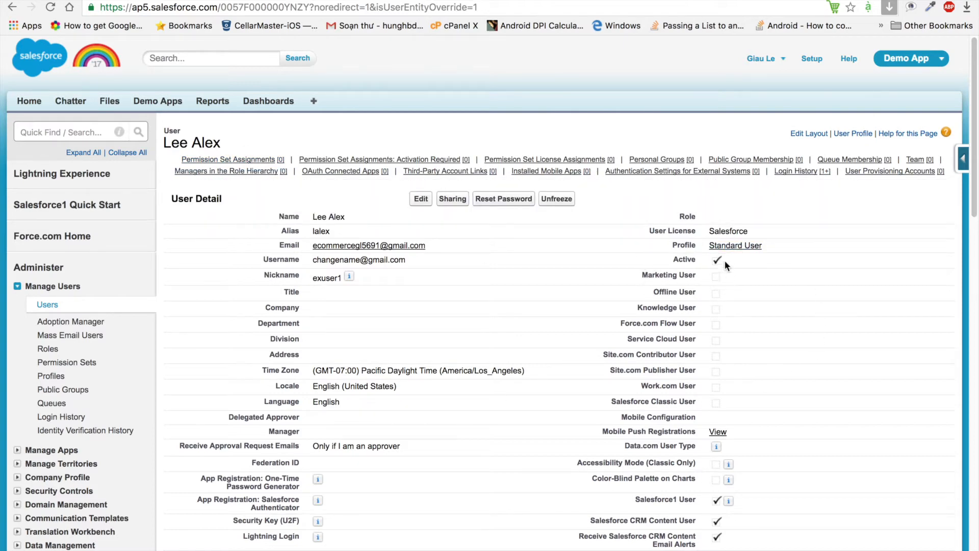
pyautogui.moveTo(414, 207)
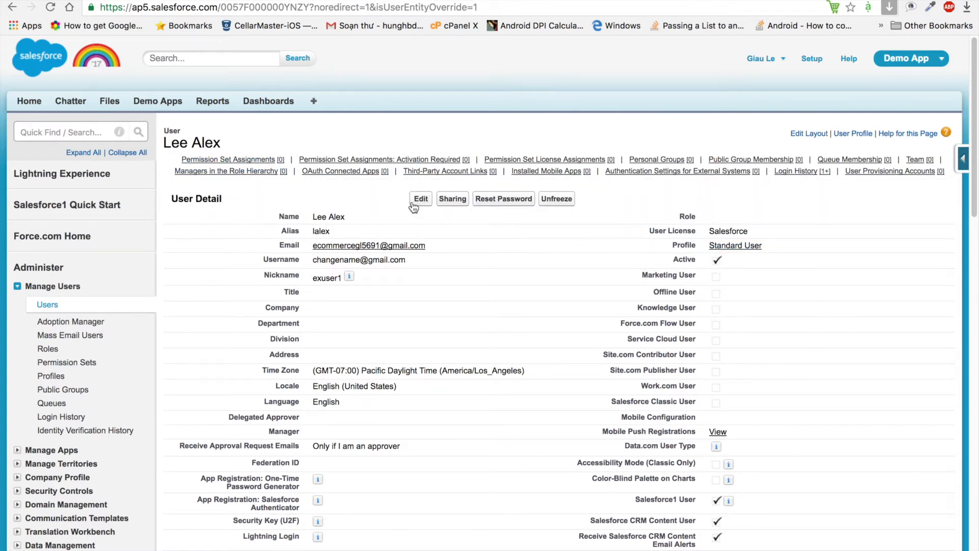
pyautogui.click(556, 199)
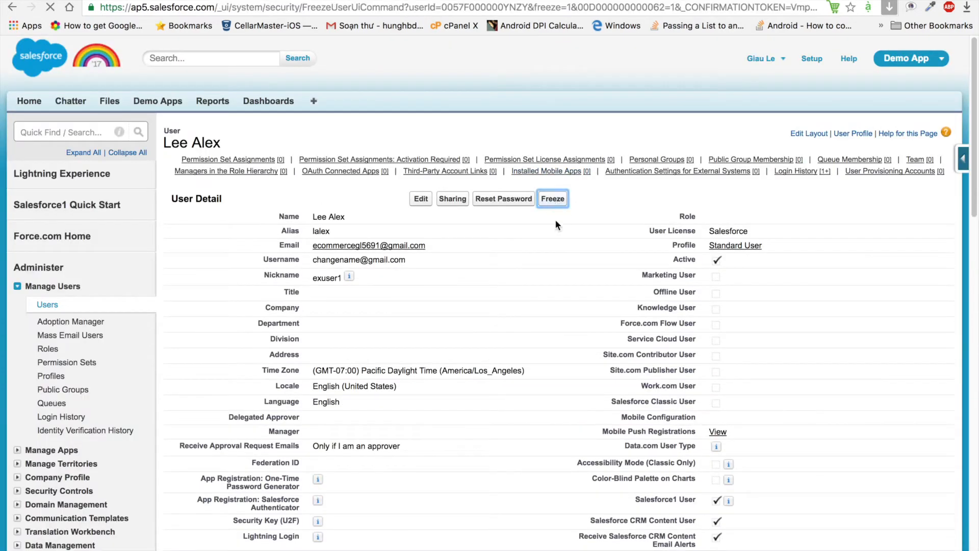
pyautogui.click(552, 199)
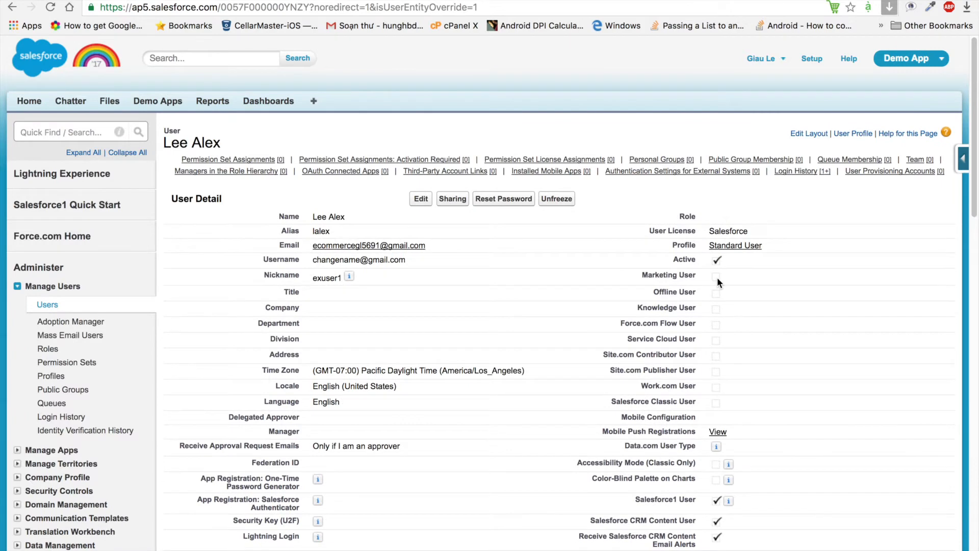
pyautogui.moveTo(718, 276)
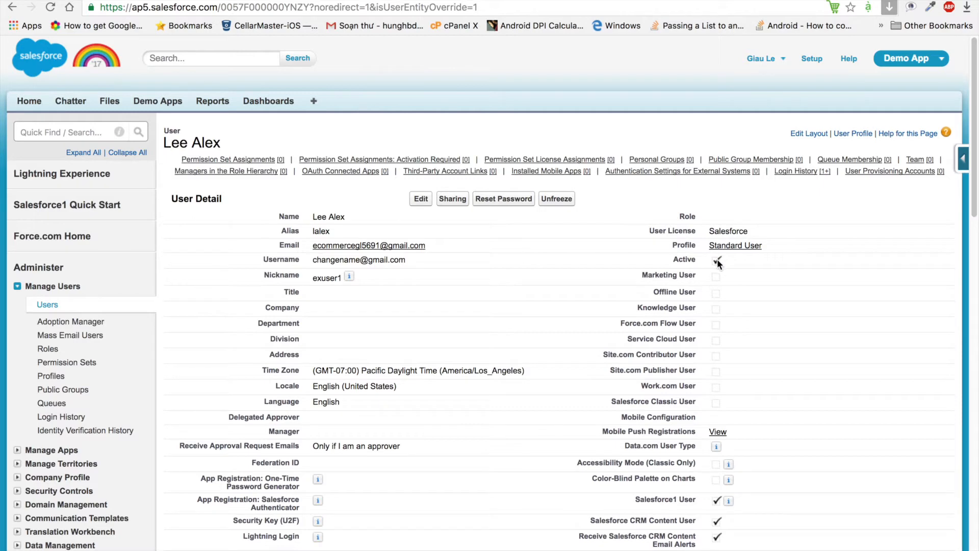
pyautogui.click(716, 259)
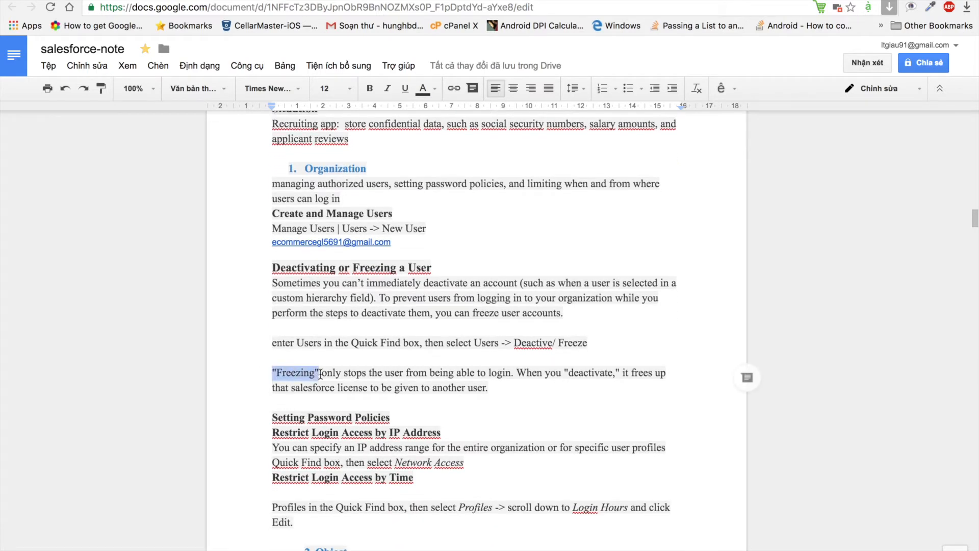
# Step: Highlight and reread the notes paragraph on freezing versus deactivating users
pyautogui.moveTo(319, 373); pyautogui.dragTo(491, 388)
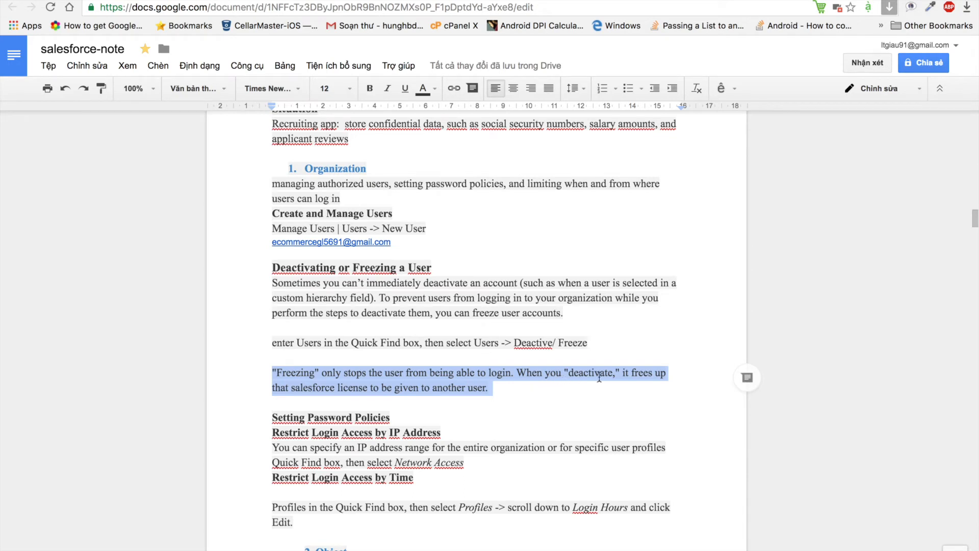
pyautogui.moveTo(656, 391)
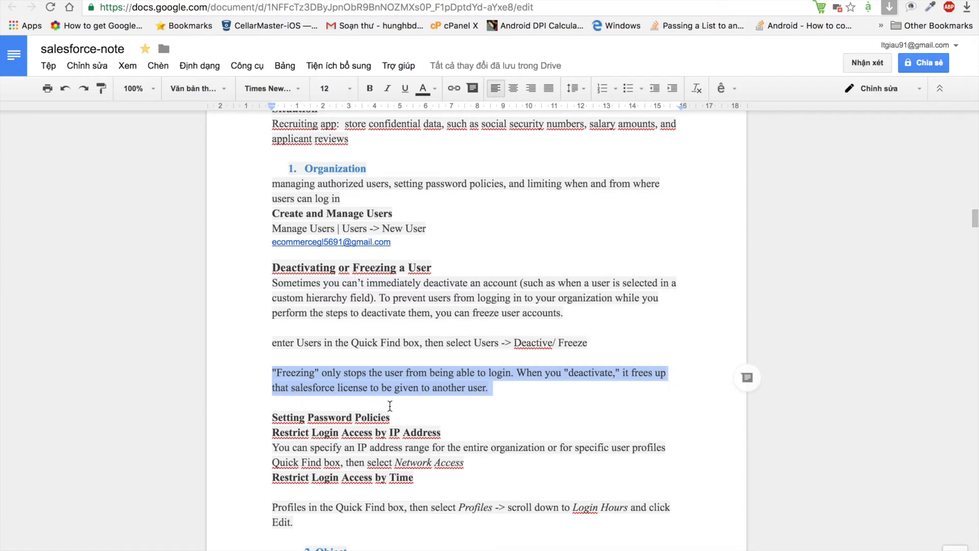
pyautogui.moveTo(522, 392)
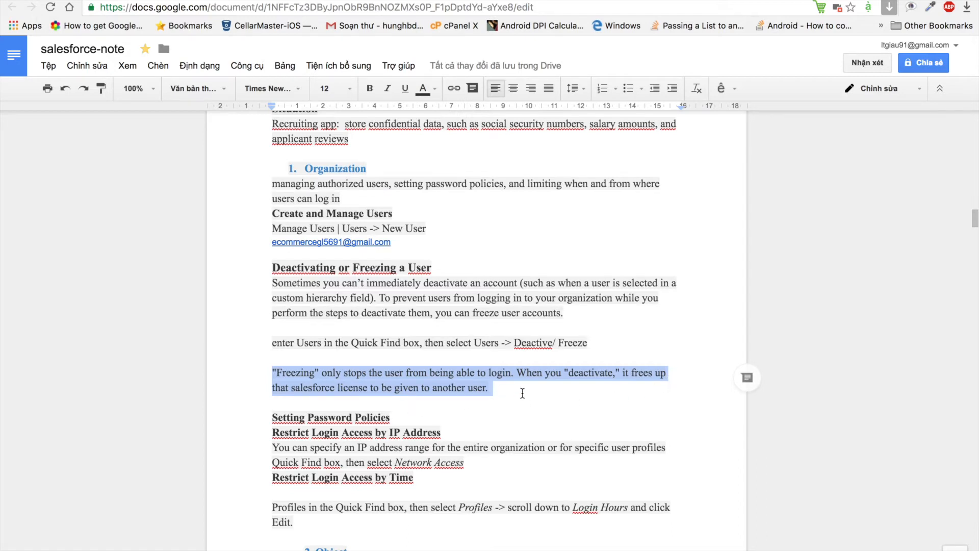
pyautogui.click(518, 387)
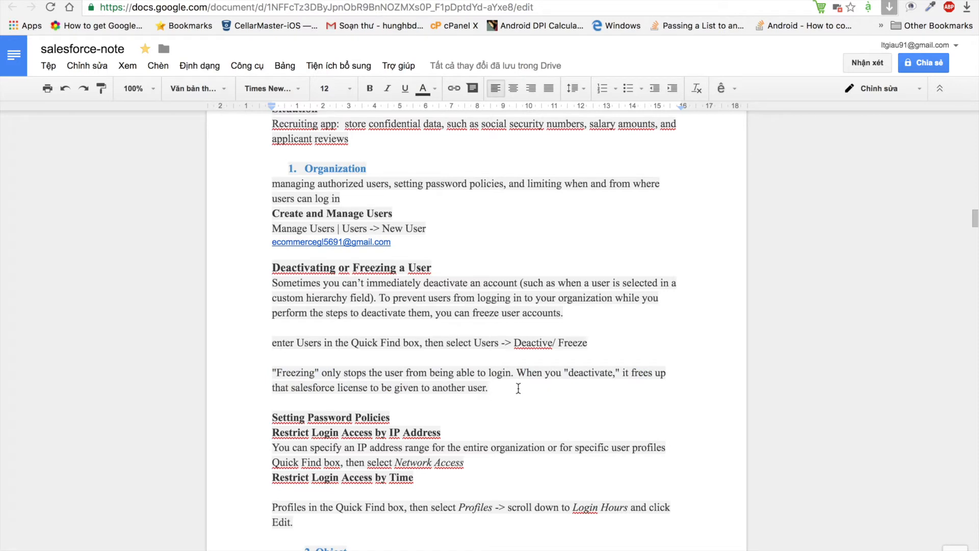
pyautogui.moveTo(584, 369)
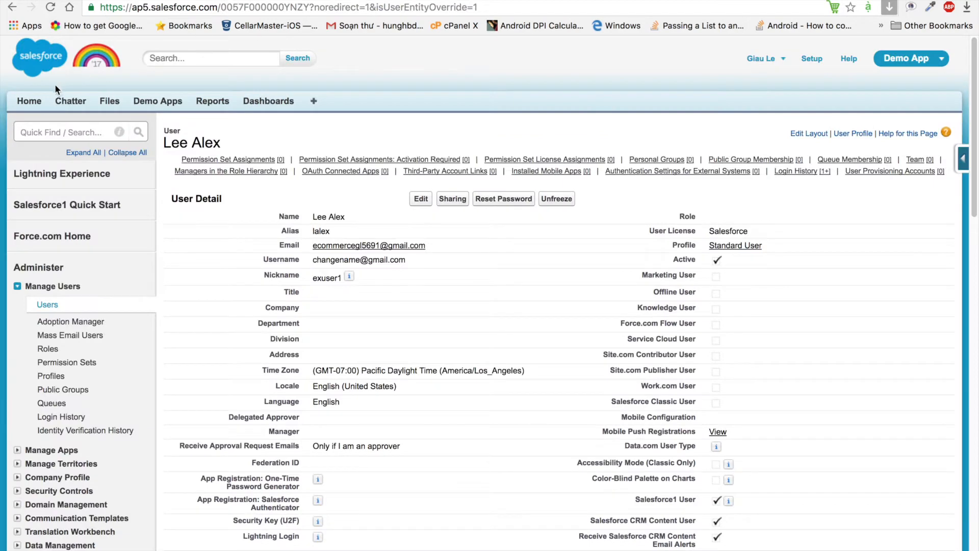
# Step: Reach Password Policies via Quick Find 'Pa' and keep minimum password length at 8
pyautogui.write('P')
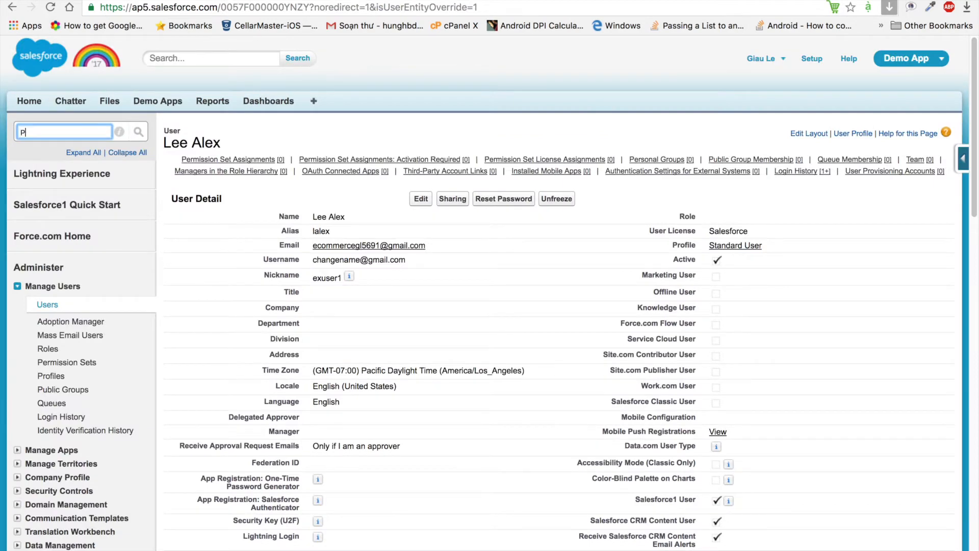
pyautogui.write('as')
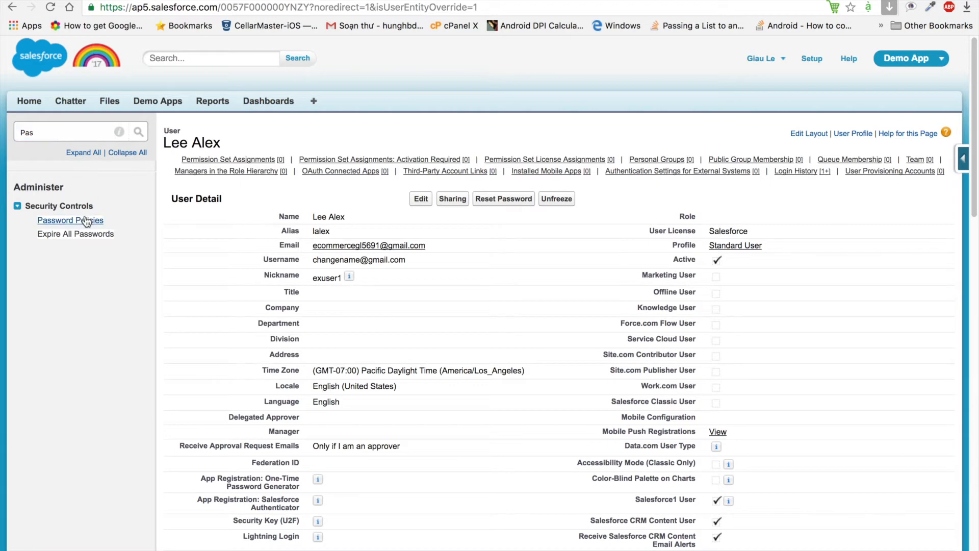
pyautogui.click(70, 220)
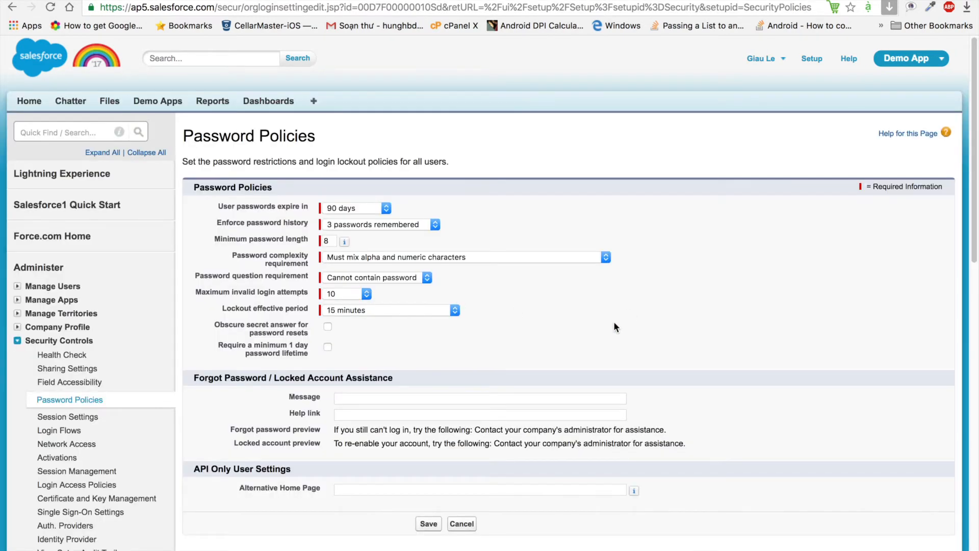
pyautogui.moveTo(185, 232)
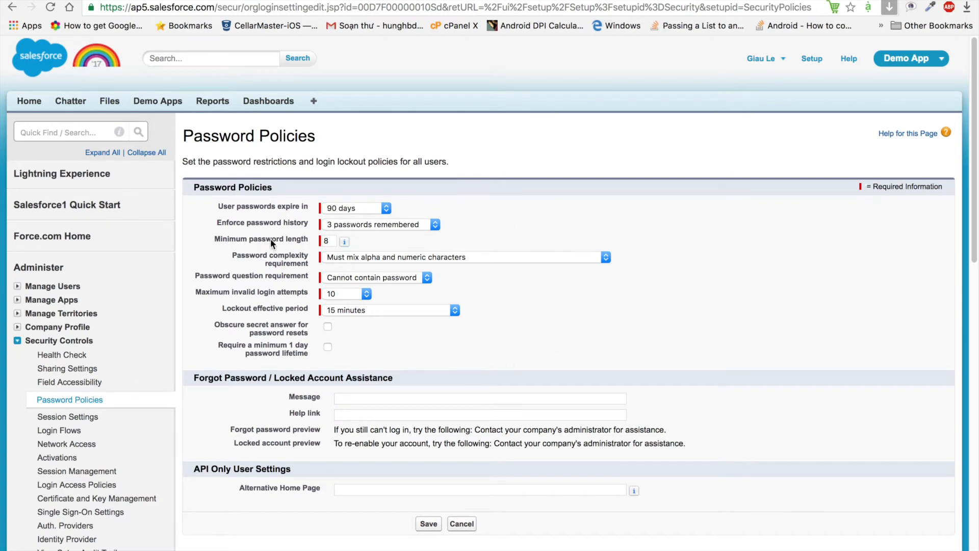
pyautogui.moveTo(297, 245)
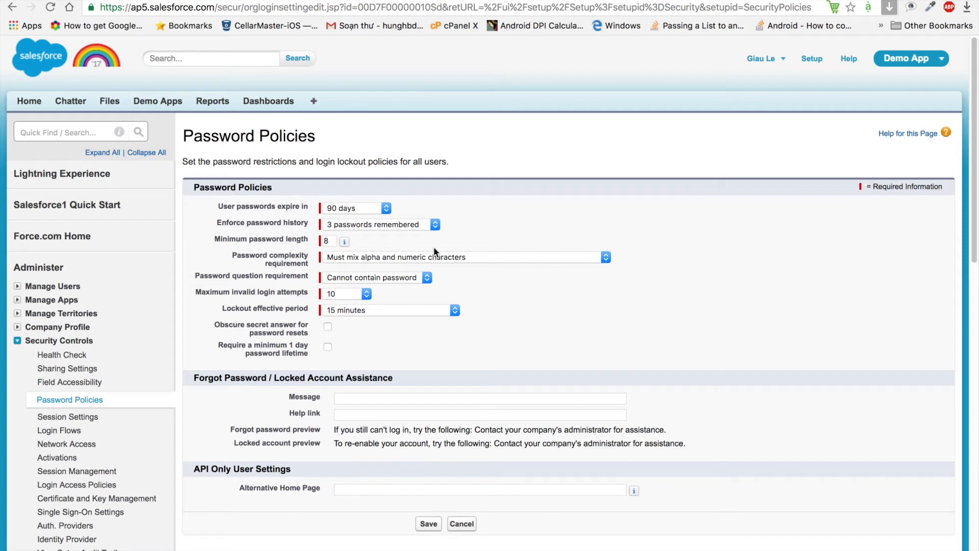
pyautogui.click(327, 241)
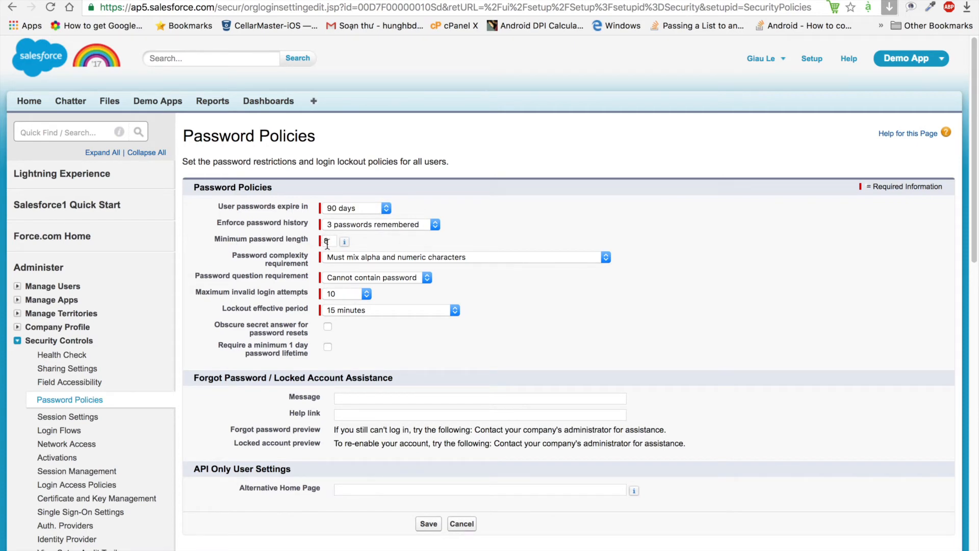
pyautogui.write('8')
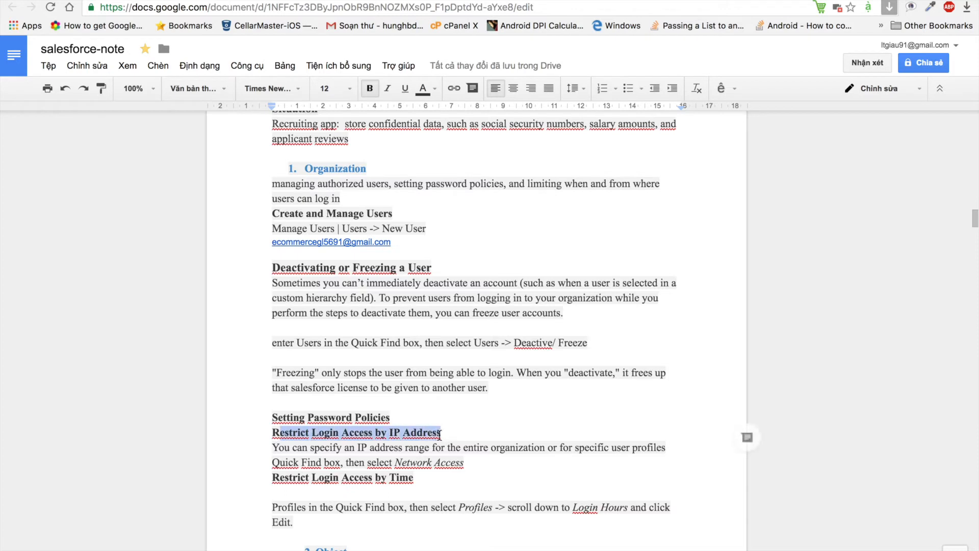
# Step: Review the 'Restrict Login Access by IP Address' heading in the notes doc
pyautogui.click(444, 433)
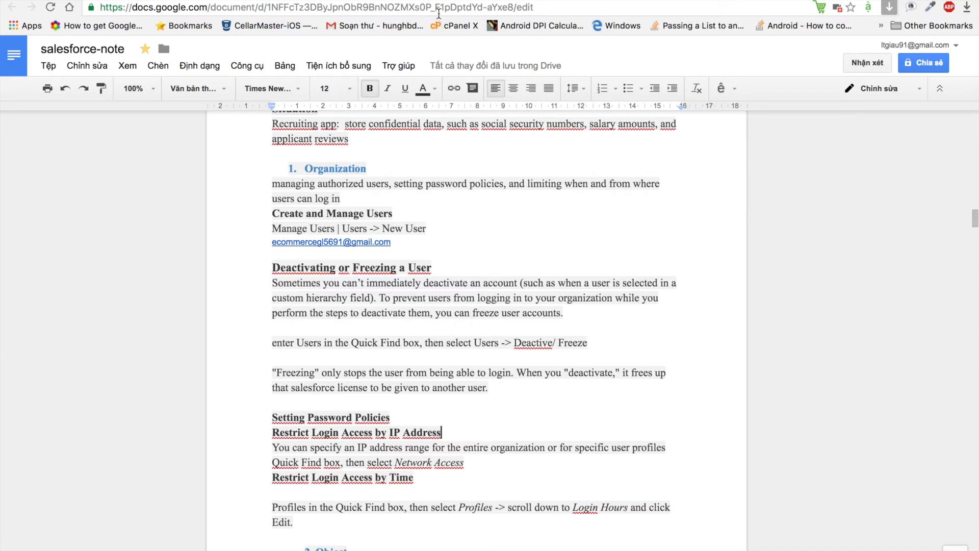
pyautogui.moveTo(440, 25)
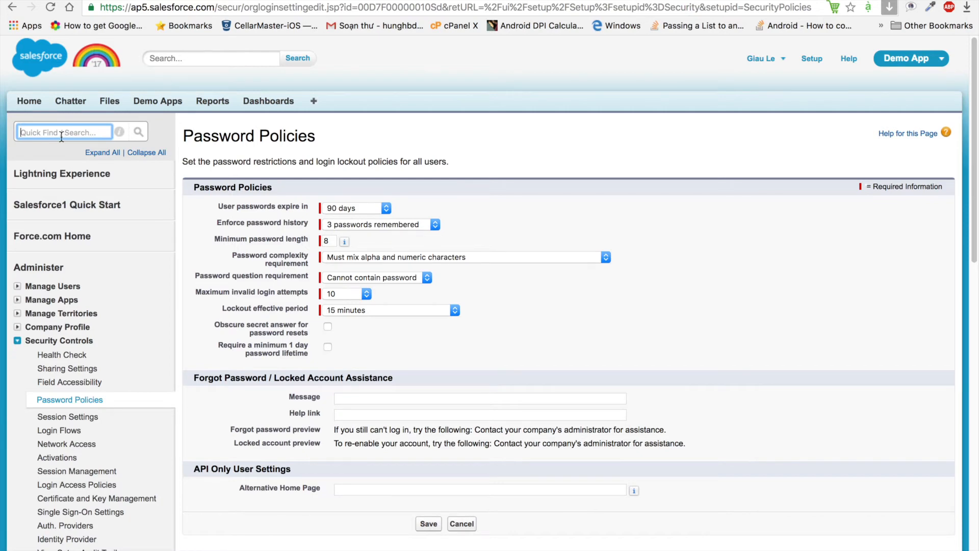
# Step: Reach Network Access via Quick Find 'Ne' and start a new trusted IP range at Start IP Address
pyautogui.write('Ne')
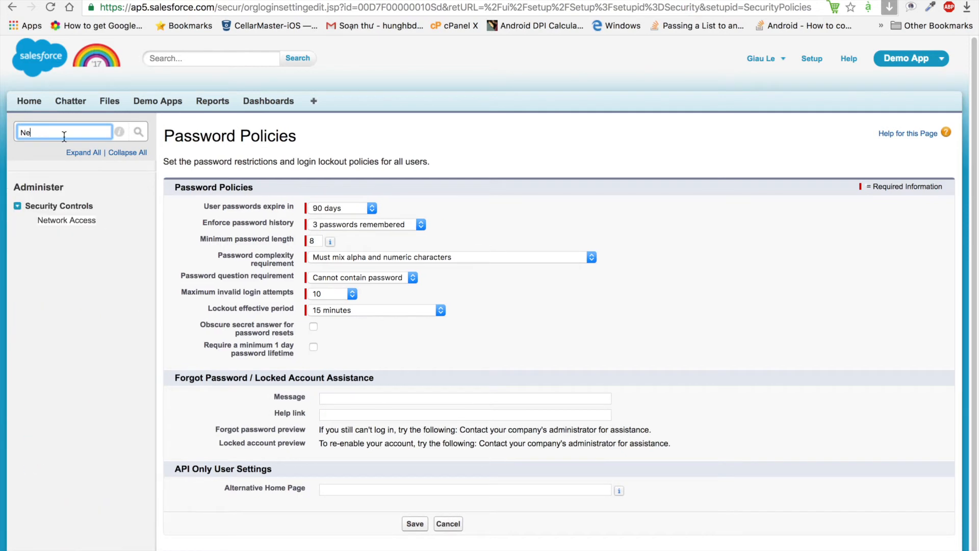
pyautogui.click(67, 220)
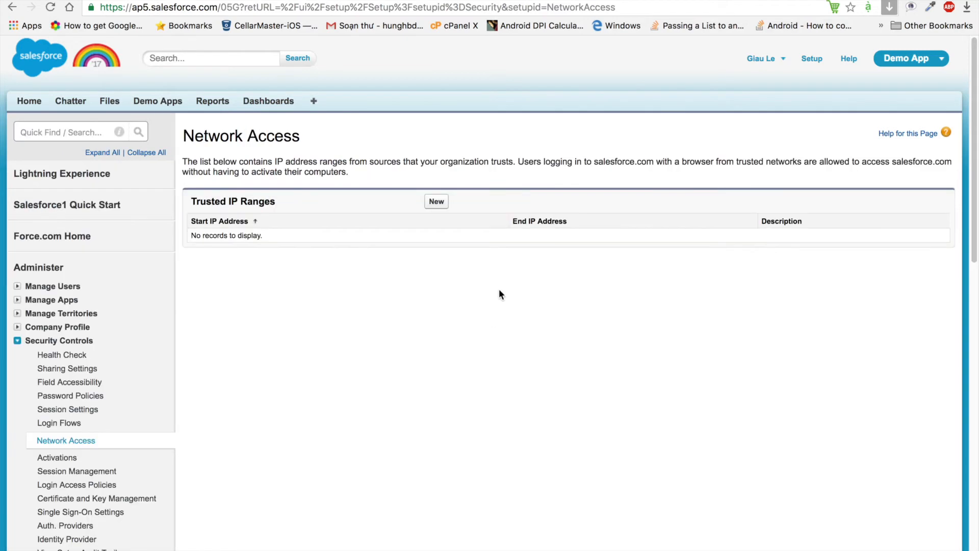
pyautogui.click(435, 201)
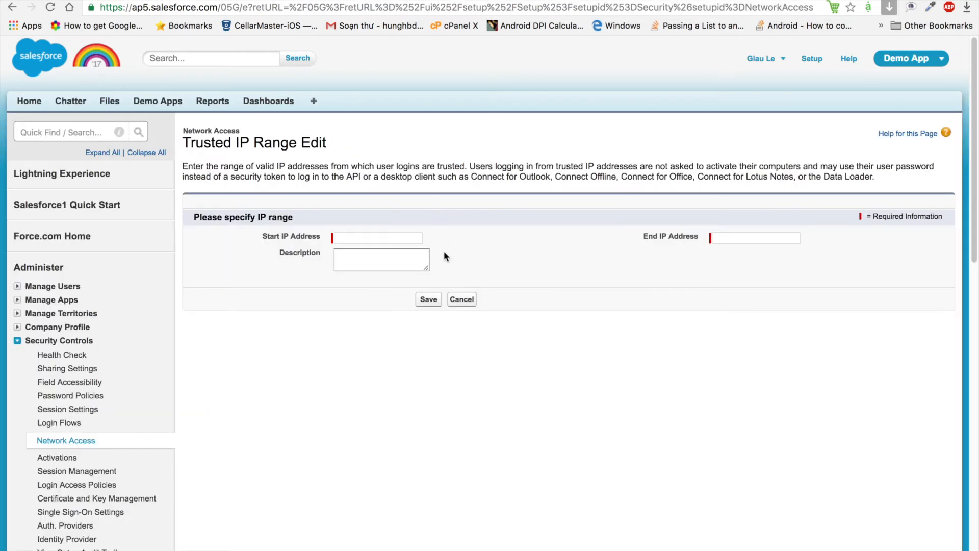
pyautogui.click(377, 238)
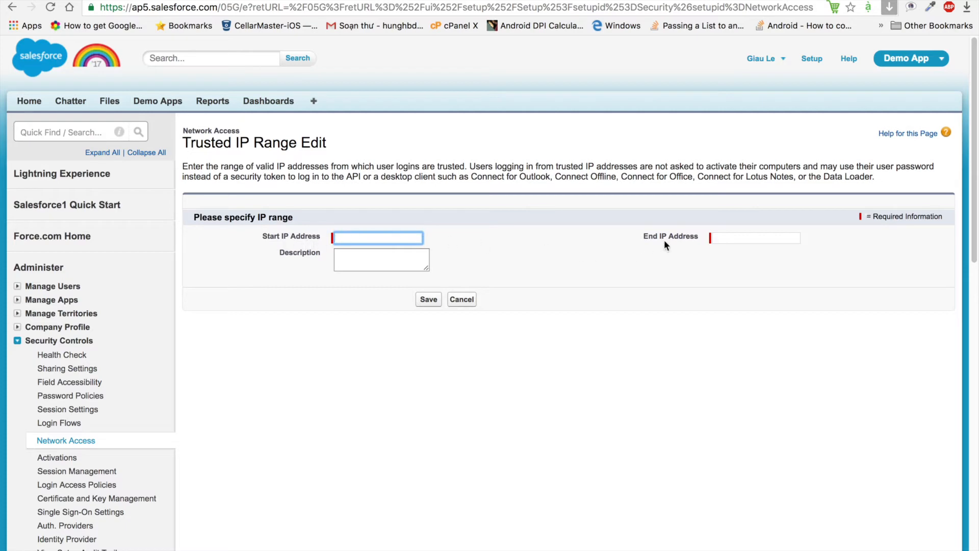
pyautogui.moveTo(619, 249)
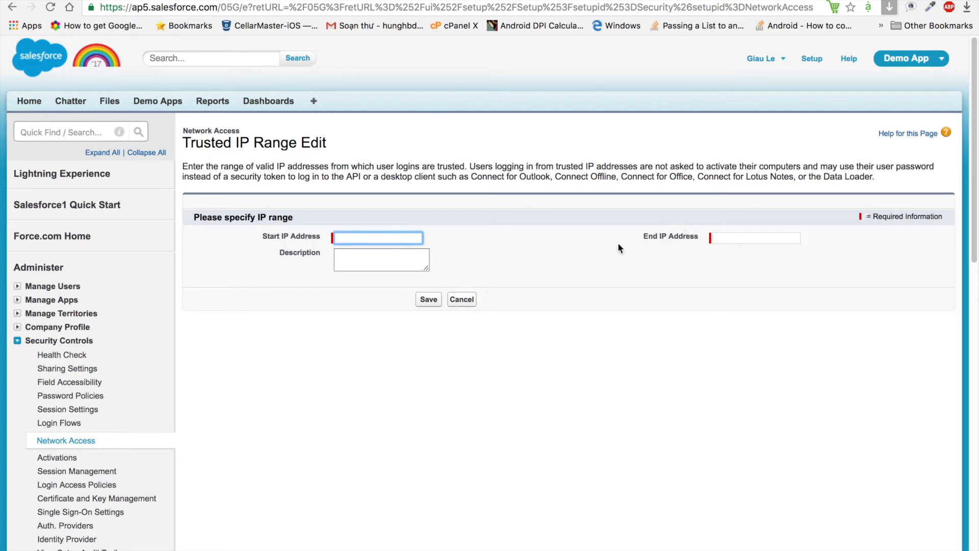
pyautogui.moveTo(362, 230)
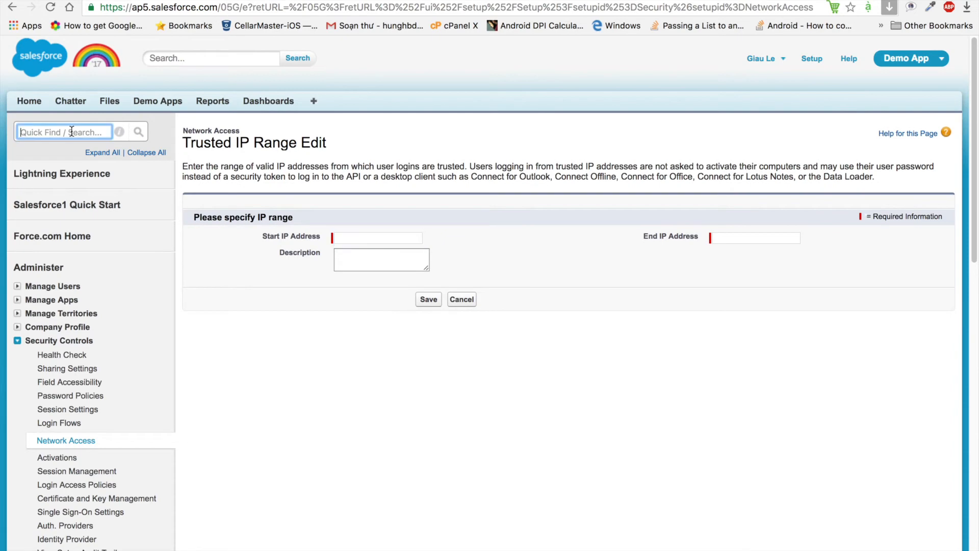
# Step: Reach Profiles via Quick Find 'Pro' and open the Analytics Cloud Integration User profile
pyautogui.write('Pro')
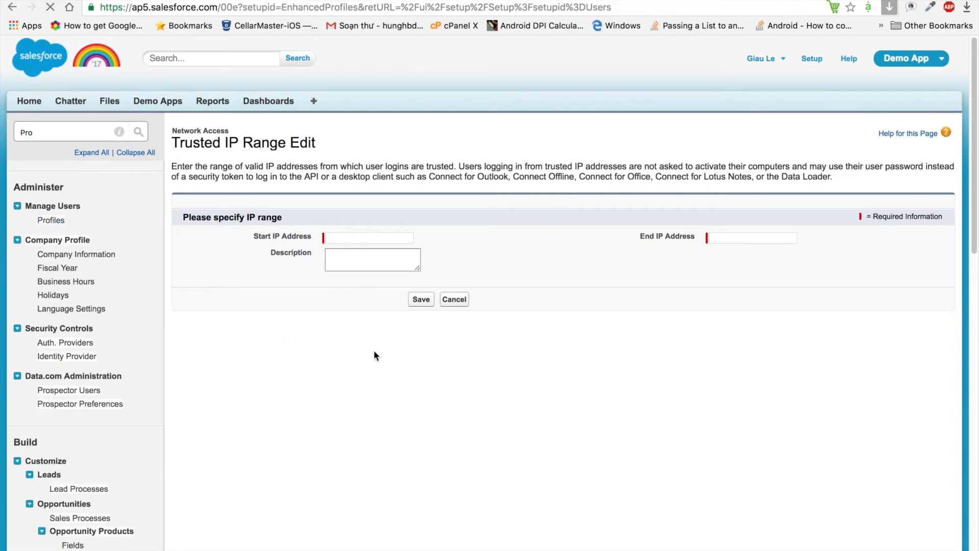
pyautogui.click(453, 299)
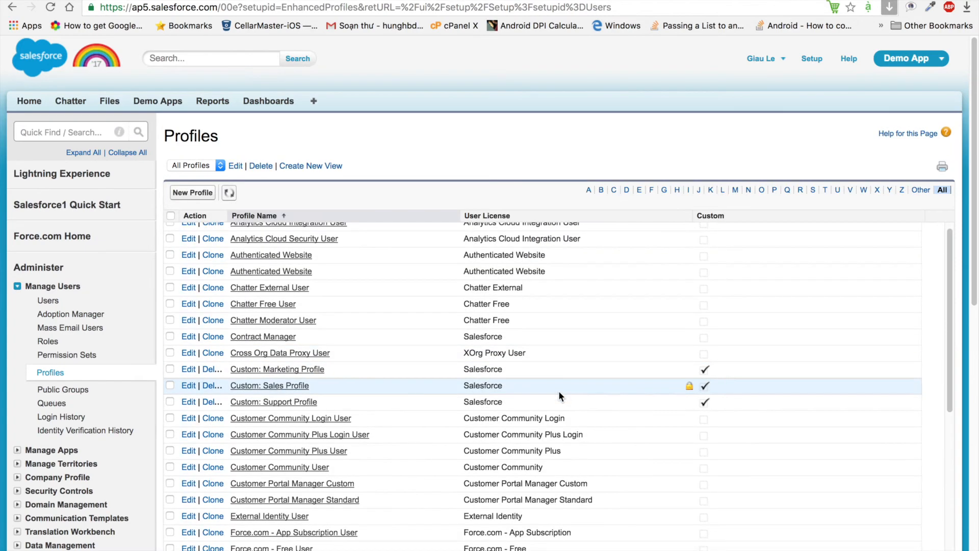
pyautogui.scroll(3)
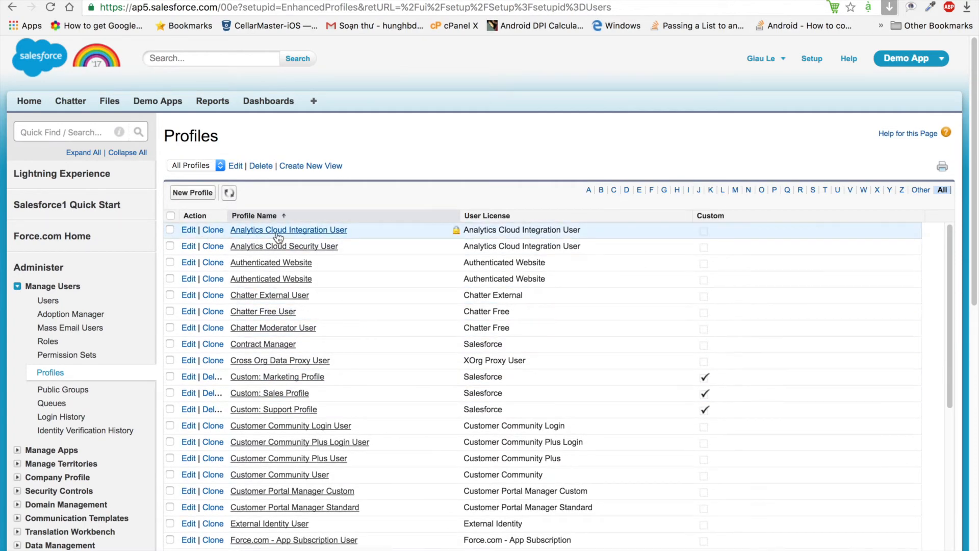
pyautogui.click(287, 230)
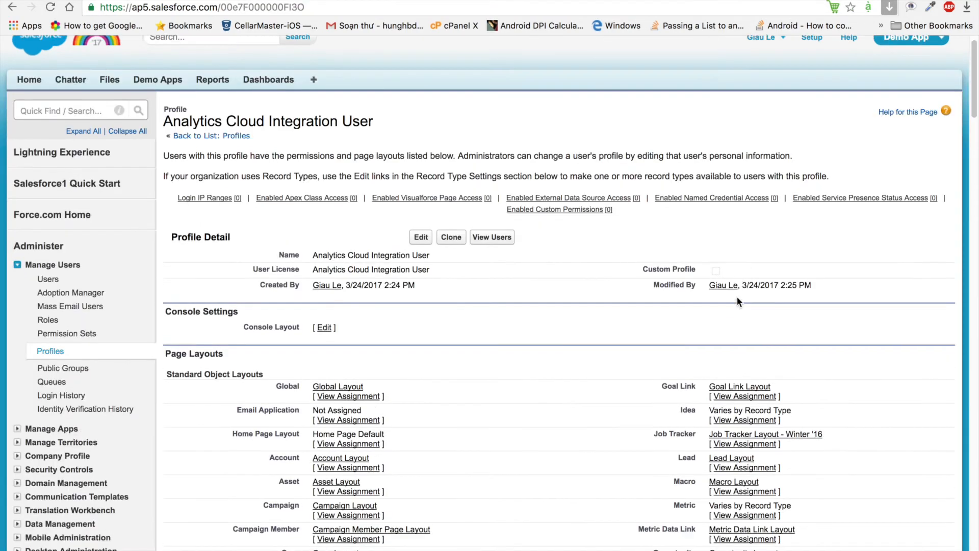
pyautogui.scroll(-3)
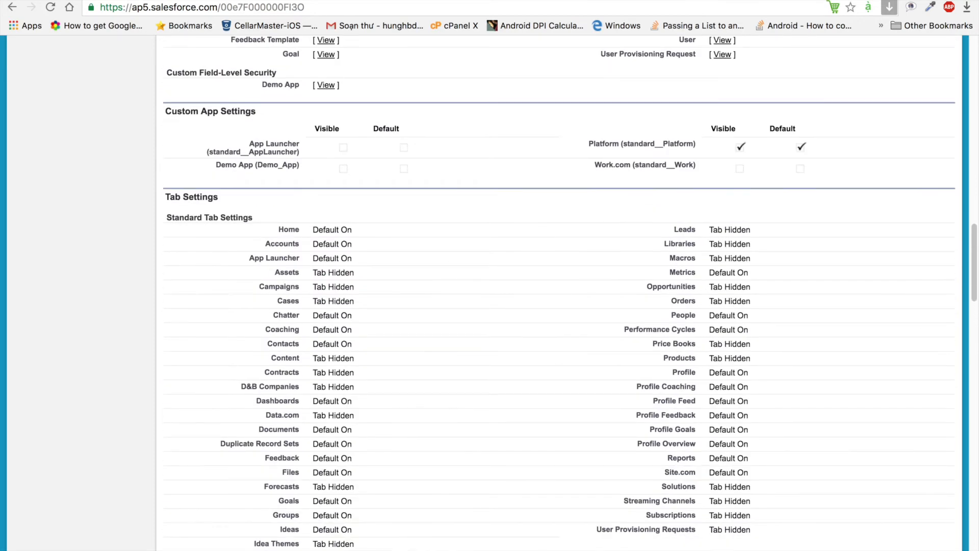
# Step: Edit the profile's Login Hours, setting Sunday's start and end times from 12:00 AM
pyautogui.write('Login Hours')
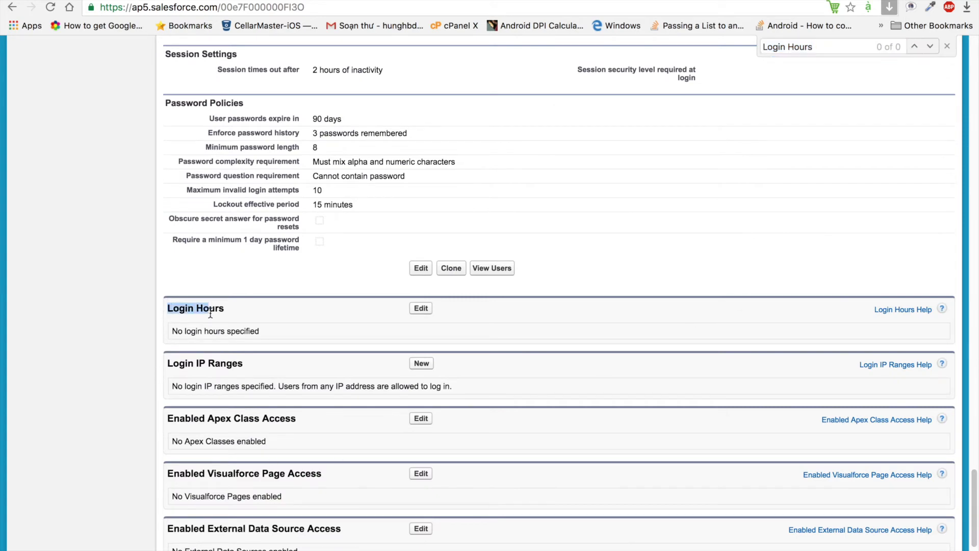
pyautogui.click(420, 308)
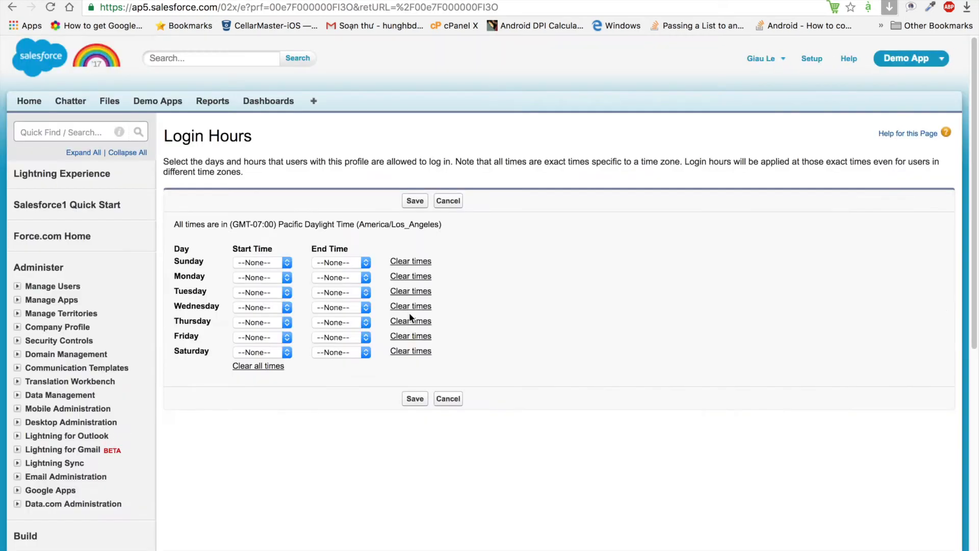
pyautogui.click(262, 262)
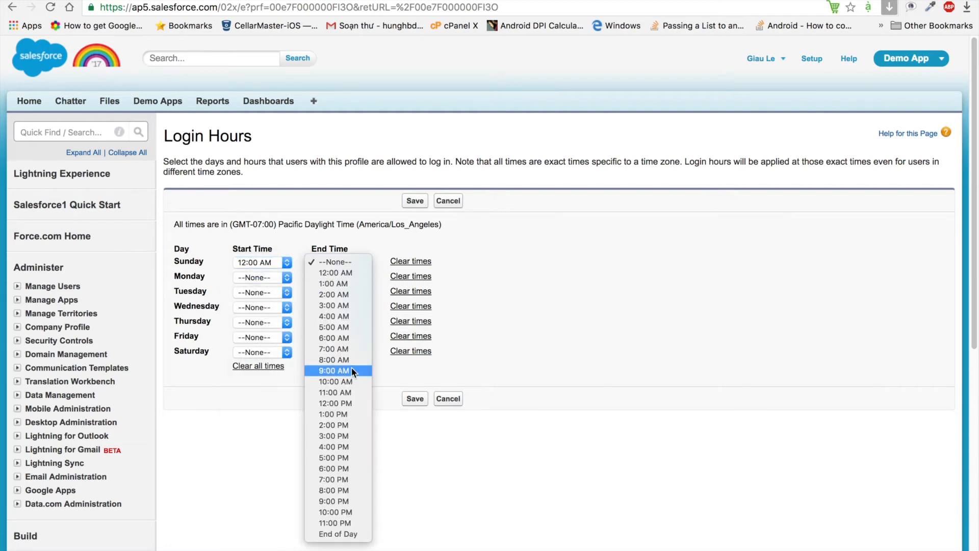
pyautogui.click(335, 370)
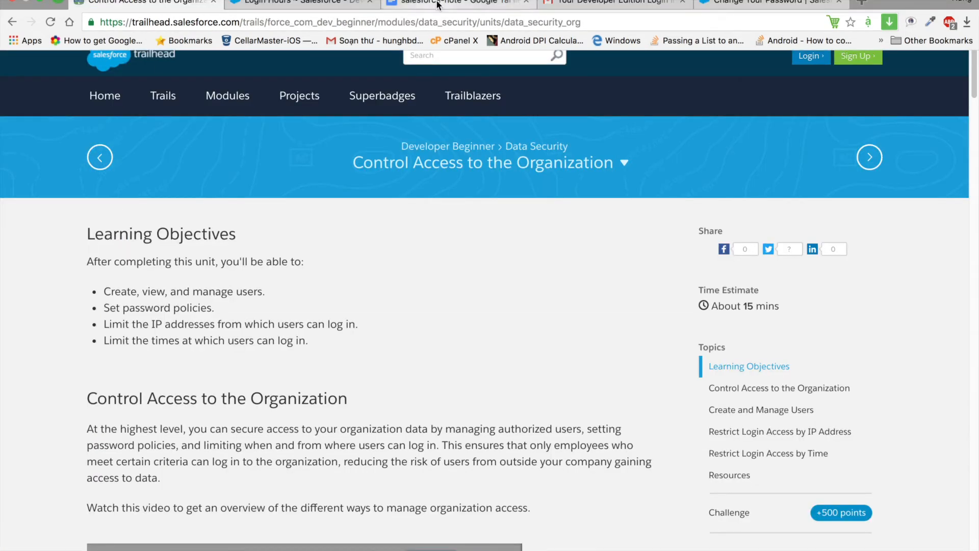
# Step: In Trailhead's Control Access unit, scroll to and highlight the guestadmin hands-on challenge requirements
pyautogui.click(456, 2)
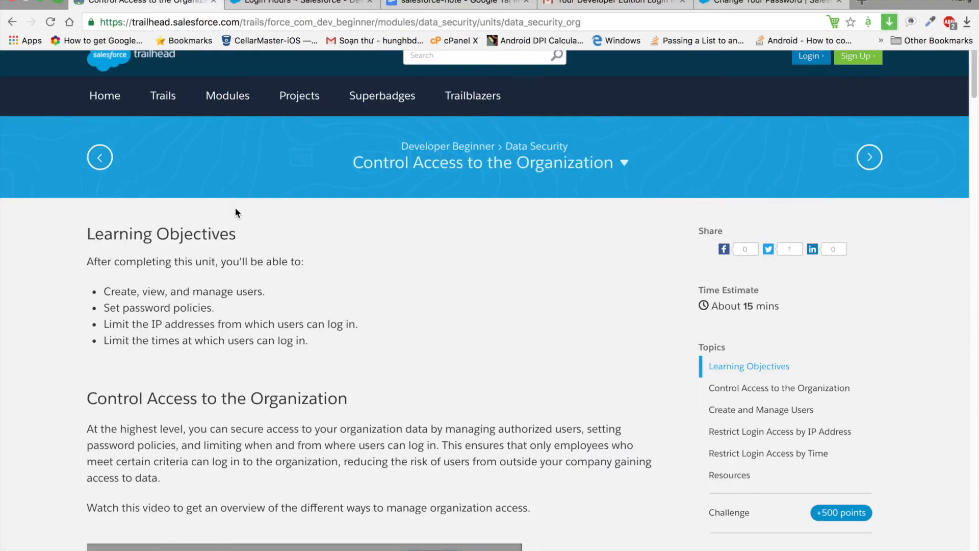
pyautogui.scroll(-3)
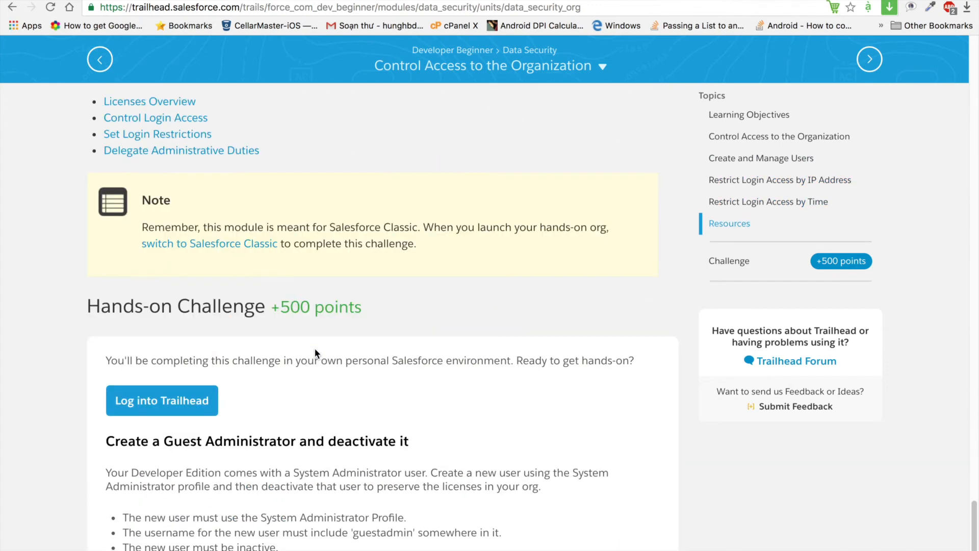
pyautogui.scroll(-3)
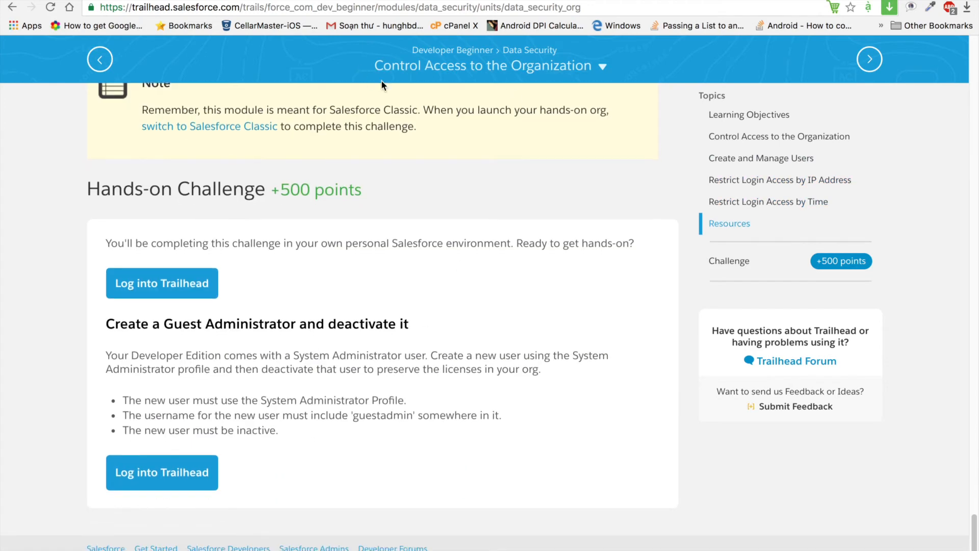
pyautogui.moveTo(212, 347)
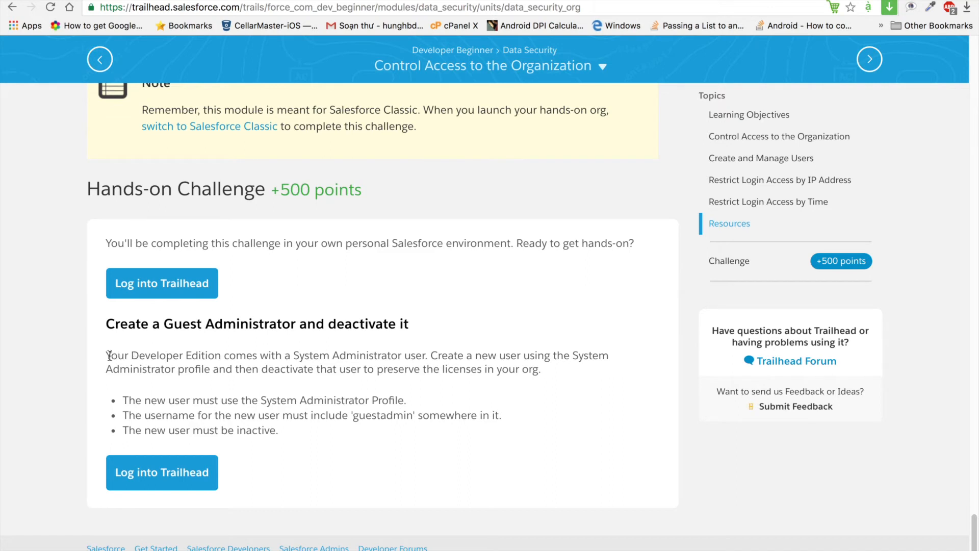
pyautogui.moveTo(106, 355); pyautogui.dragTo(420, 355)
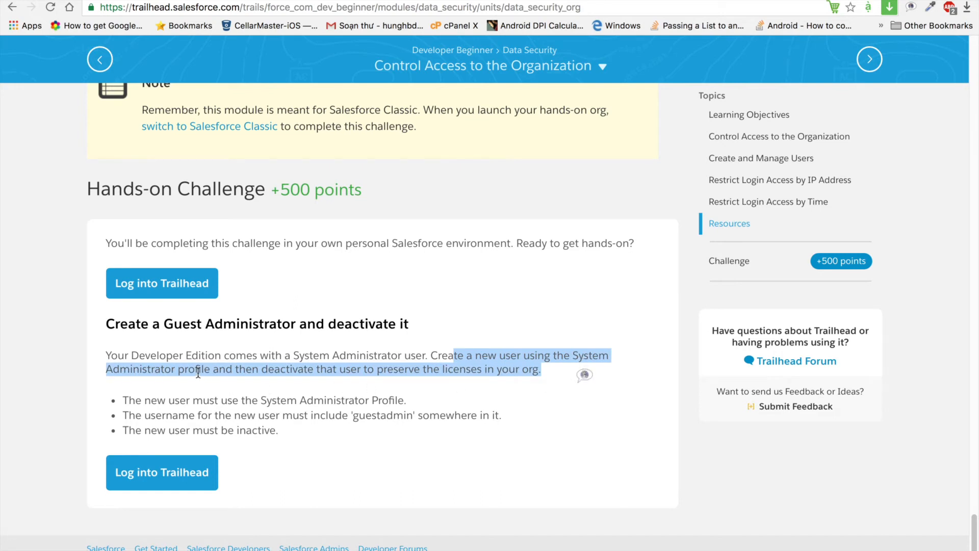
pyautogui.doubleClick(348, 369)
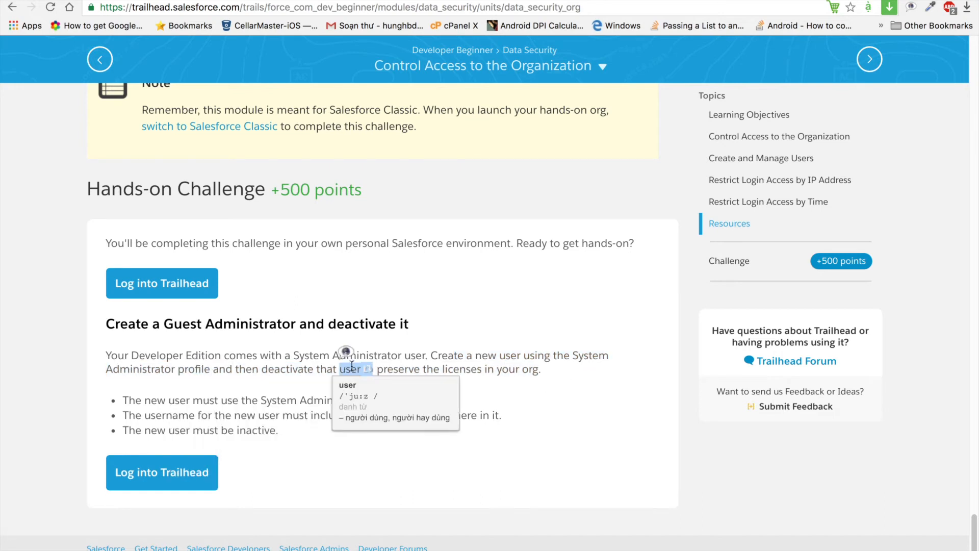
pyautogui.moveTo(541, 392)
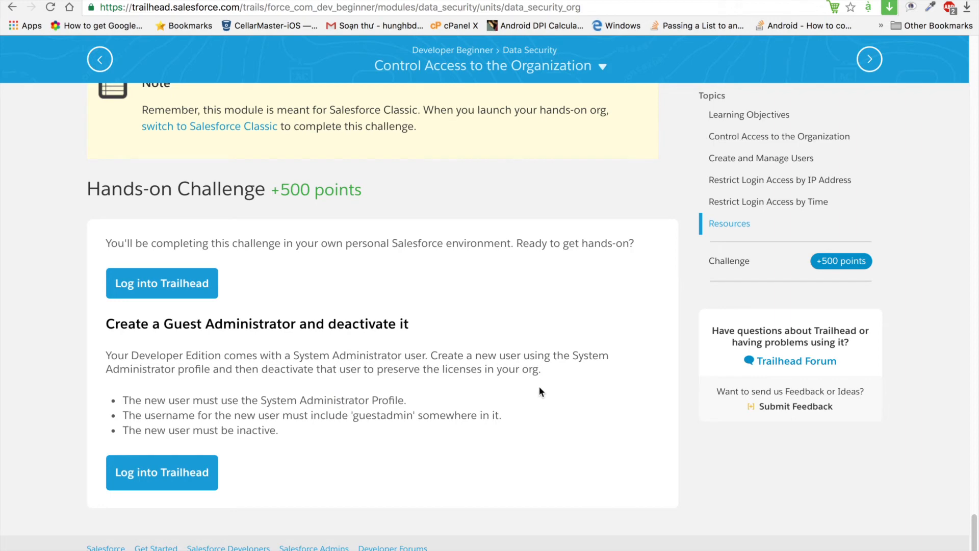
pyautogui.moveTo(166, 403)
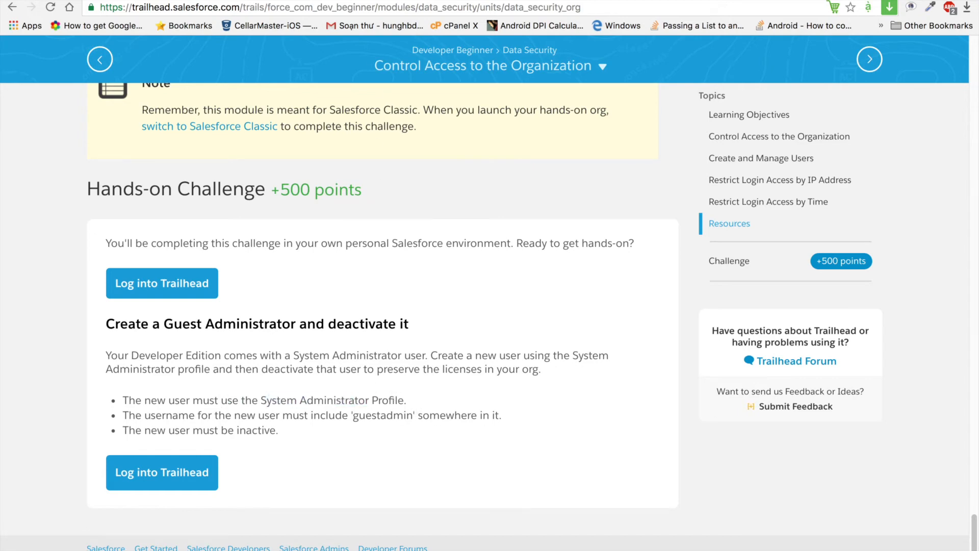
# Step: Return to Setup home and reach the Users list via Quick Find 'Us'
pyautogui.click(162, 283)
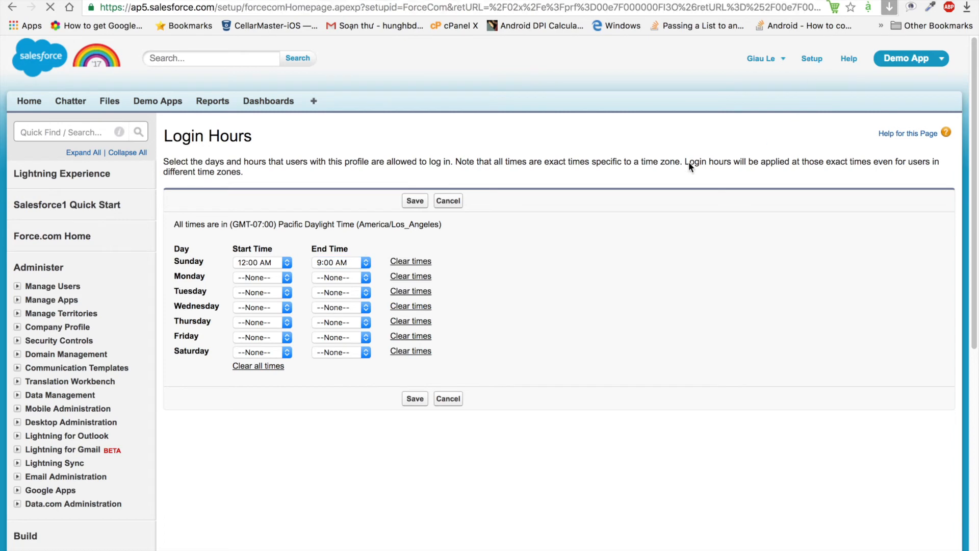
pyautogui.click(52, 236)
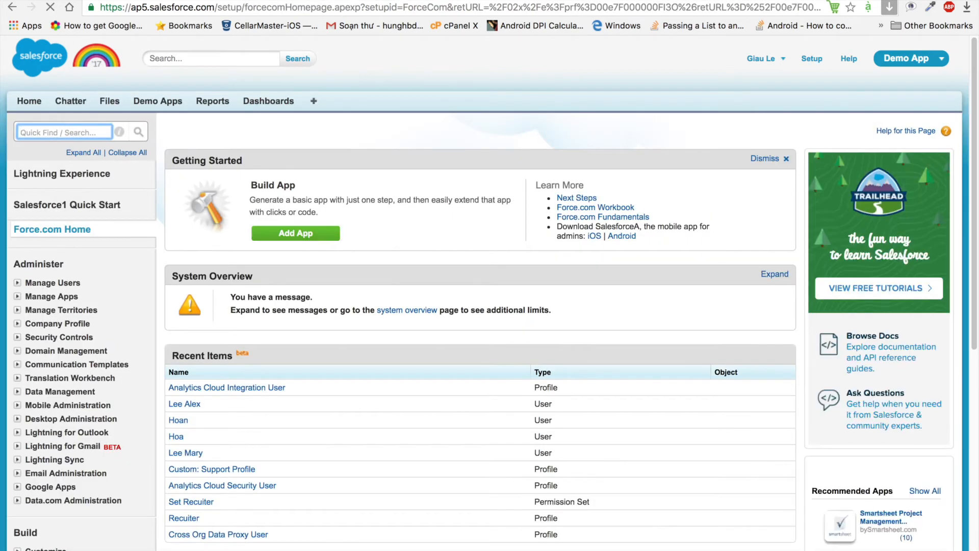
pyautogui.write('Us')
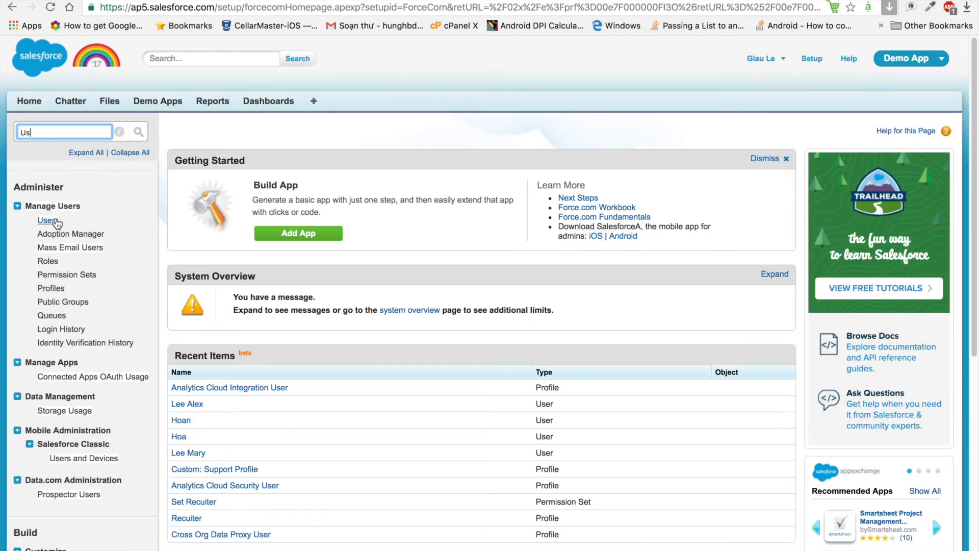
pyautogui.click(46, 220)
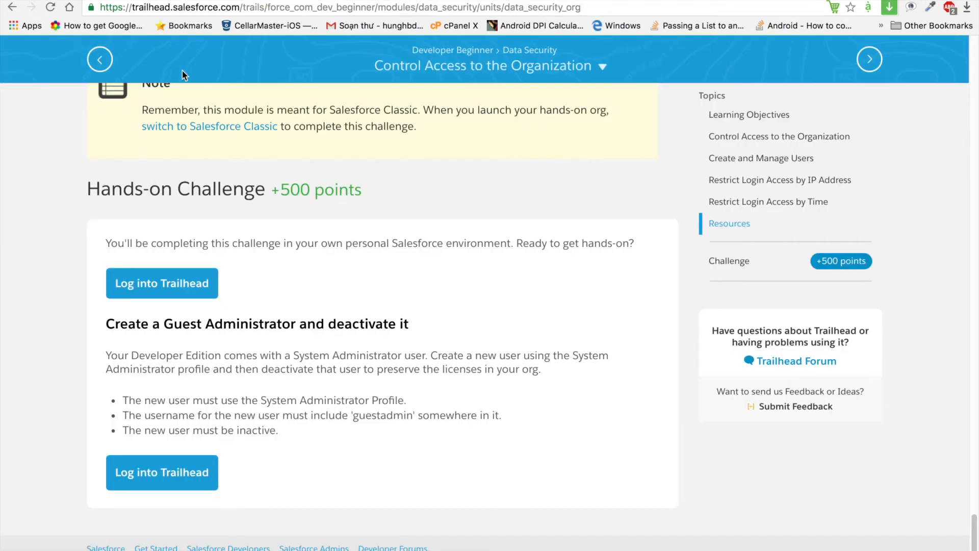
pyautogui.moveTo(263, 402)
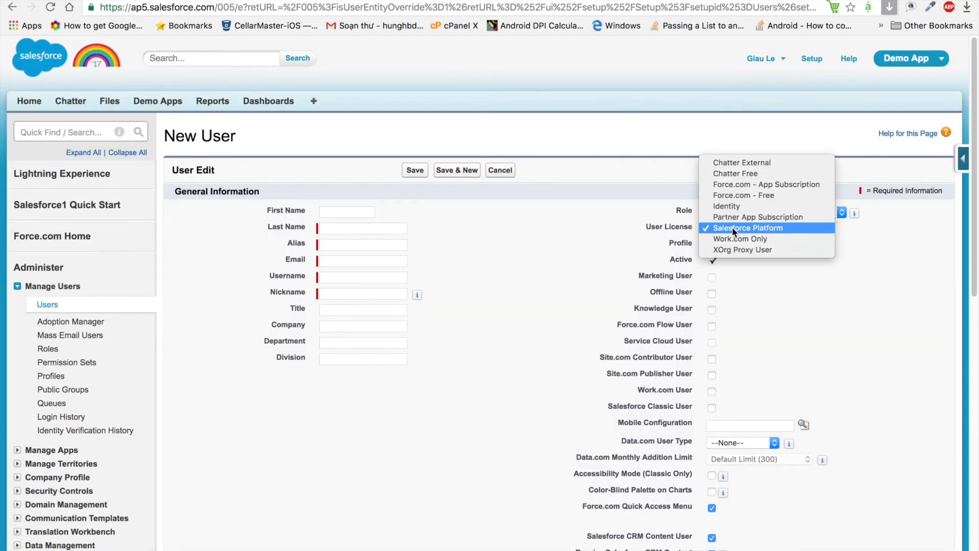
pyautogui.moveTo(741, 239)
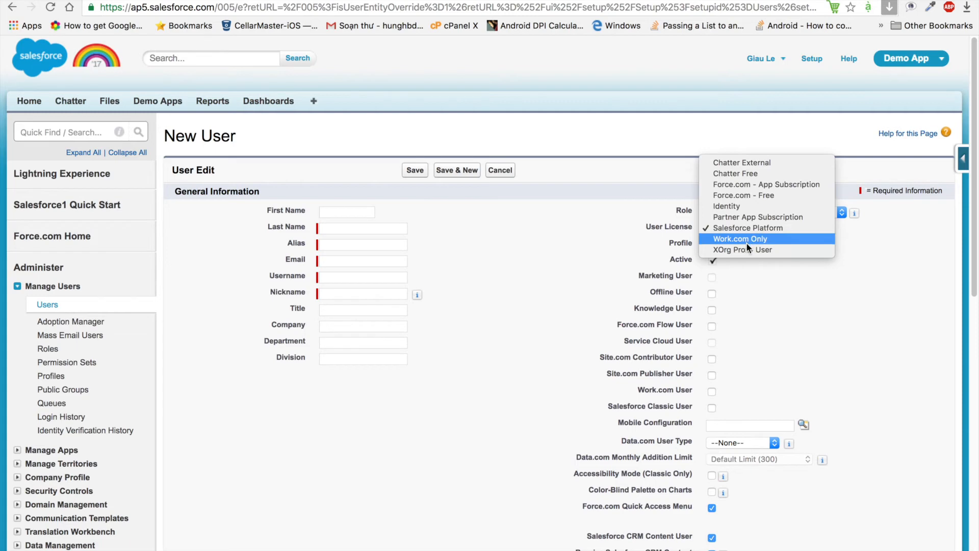
# Step: Browse the New User form's license and profile picklists, then go back to the Setup area
pyautogui.click(747, 227)
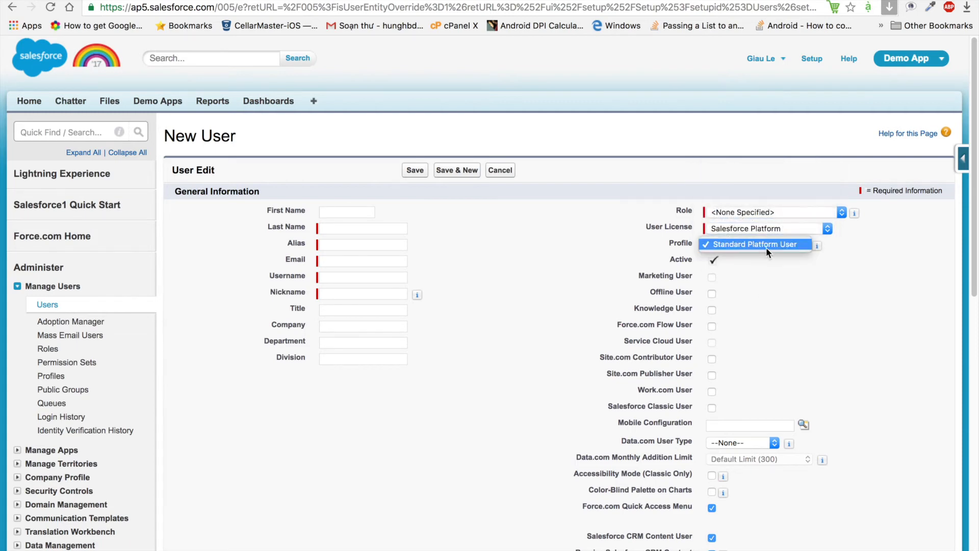
pyautogui.click(758, 244)
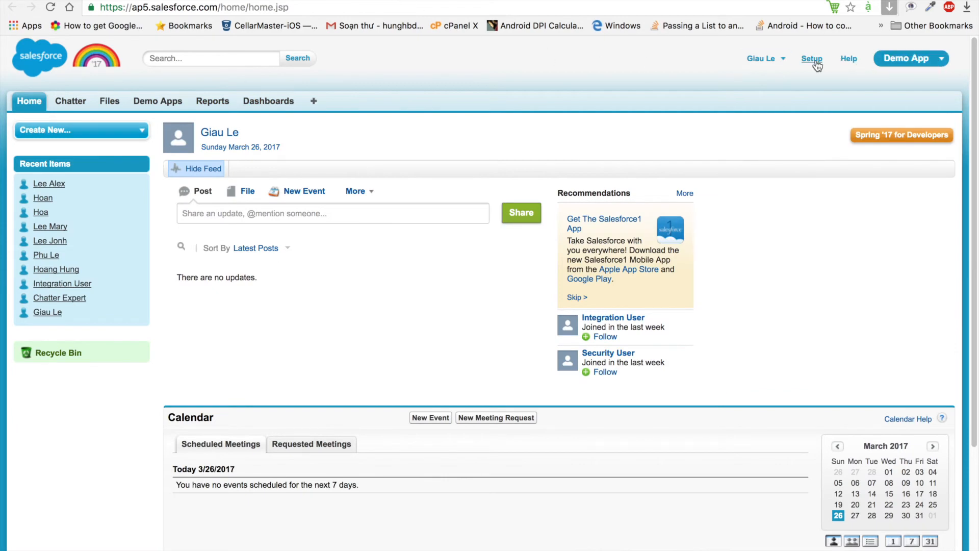
pyautogui.click(812, 58)
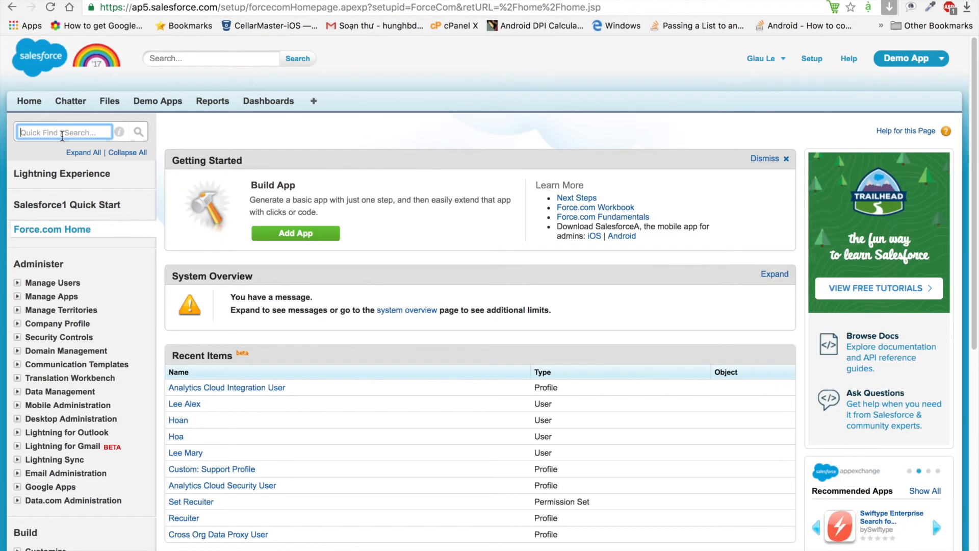
# Step: Reach All Users via Quick Find 'Us', view Hoa's user record and return to the list
pyautogui.write('Us')
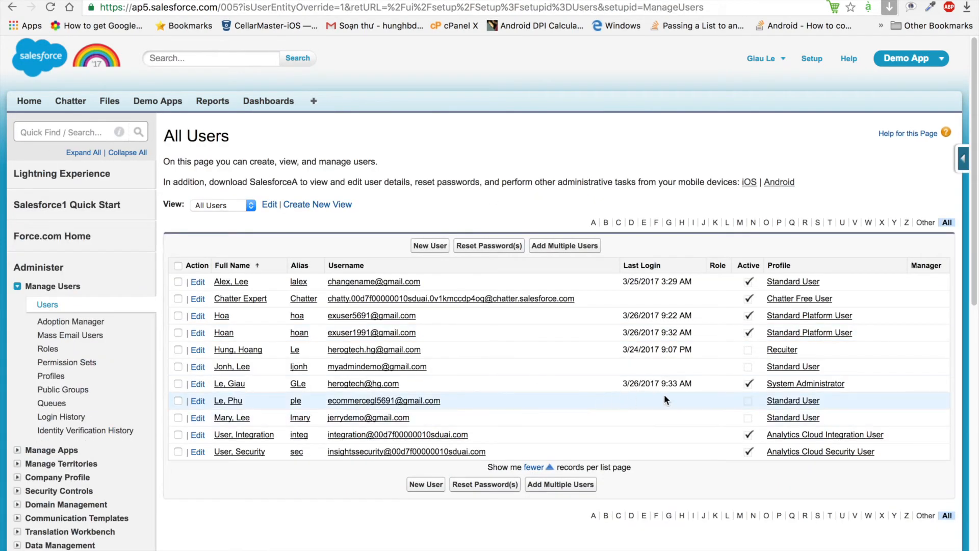
pyautogui.moveTo(271, 410)
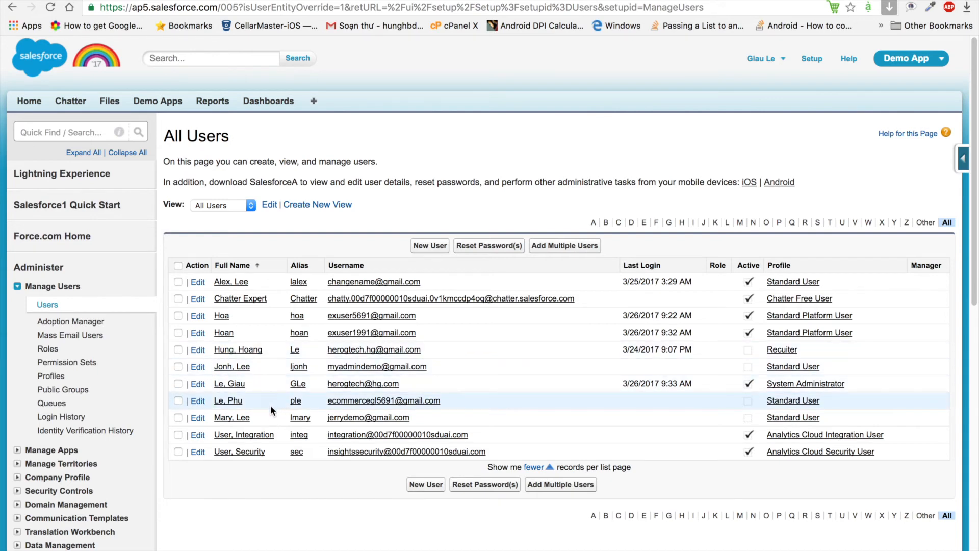
pyautogui.moveTo(705, 318)
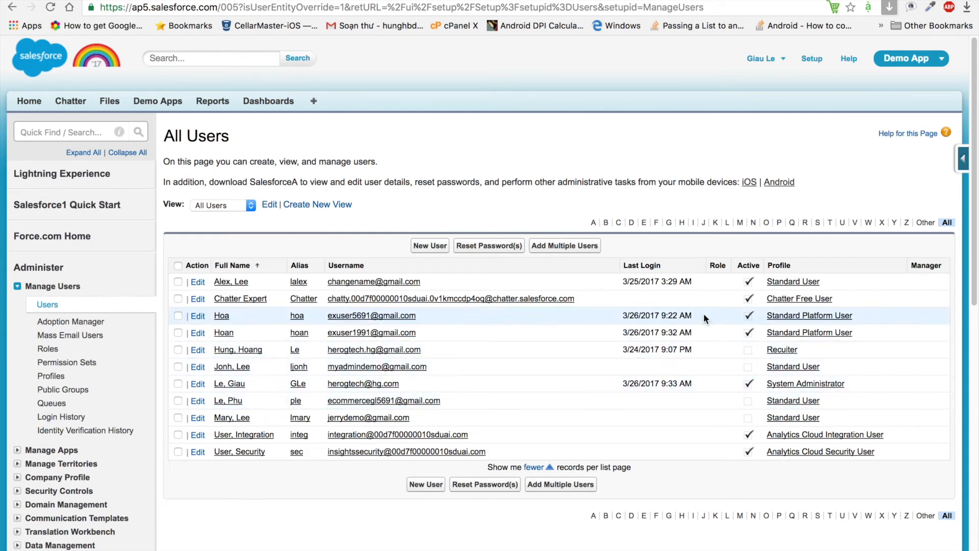
pyautogui.moveTo(238, 349)
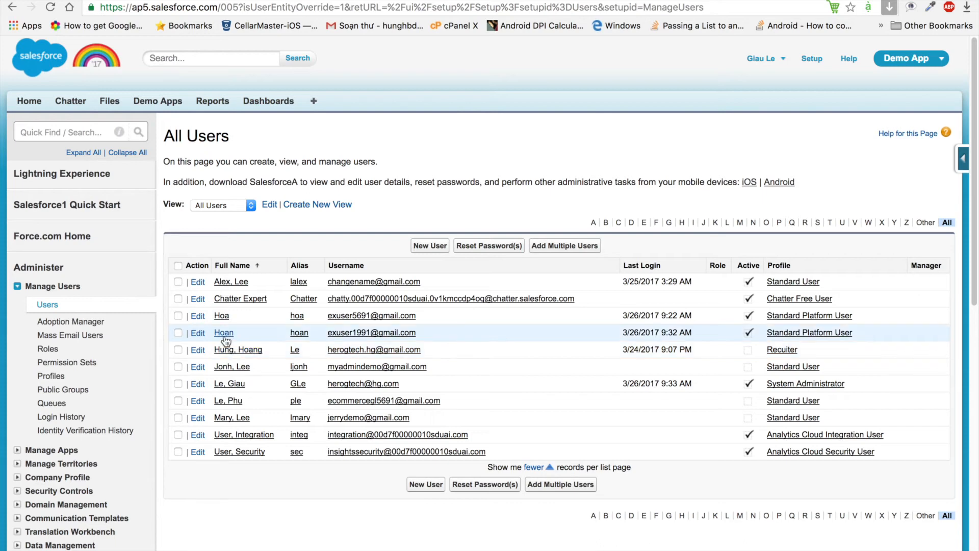
pyautogui.click(223, 333)
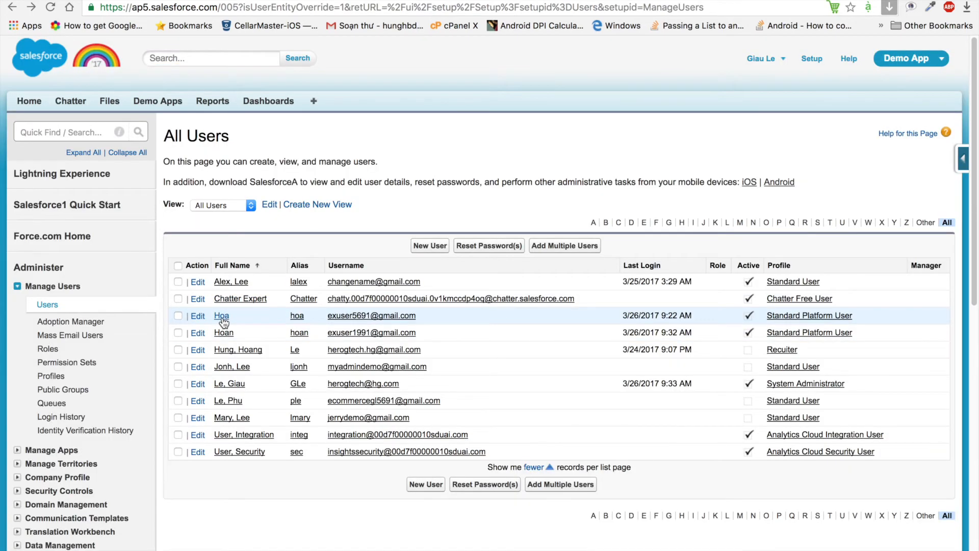
pyautogui.click(221, 315)
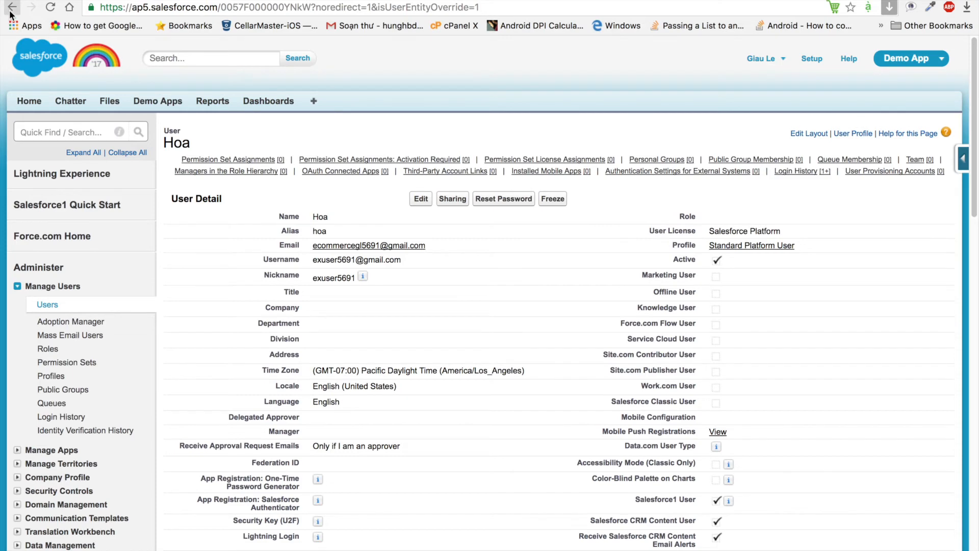
pyautogui.click(10, 8)
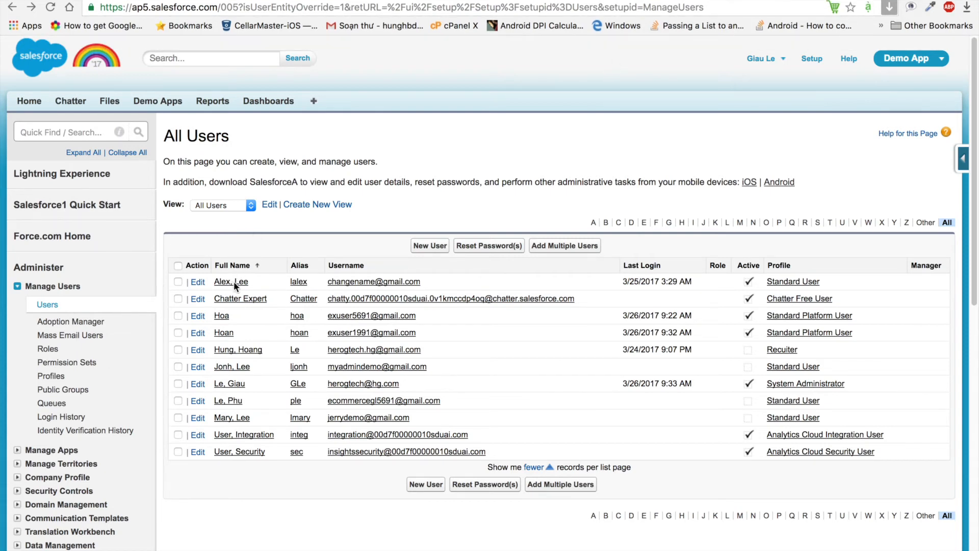
pyautogui.click(229, 281)
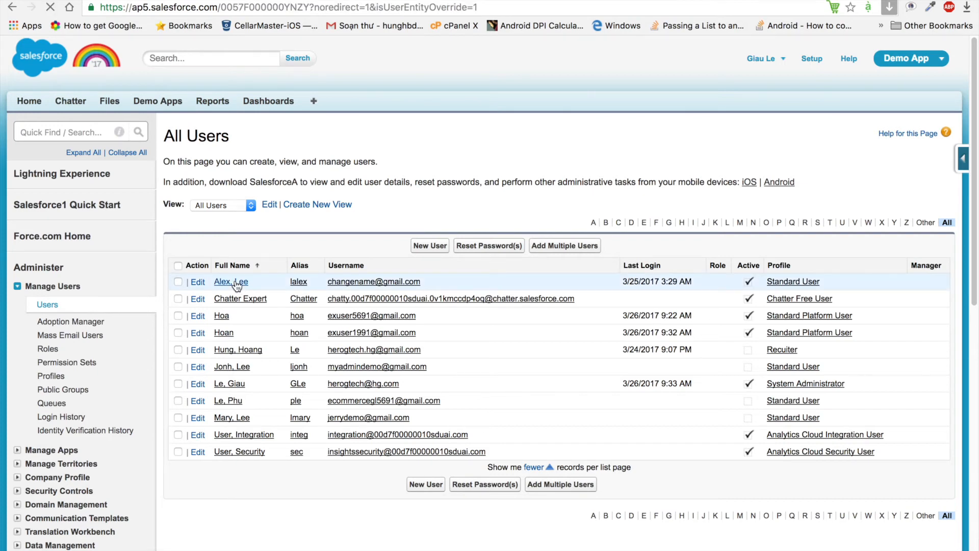
pyautogui.click(231, 282)
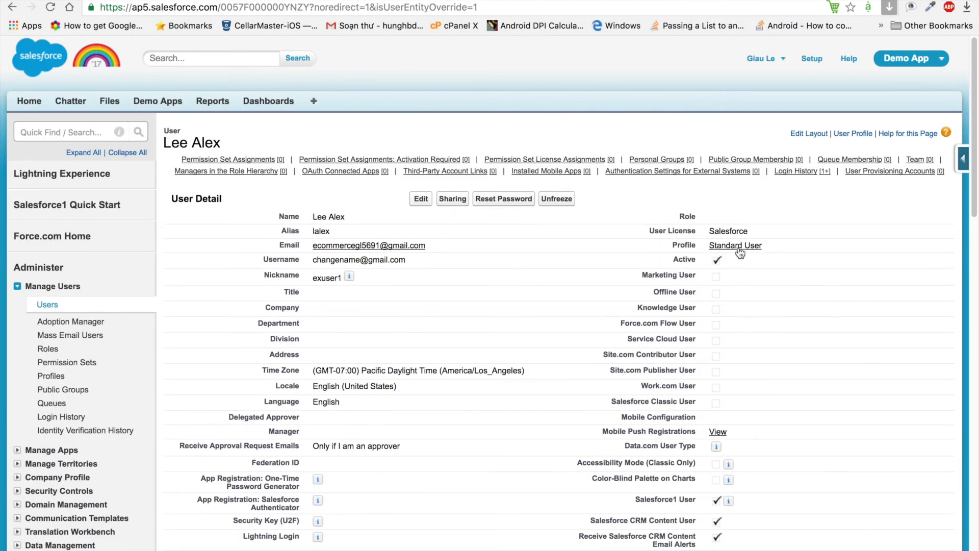
pyautogui.moveTo(656, 220)
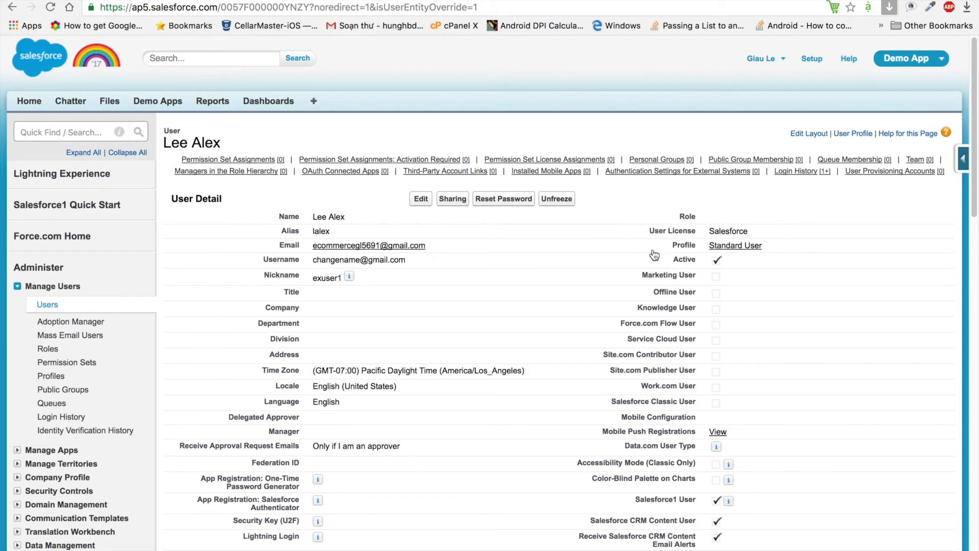
pyautogui.moveTo(766, 263)
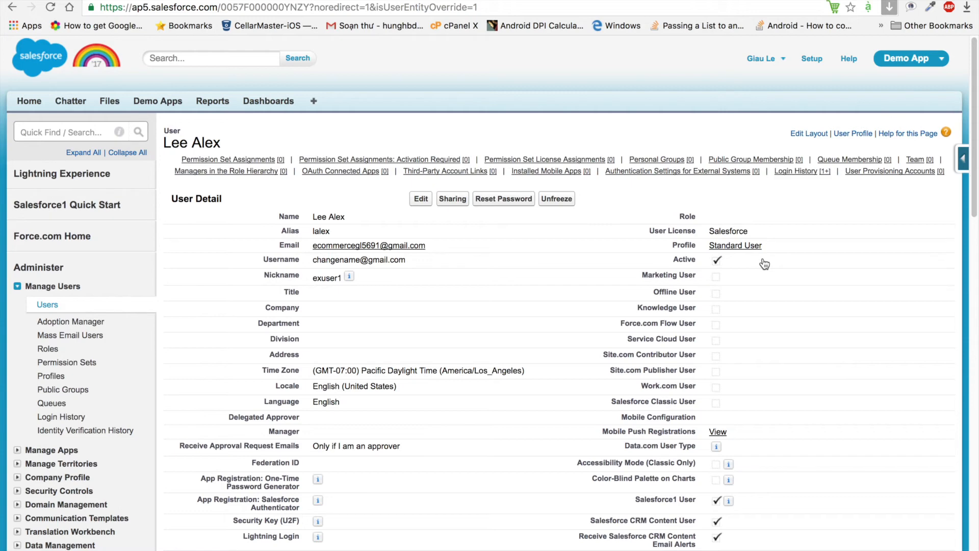
pyautogui.moveTo(764, 263)
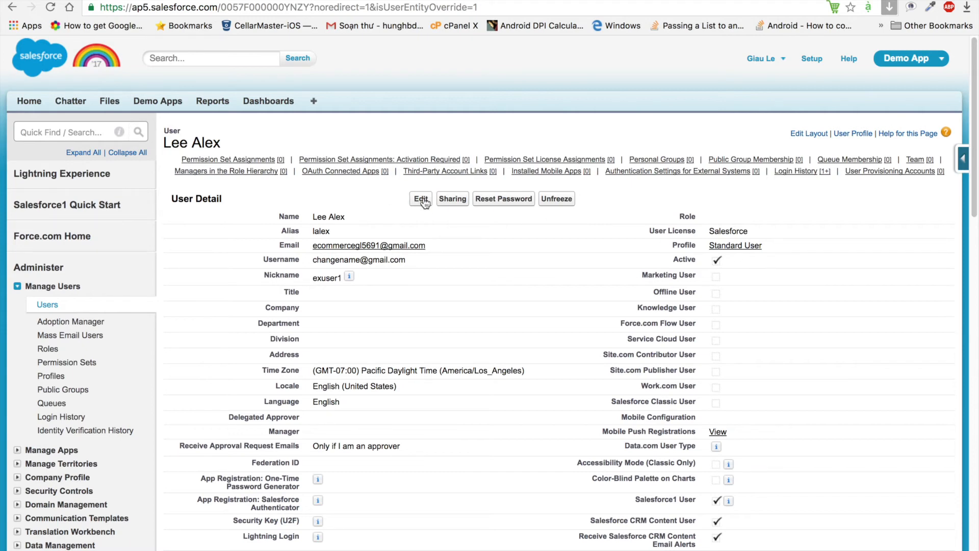
pyautogui.click(421, 198)
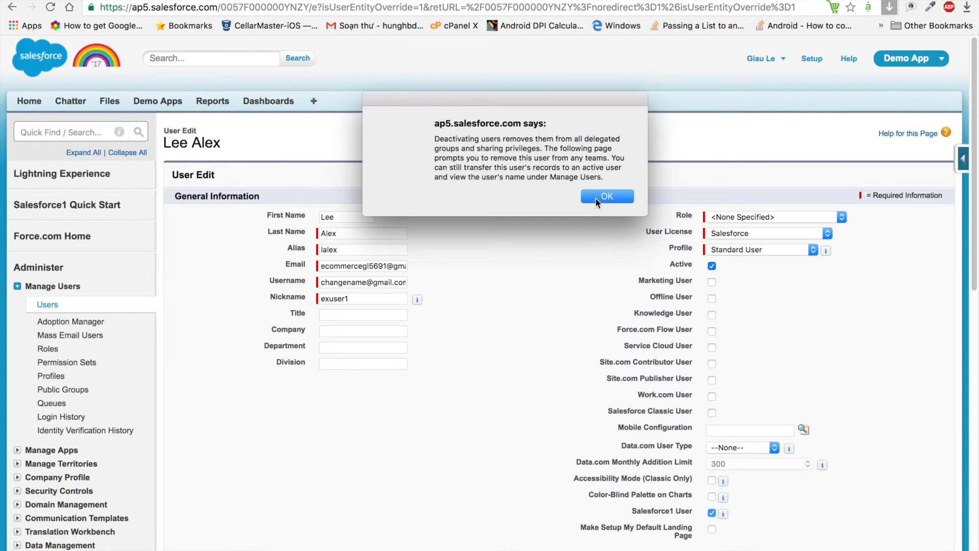
pyautogui.click(606, 196)
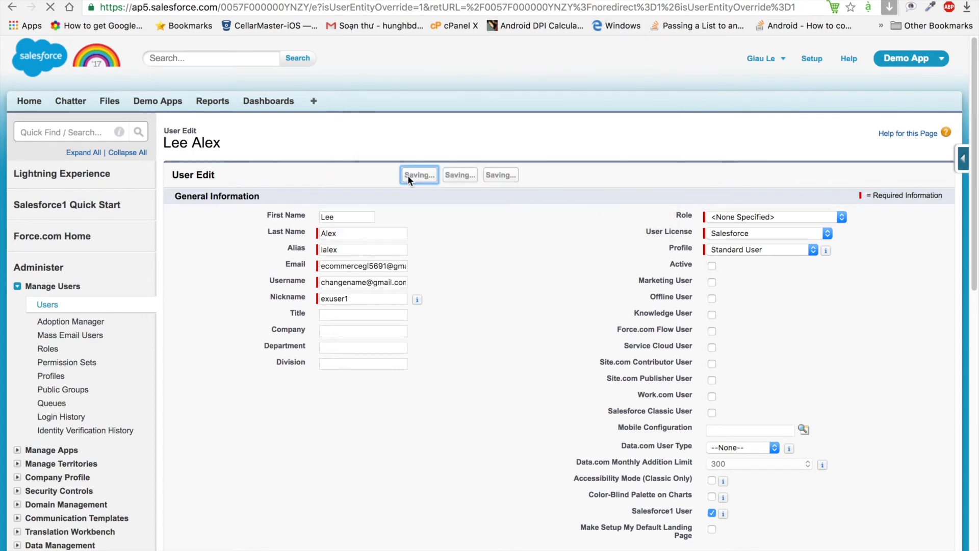
pyautogui.click(418, 175)
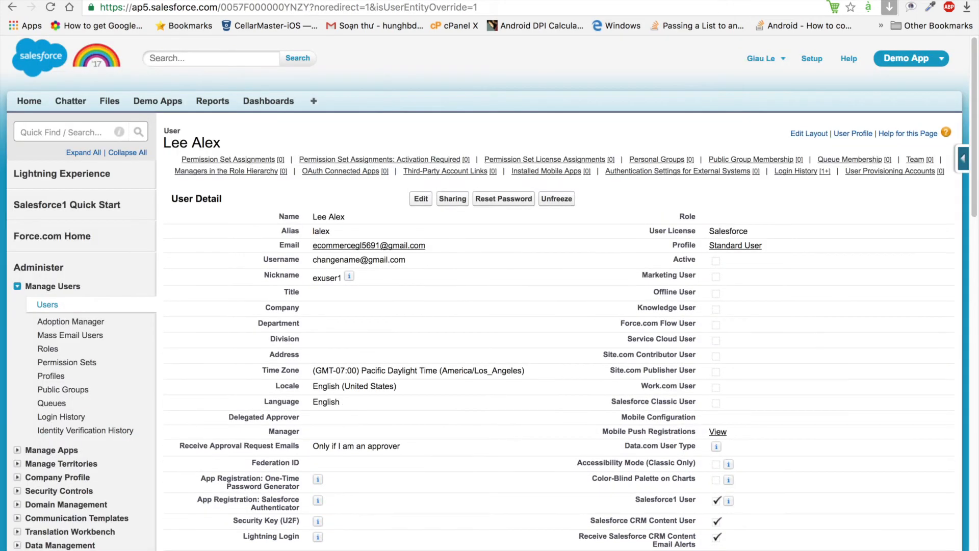
pyautogui.click(65, 132)
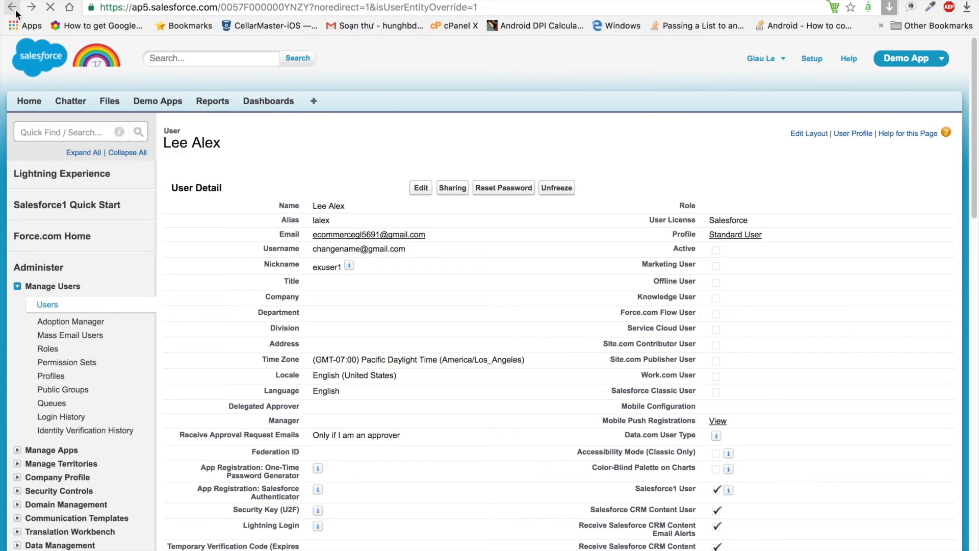
pyautogui.click(11, 7)
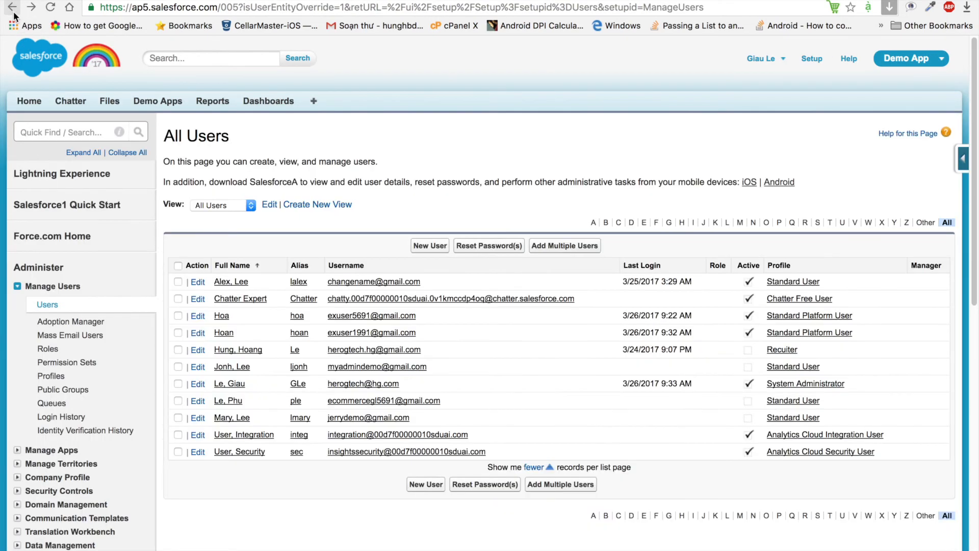
pyautogui.click(429, 245)
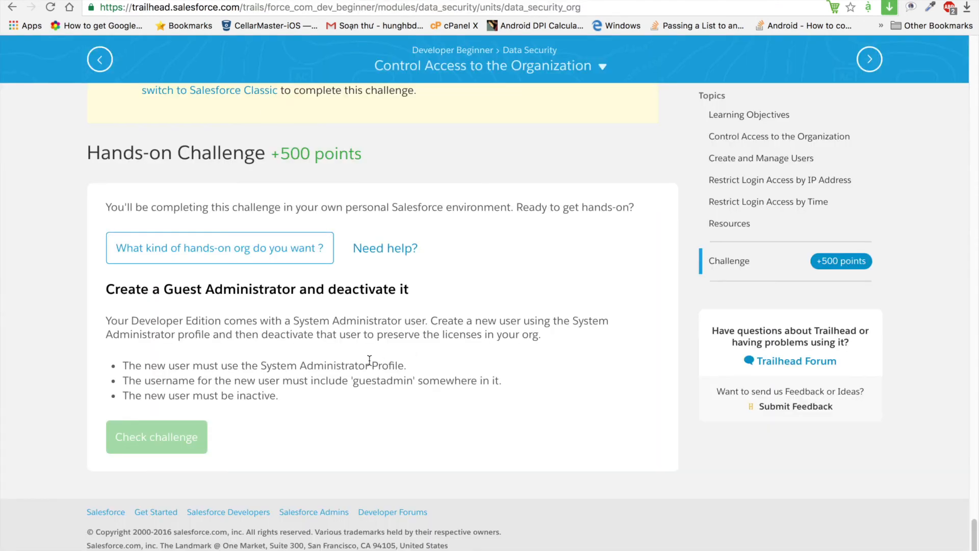
# Step: Highlight the guest administrator challenge requirements on the Trailhead page
pyautogui.moveTo(159, 365); pyautogui.dragTo(405, 366)
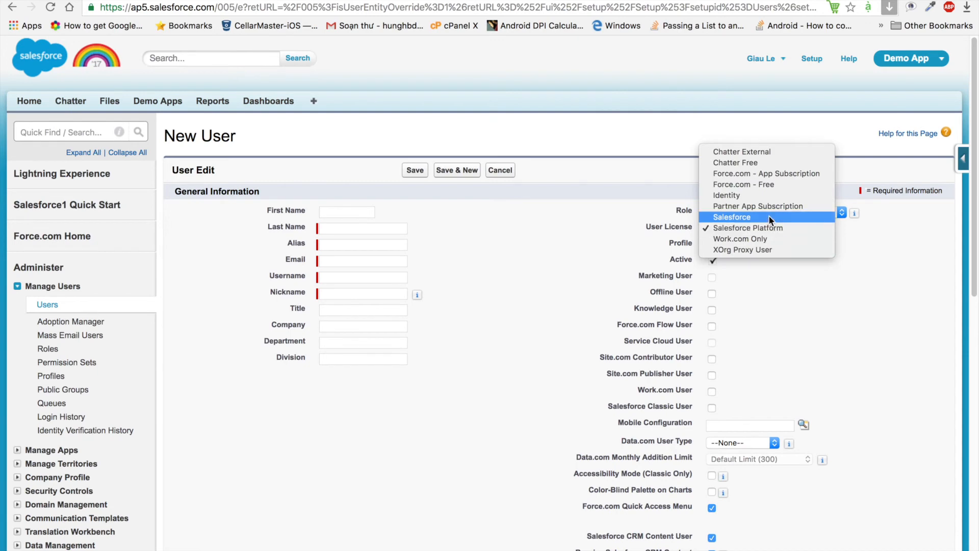
# Step: Give the new user the Salesforce license, System Administrator profile and last name Nga
pyautogui.click(732, 216)
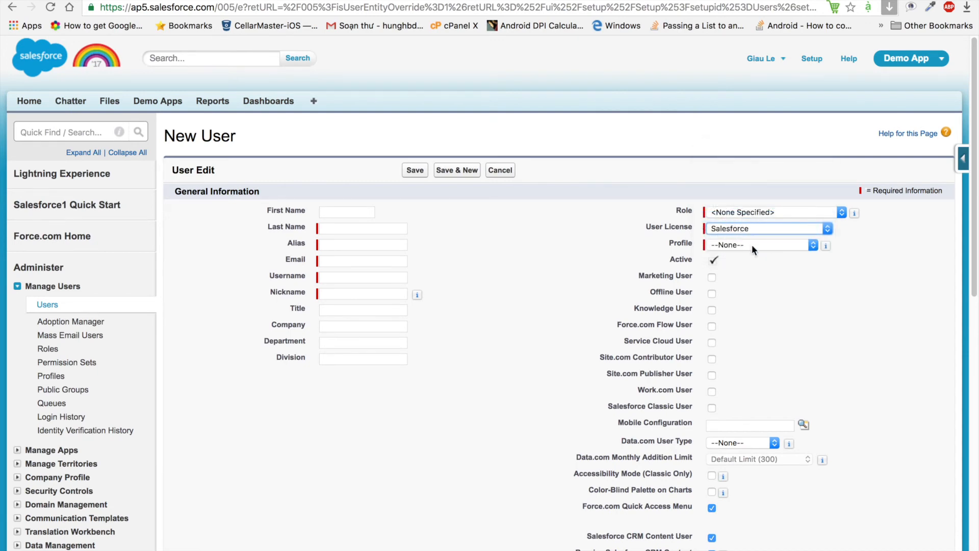
pyautogui.click(759, 243)
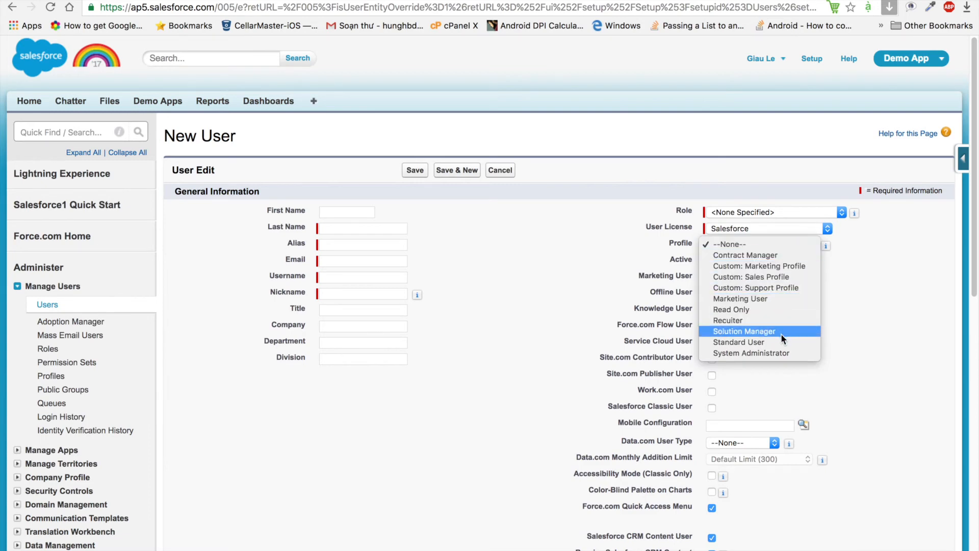
pyautogui.moveTo(751, 353)
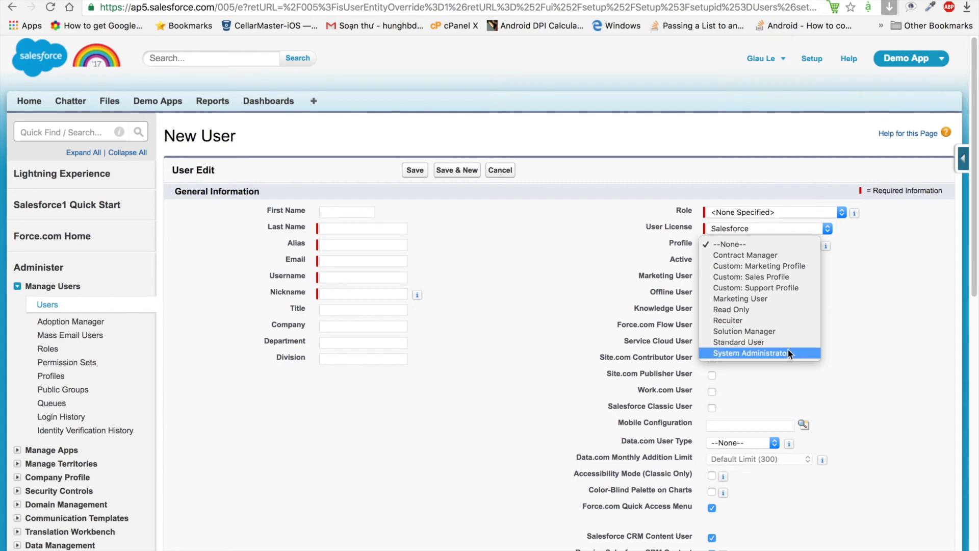
pyautogui.click(749, 353)
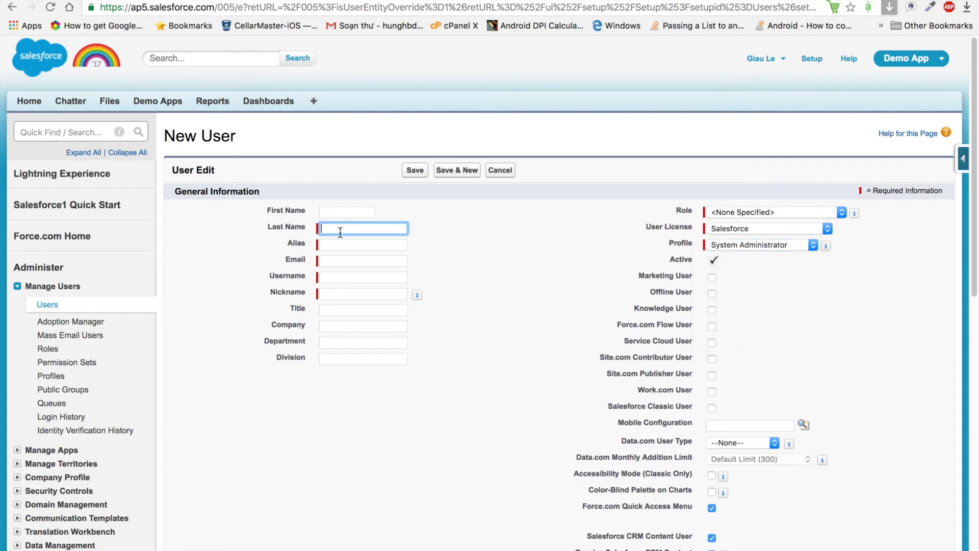
pyautogui.write('S')
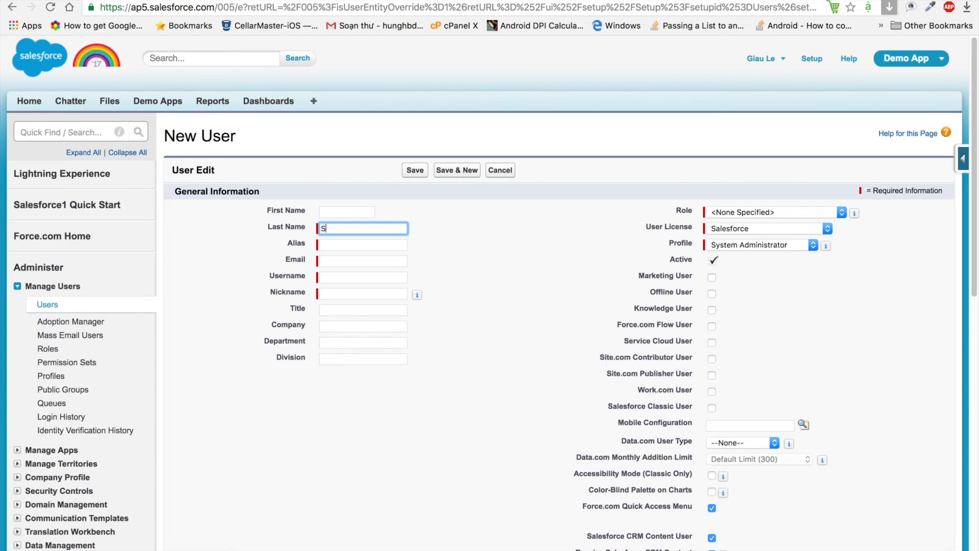
pyautogui.write('Nga')
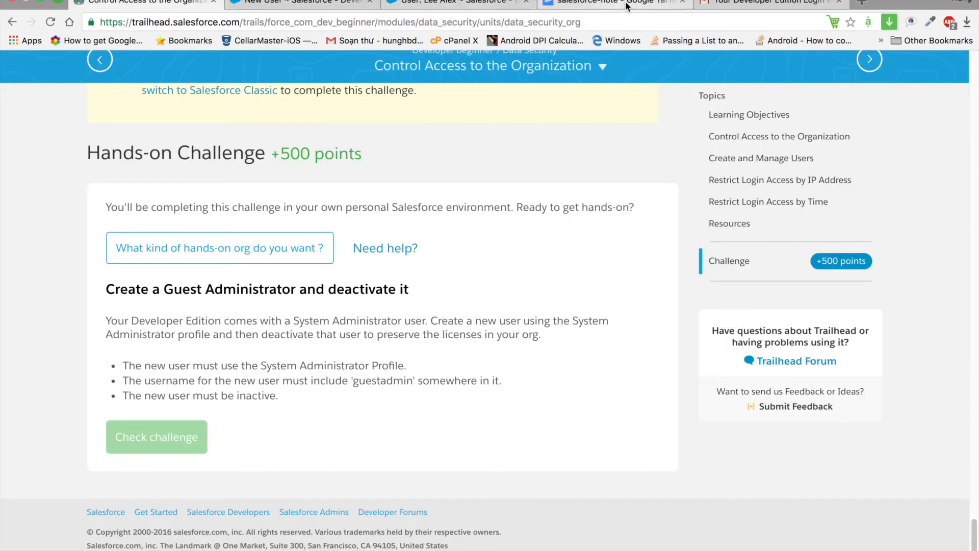
pyautogui.click(594, 2)
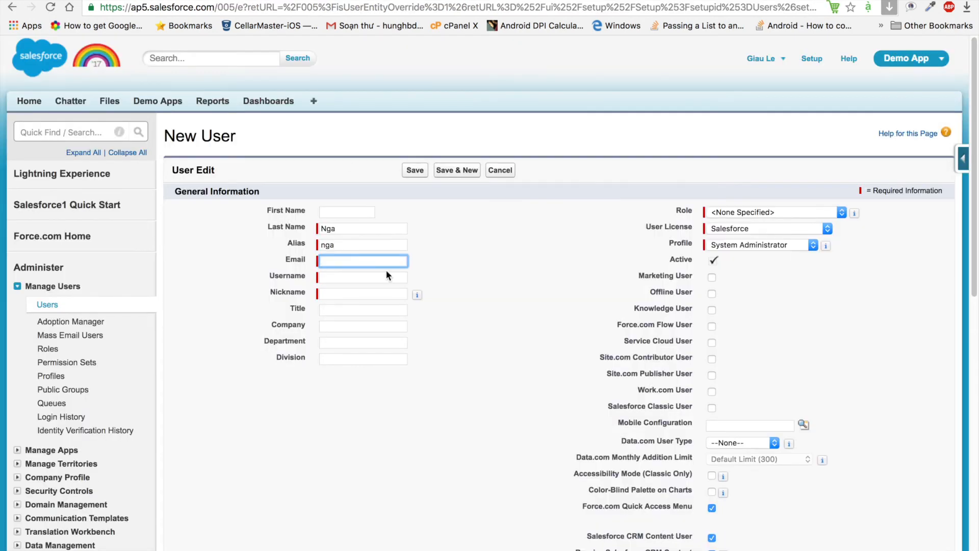
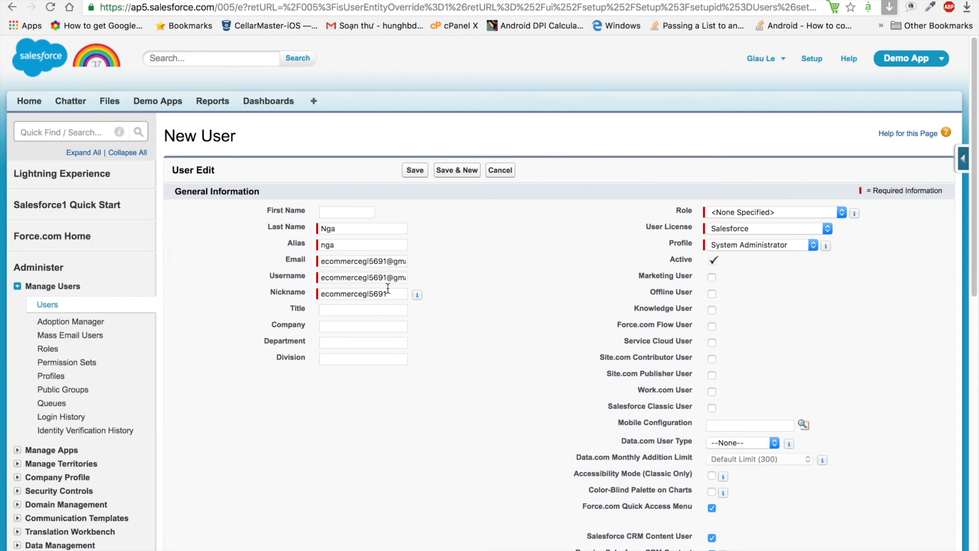
pyautogui.click(363, 277)
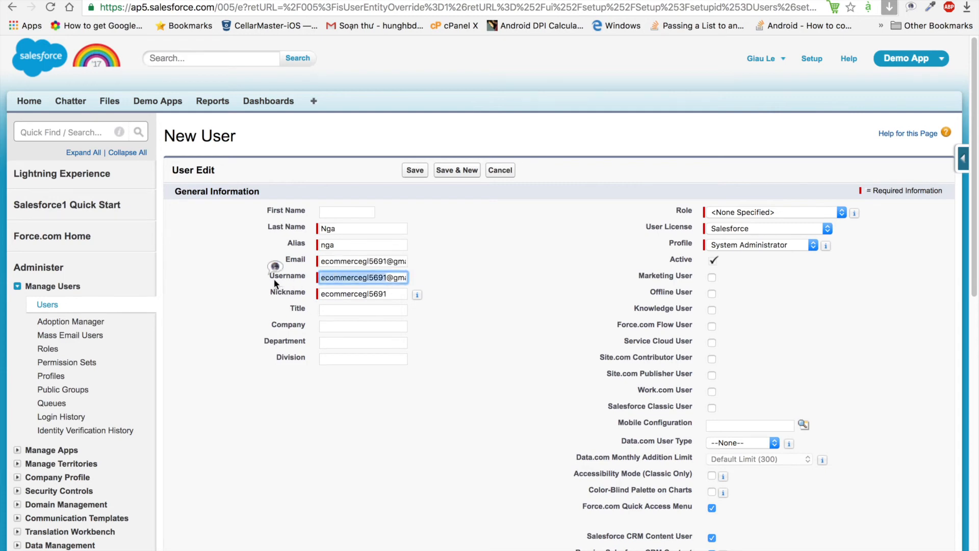
pyautogui.write('@gmail.com')
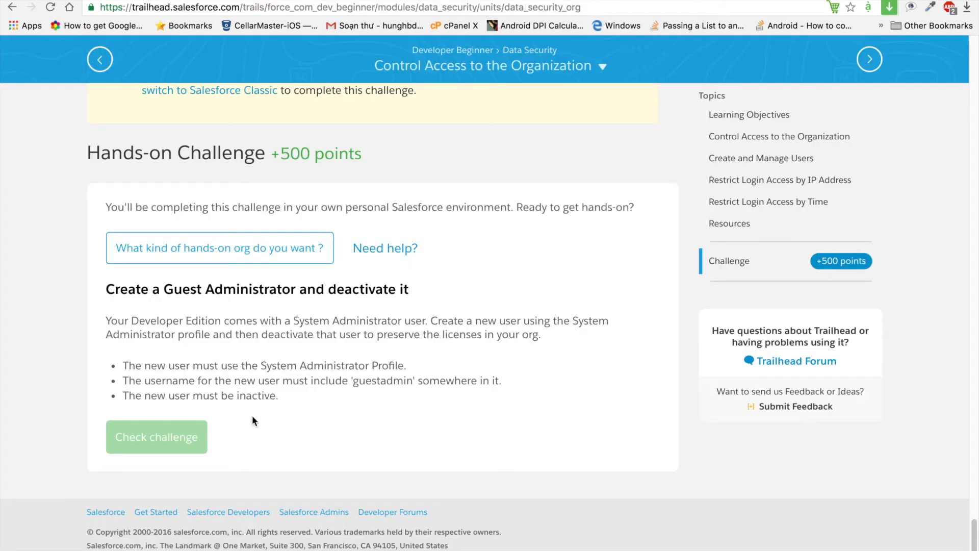
pyautogui.moveTo(125, 381)
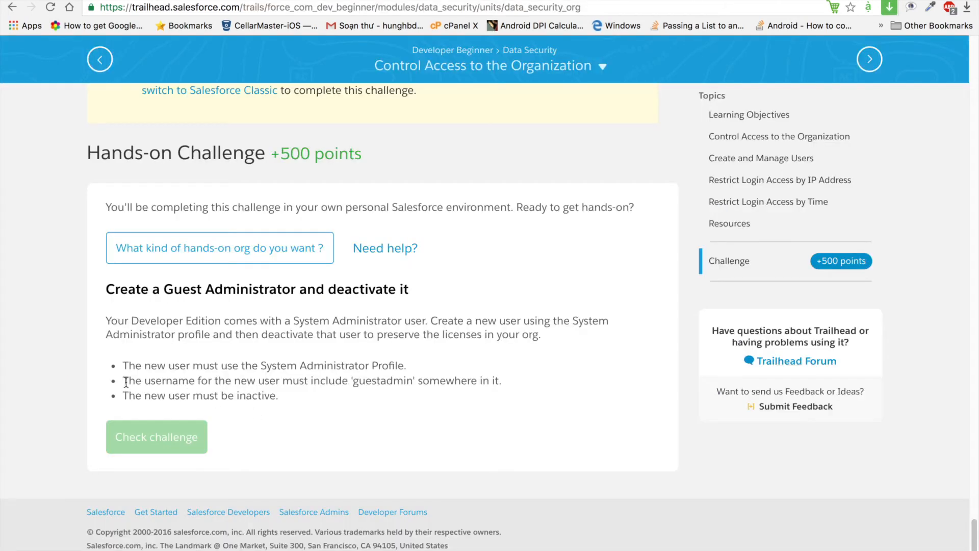
# Step: Select the word guestadmin from Trailhead's username requirement for reuse in the new user form
pyautogui.moveTo(125, 380); pyautogui.dragTo(499, 380)
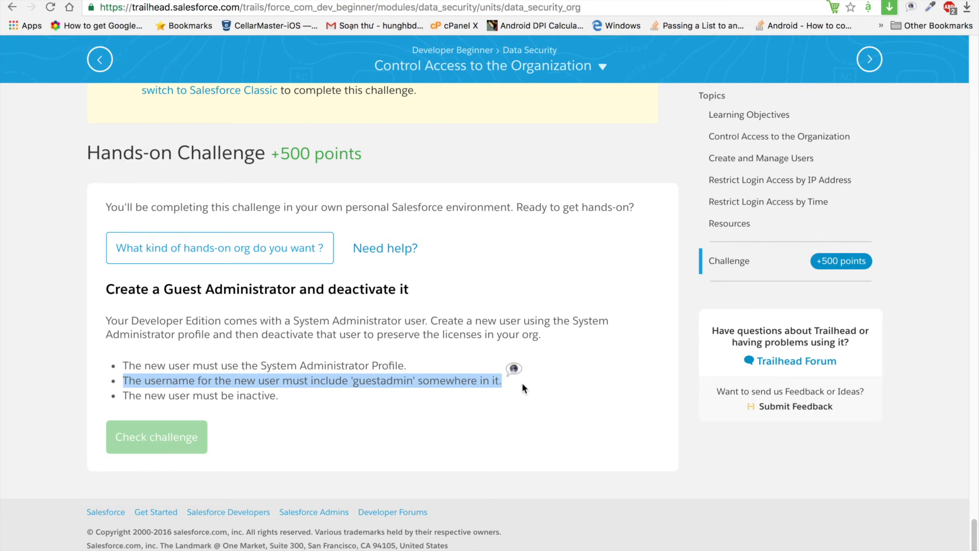
pyautogui.doubleClick(381, 381)
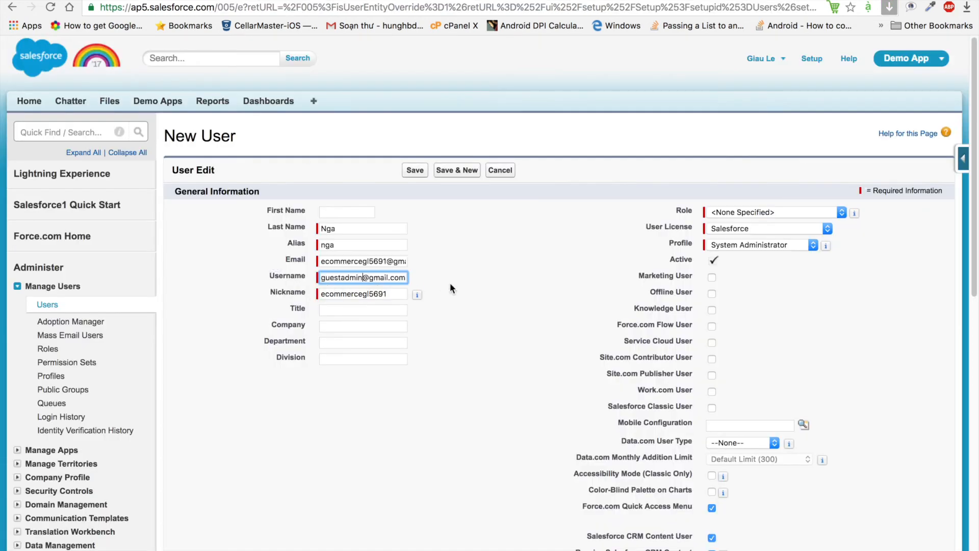
pyautogui.moveTo(458, 291)
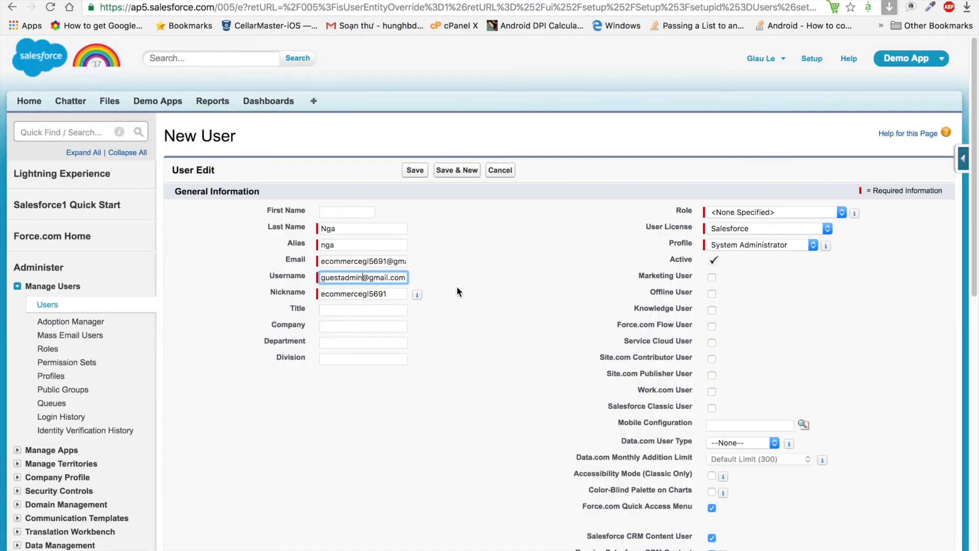
# Step: Set the nickname to guestadmin and save the new user Nga
pyautogui.click(362, 294)
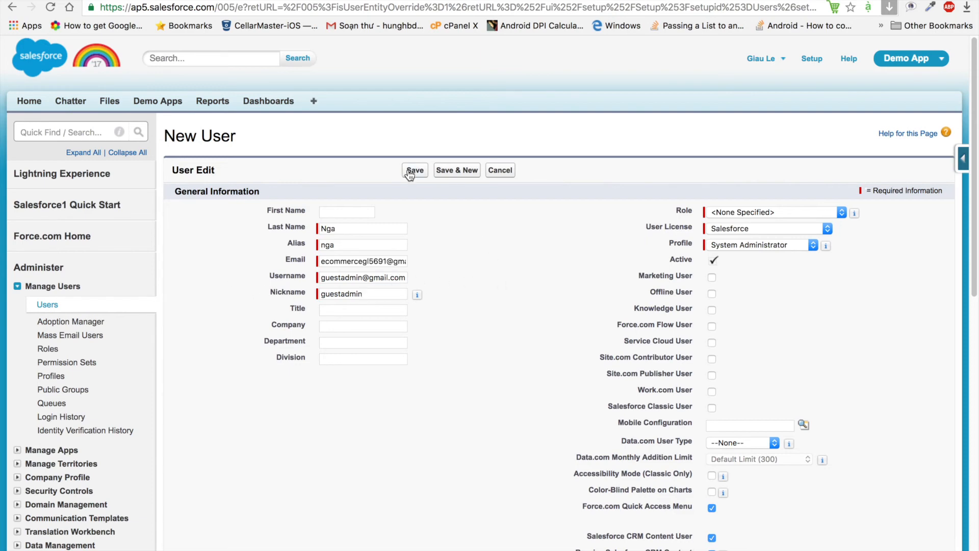
pyautogui.click(415, 171)
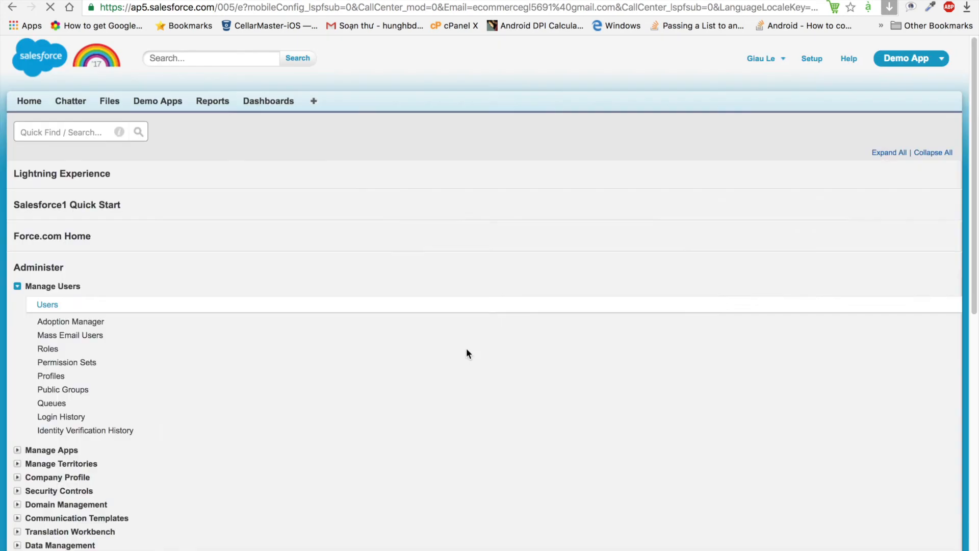
pyautogui.click(415, 171)
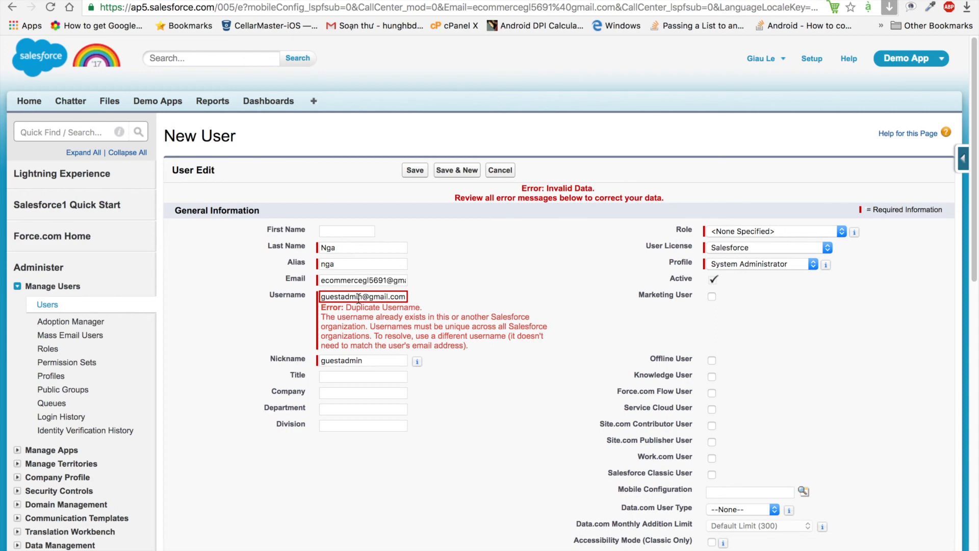
# Step: Fix the Duplicate Username error with a unique guestadmin username and save again
pyautogui.click(363, 296)
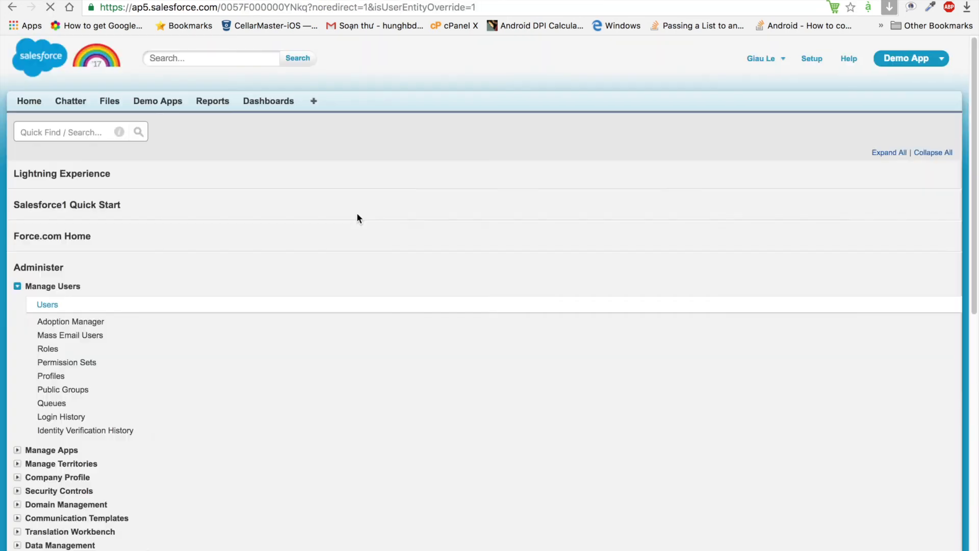
pyautogui.click(47, 304)
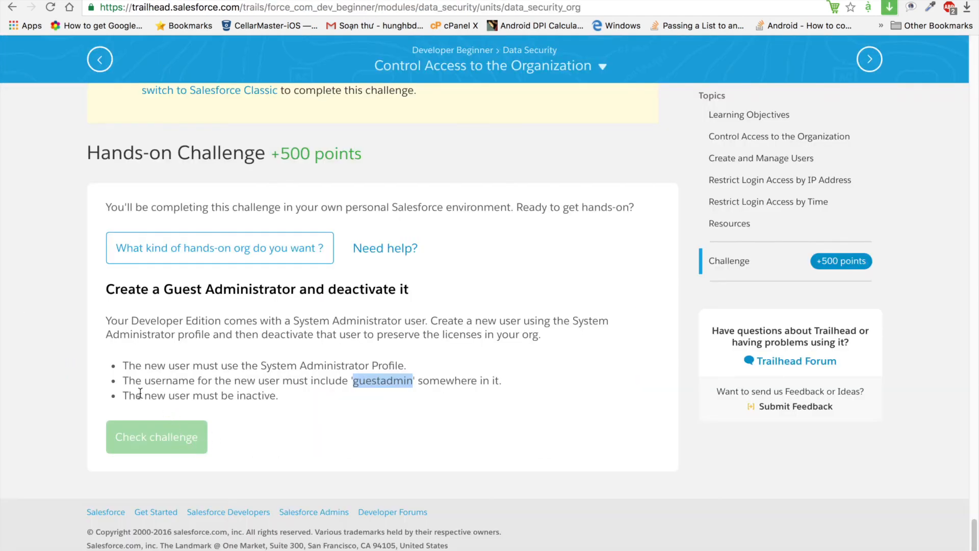
pyautogui.moveTo(135, 396); pyautogui.dragTo(279, 396)
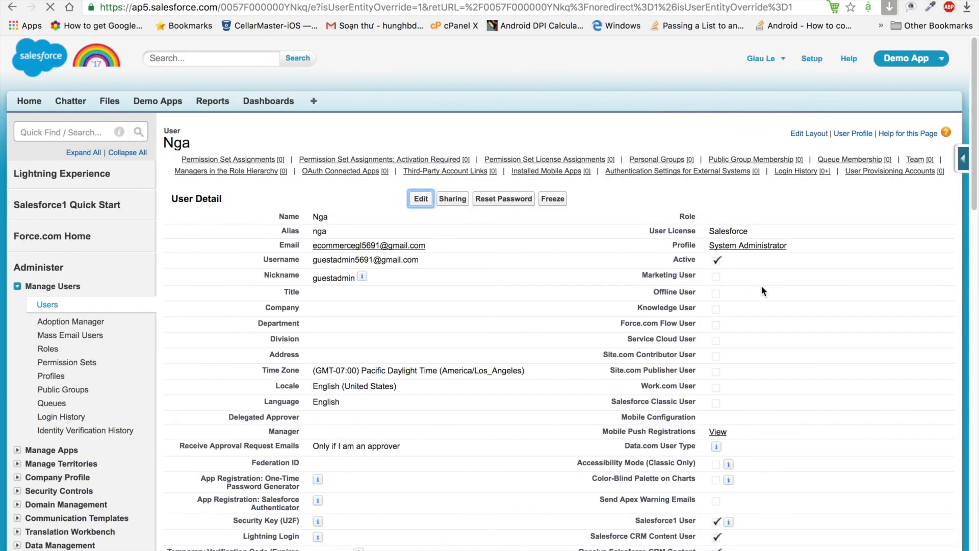
# Step: Edit the guestadmin user, uncheck Active and confirm the deactivation warning
pyautogui.click(419, 199)
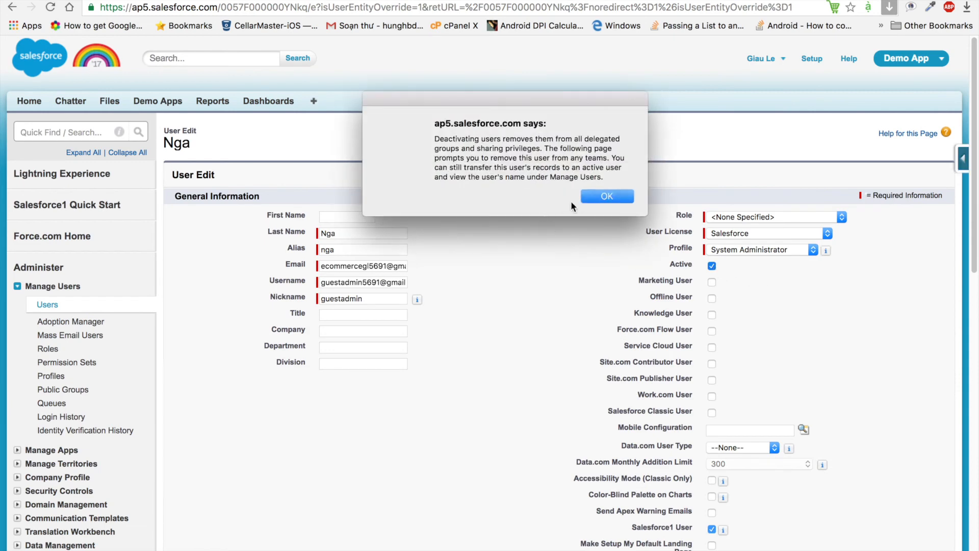
pyautogui.click(606, 196)
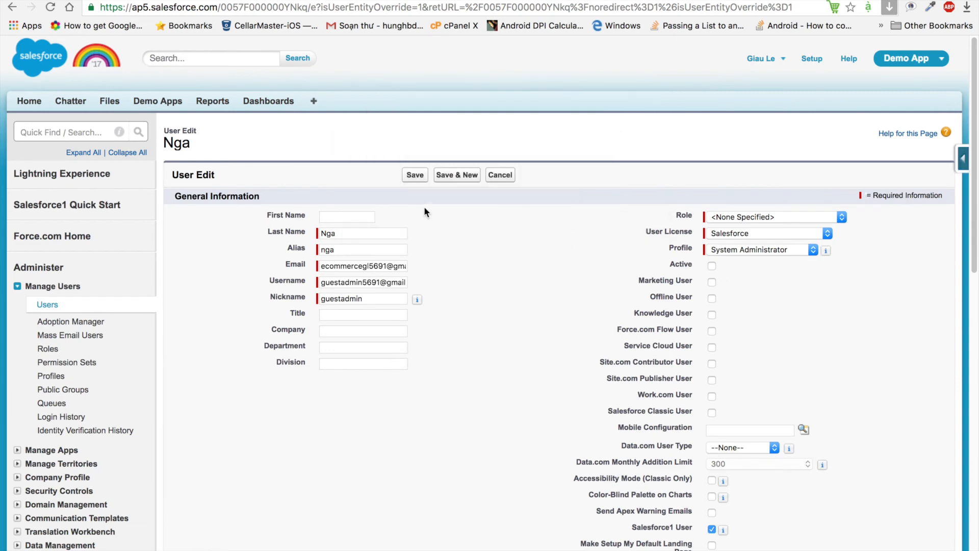